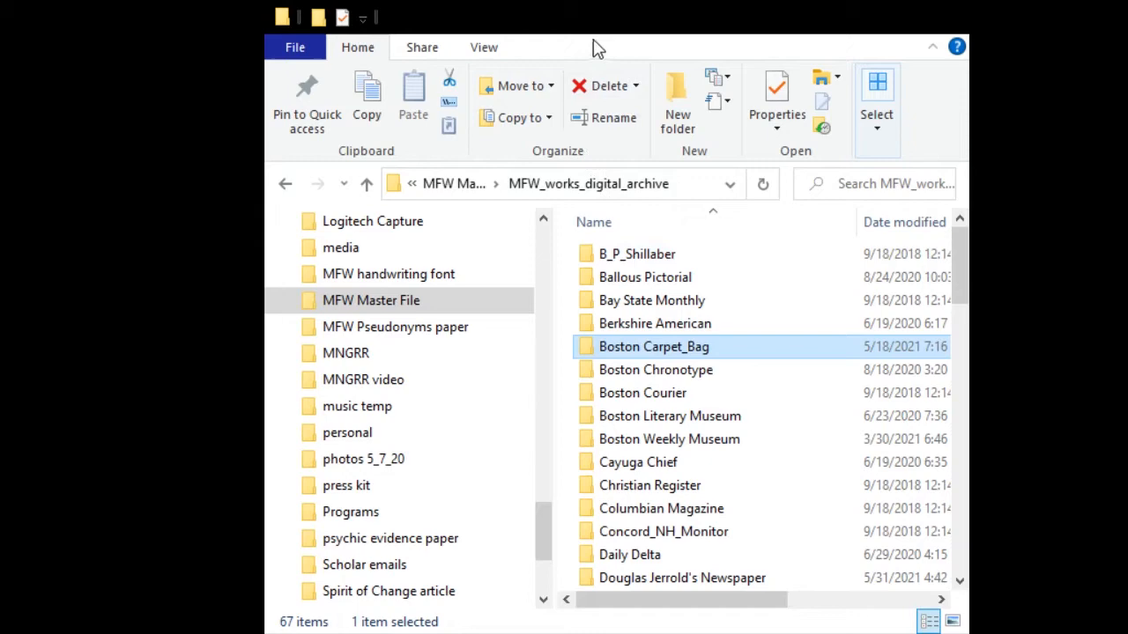
- Open the Boston Carpet_Bag folder to list its Possible subfolder and 195 rtf articles
scroll("down", 3)
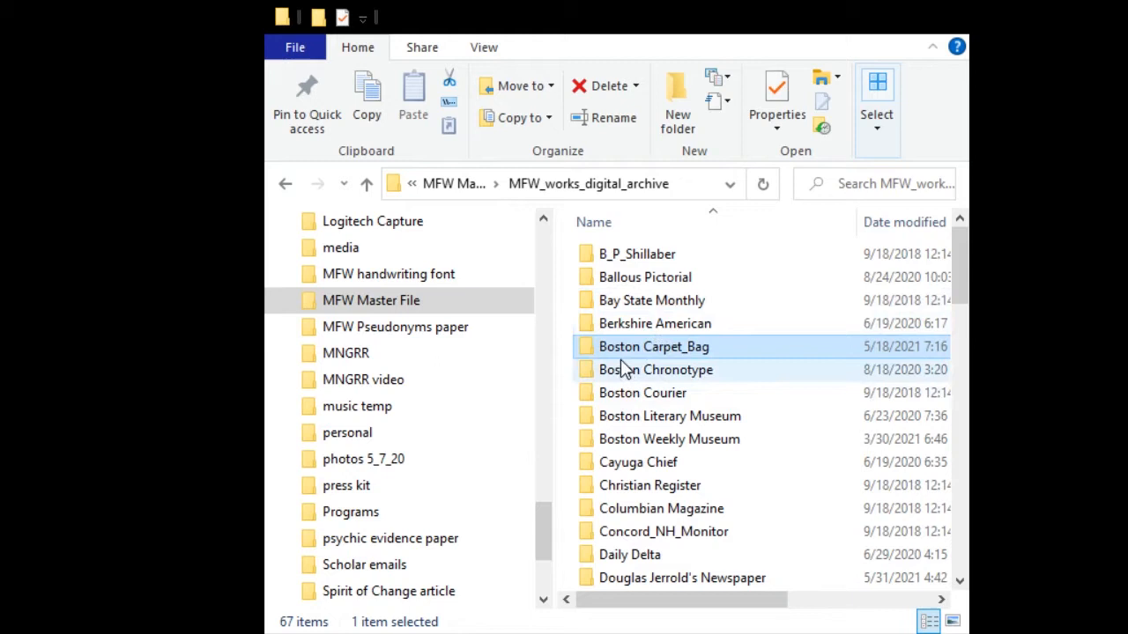
double_click(653, 346)
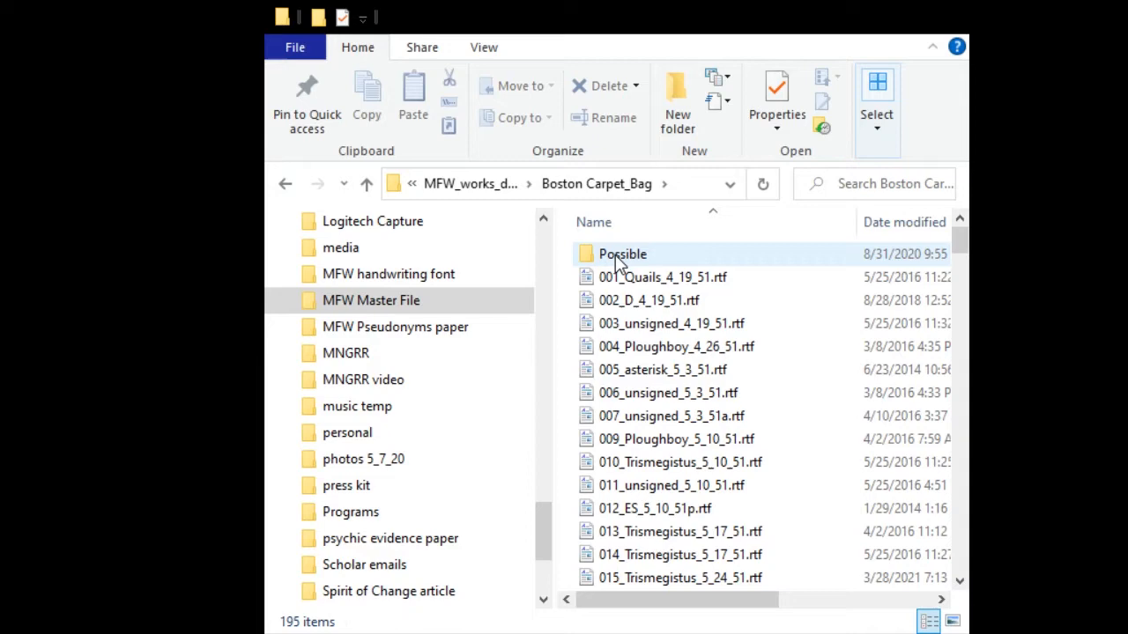
double_click(622, 254)
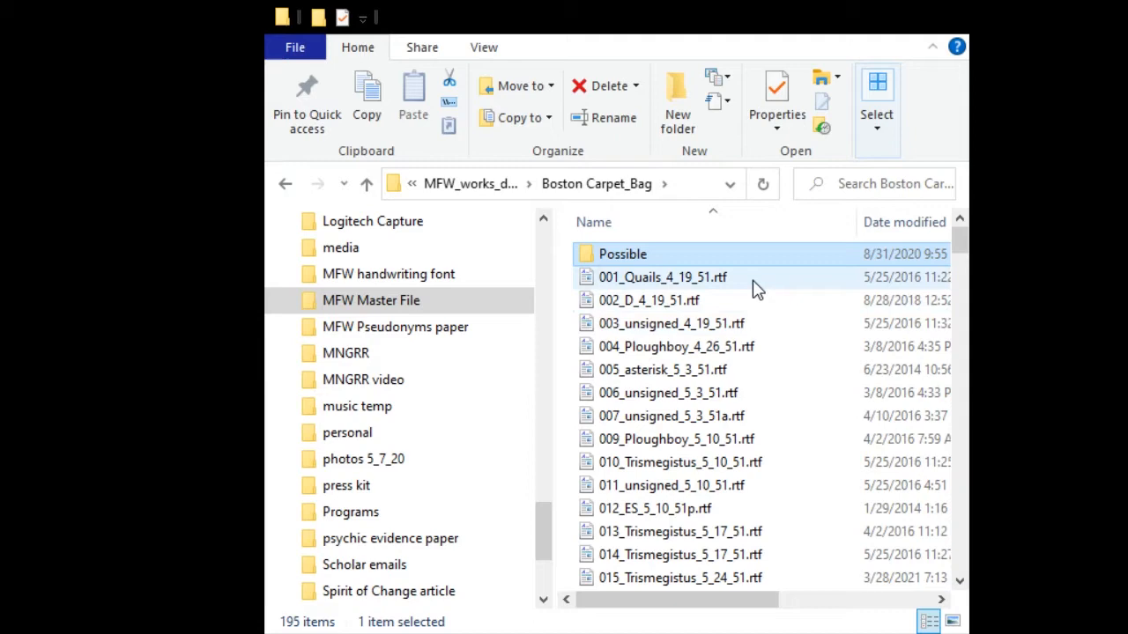
scroll("down", 3)
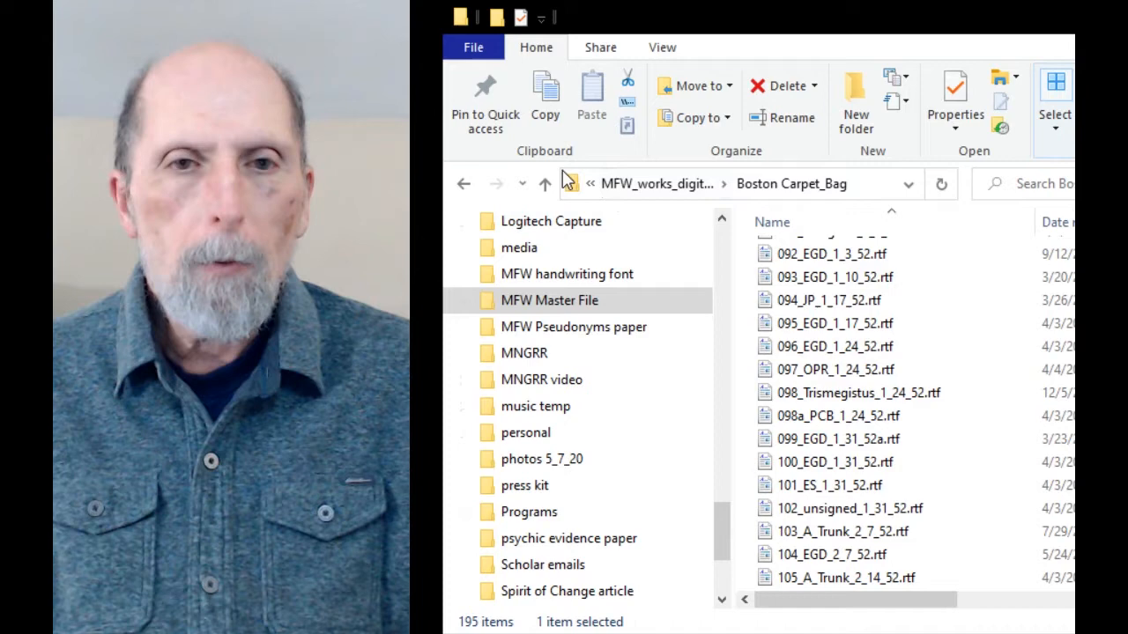
- Return to MFW_works_digital_archive and scroll to the Concord_NH_Monitor through MLA Lectures folders
left_click(545, 183)
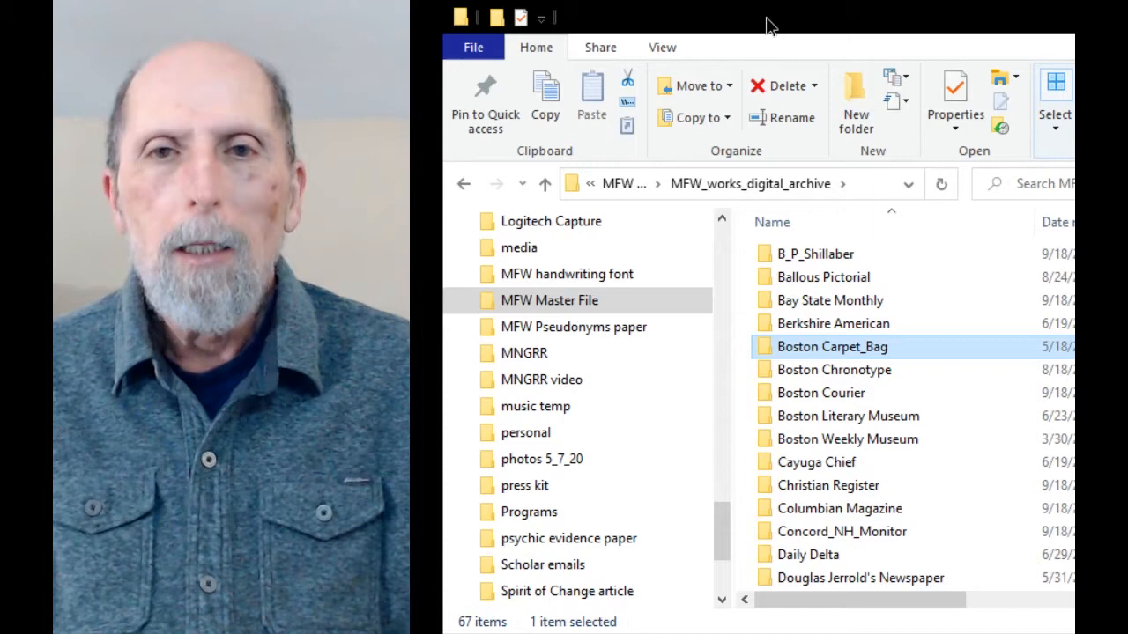
scroll("down", 3)
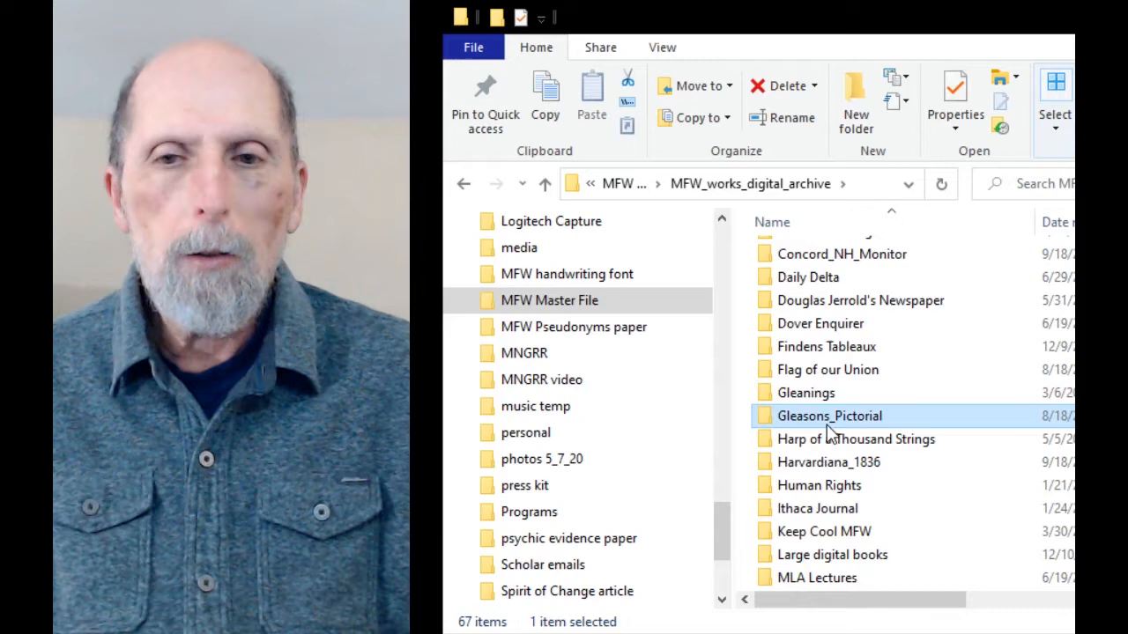
- Open Gleasons_Pictorial and browse its 26 items, including the rtf articles and Gleasons_readme
double_click(828, 415)
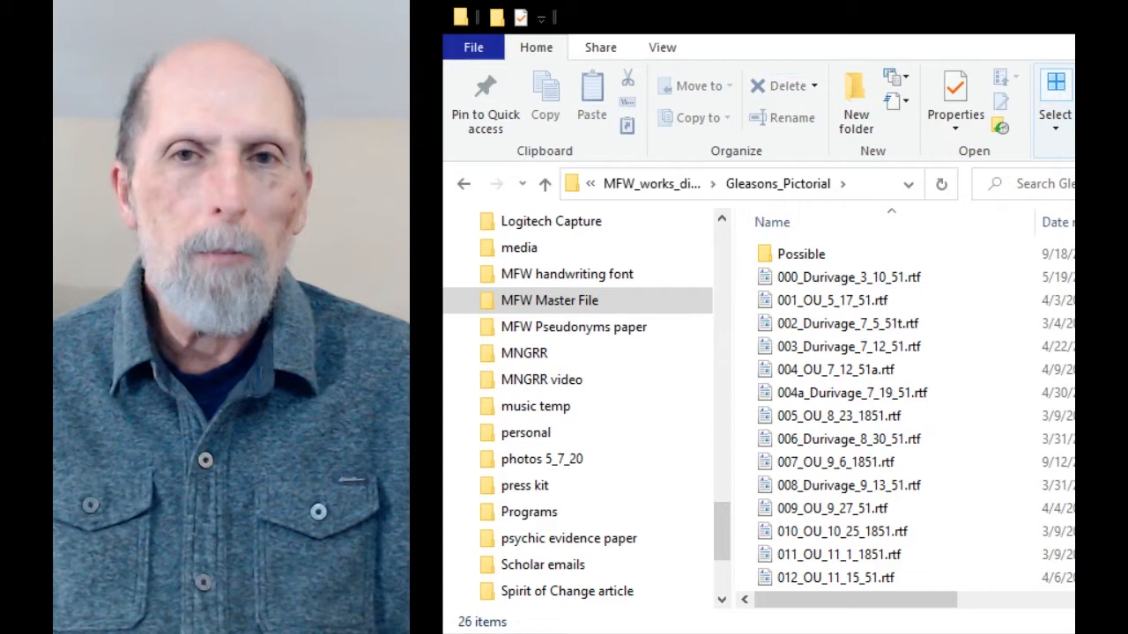
scroll("down", 3)
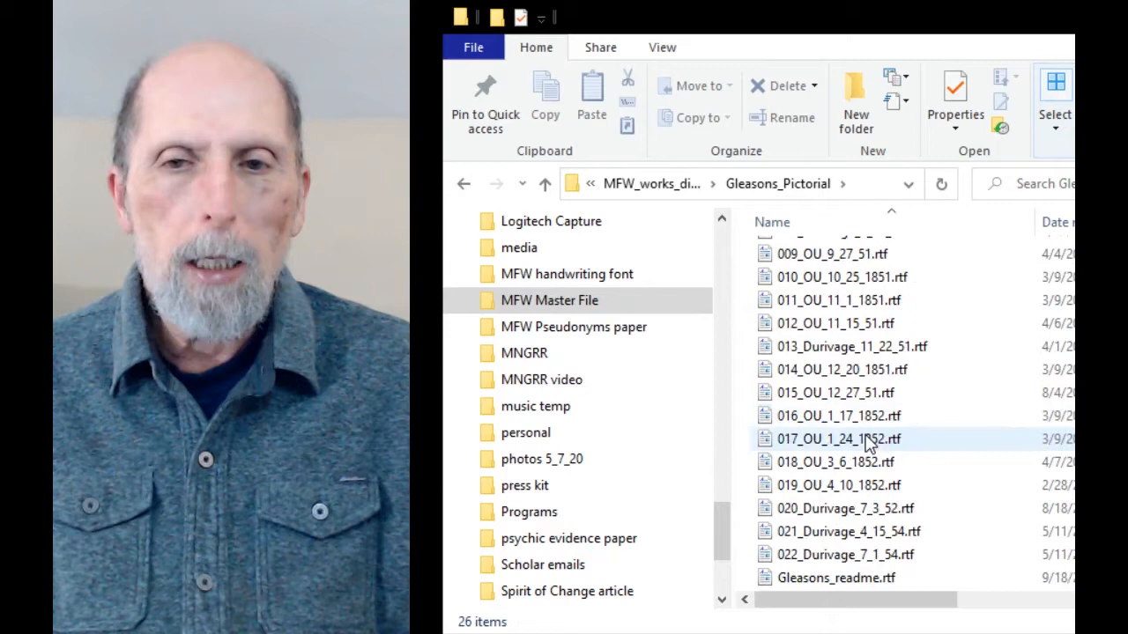
scroll("up", 3)
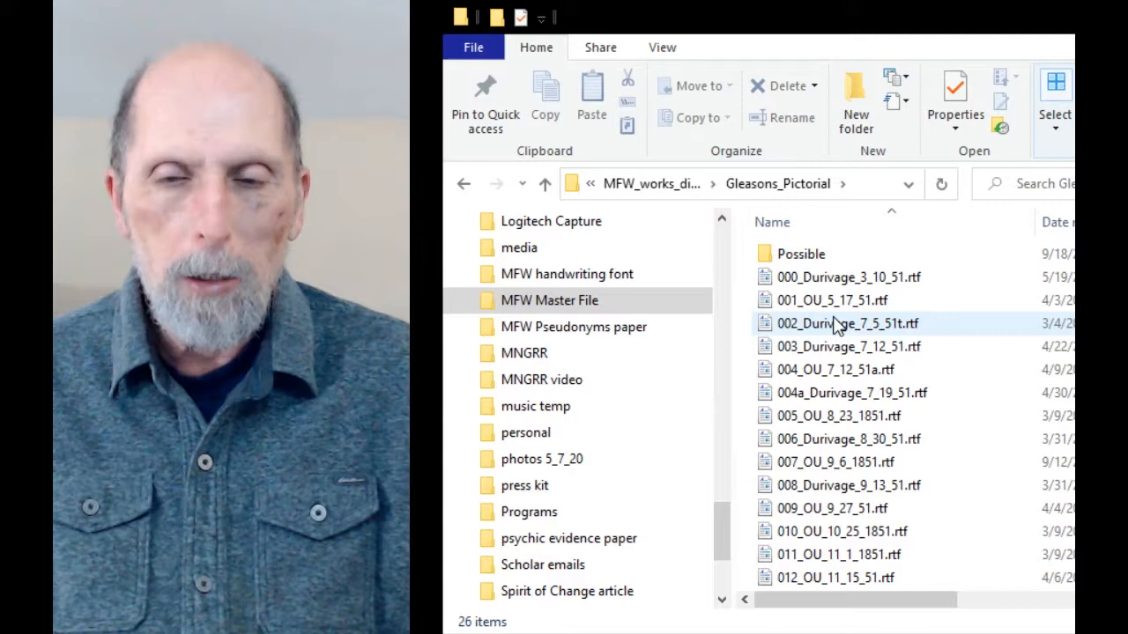
scroll("down", 3)
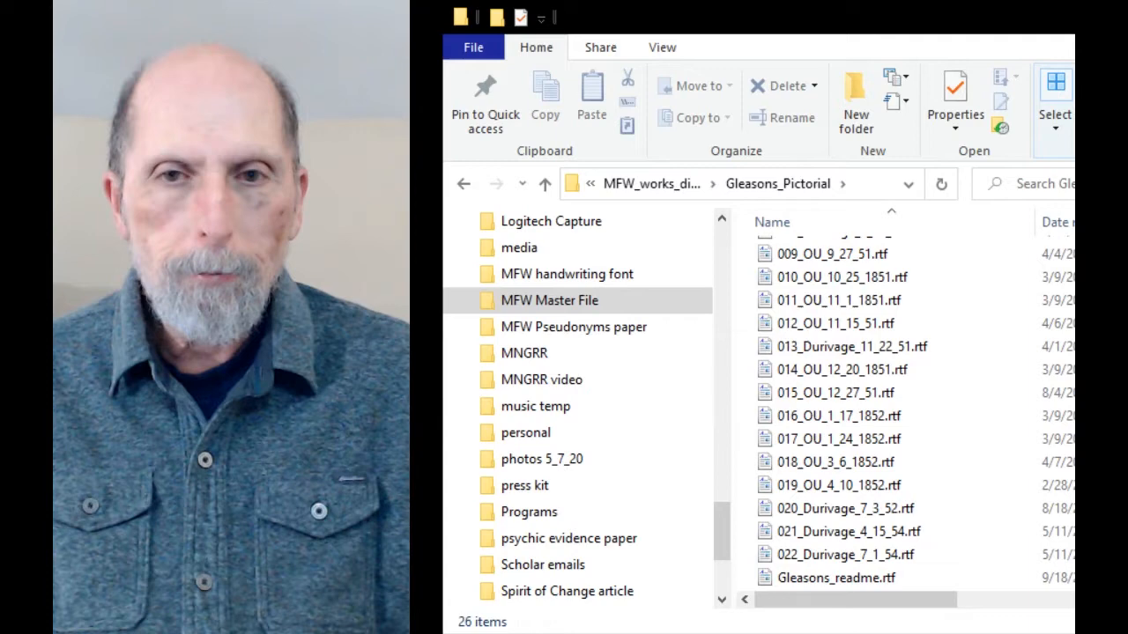
- Go back to MFW_works_digital_archive and scroll its folders down to The Essayist and The Gavel
left_click(544, 183)
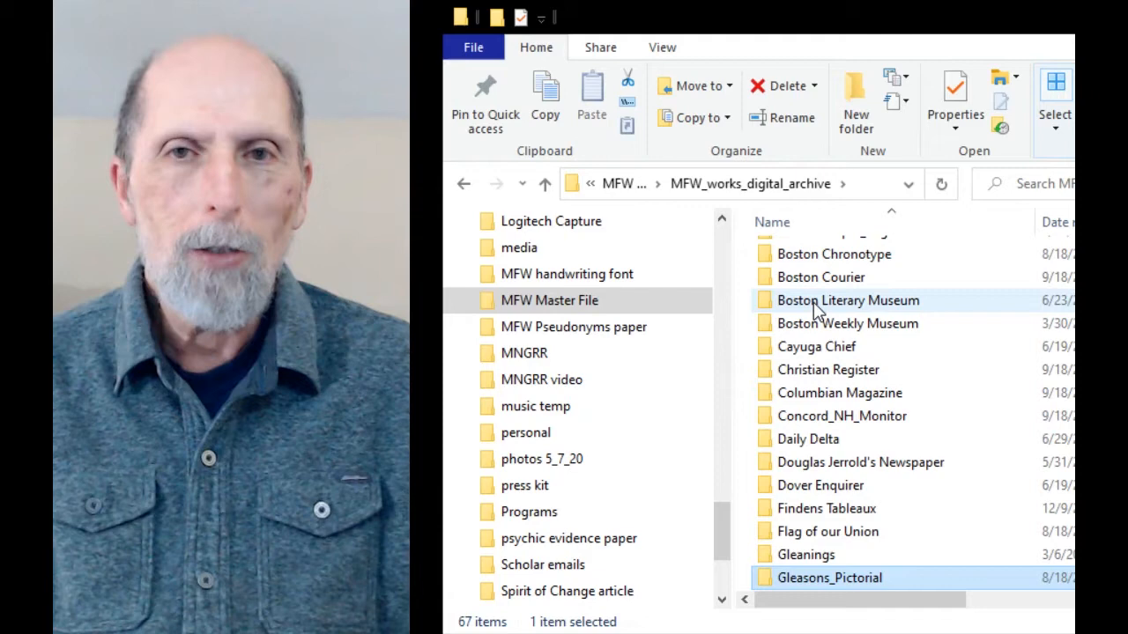
mouse_move(1035, 445)
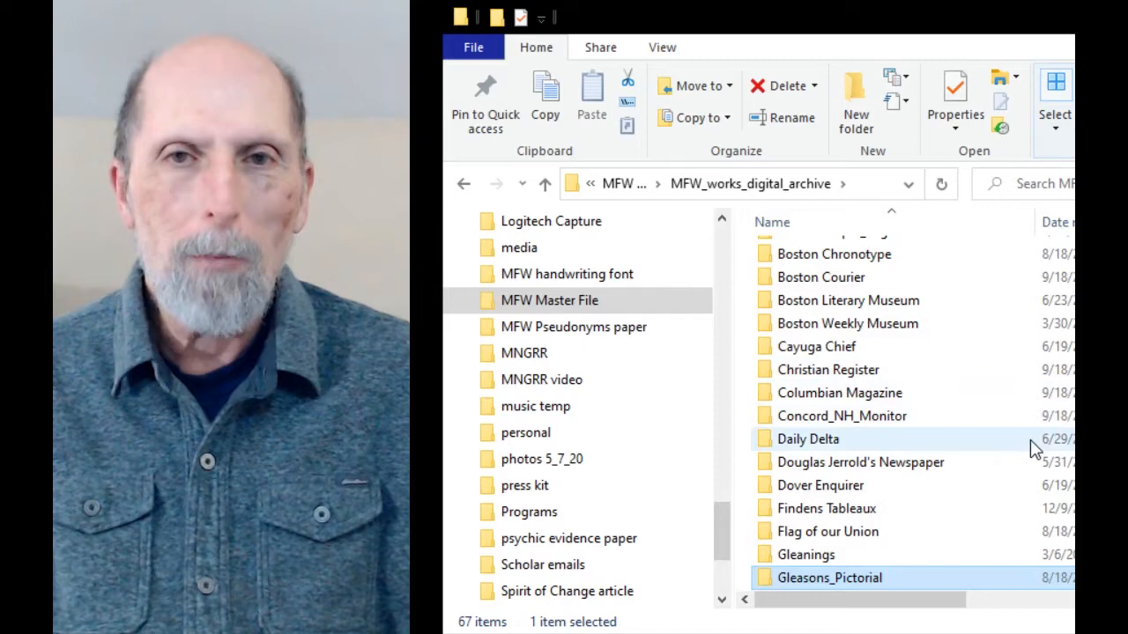
scroll("up", 3)
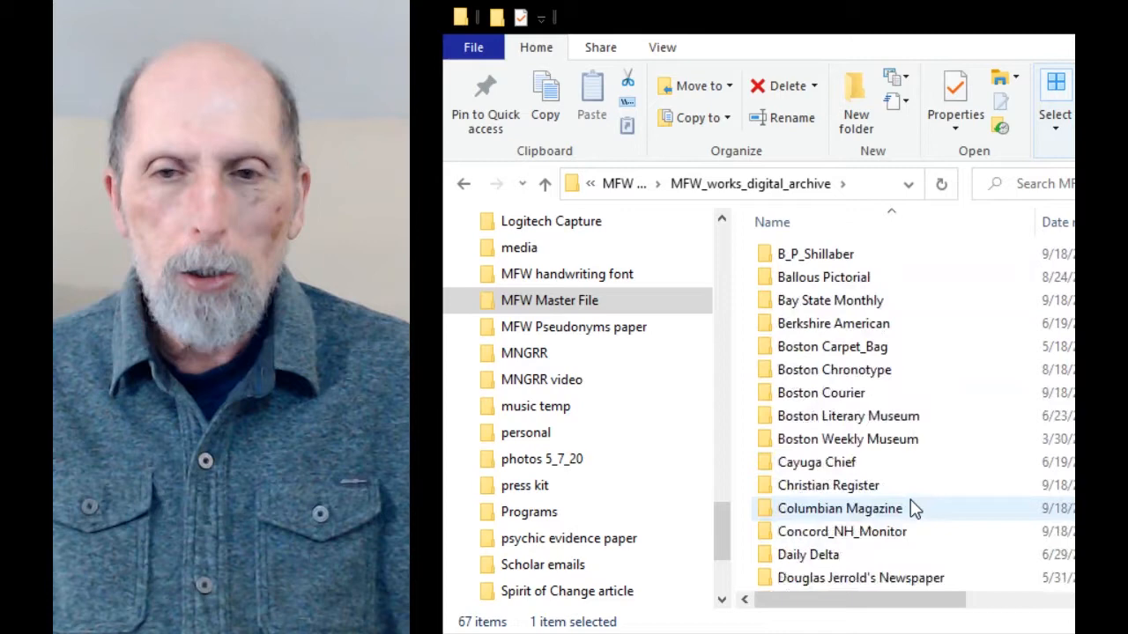
mouse_move(912, 493)
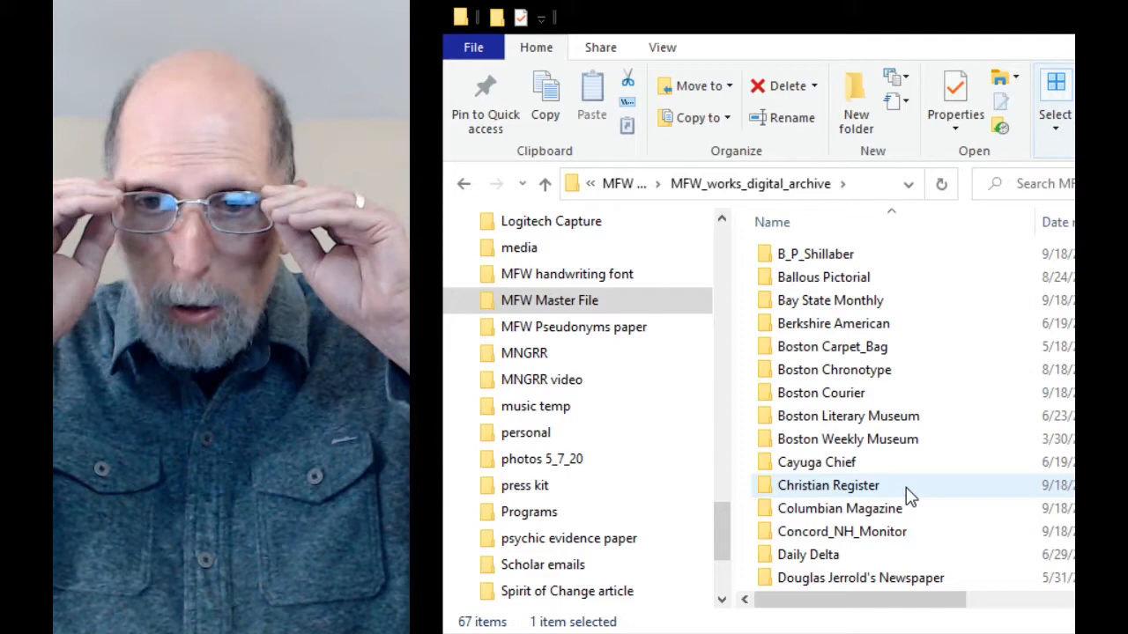
scroll("down", 3)
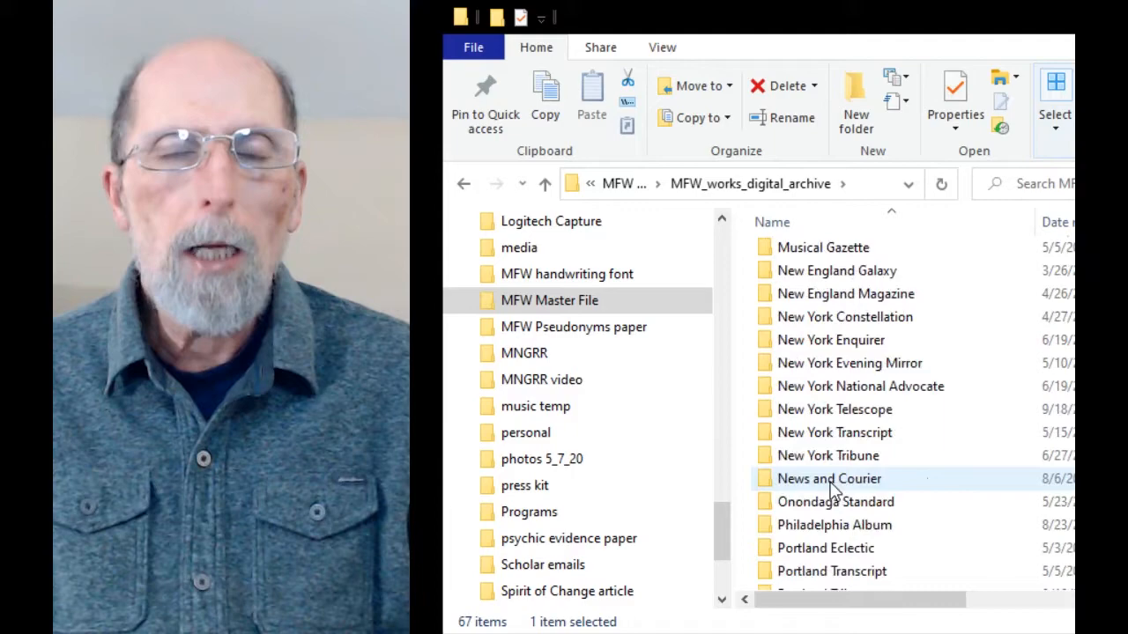
scroll("down", 3)
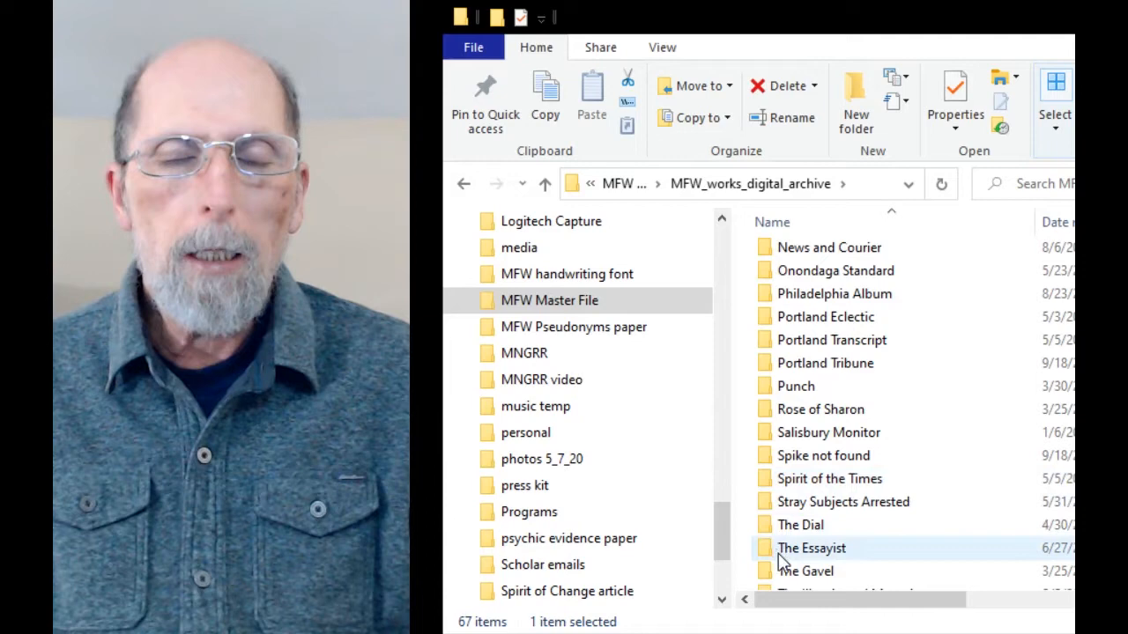
- Open The Gavel folder and select Chapin_4_46.rtf
double_click(804, 571)
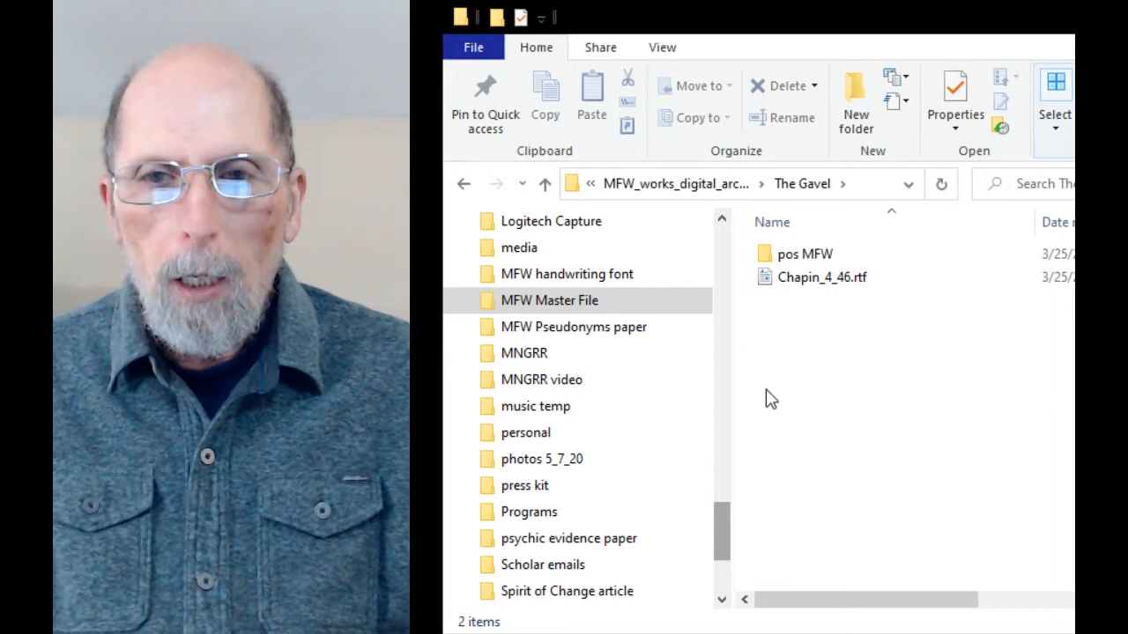
left_click(822, 277)
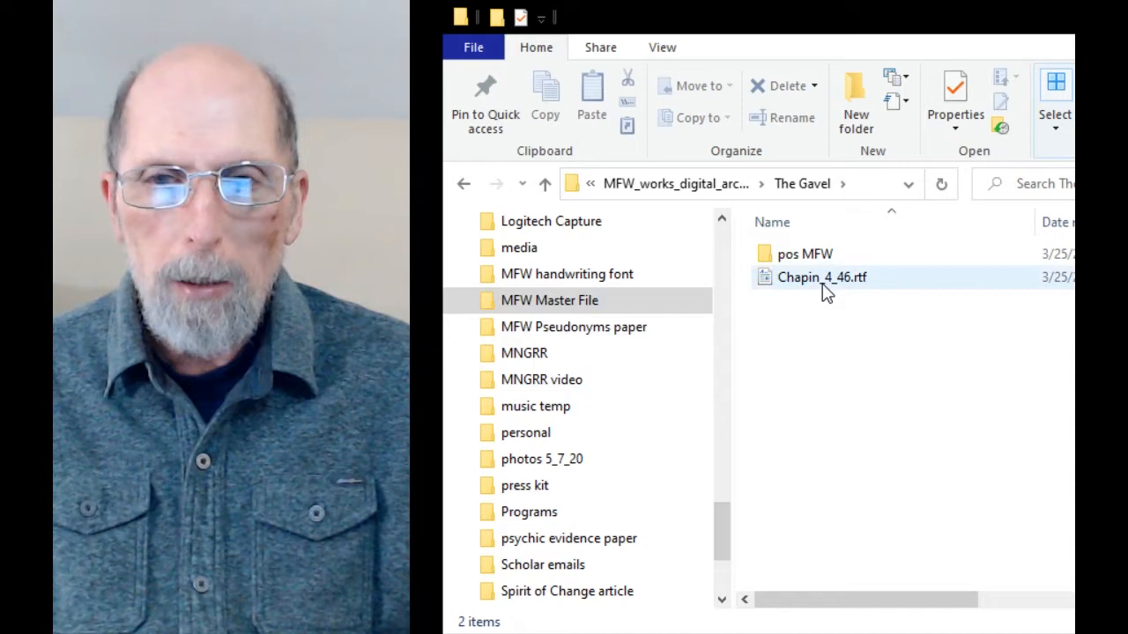
left_click(821, 276)
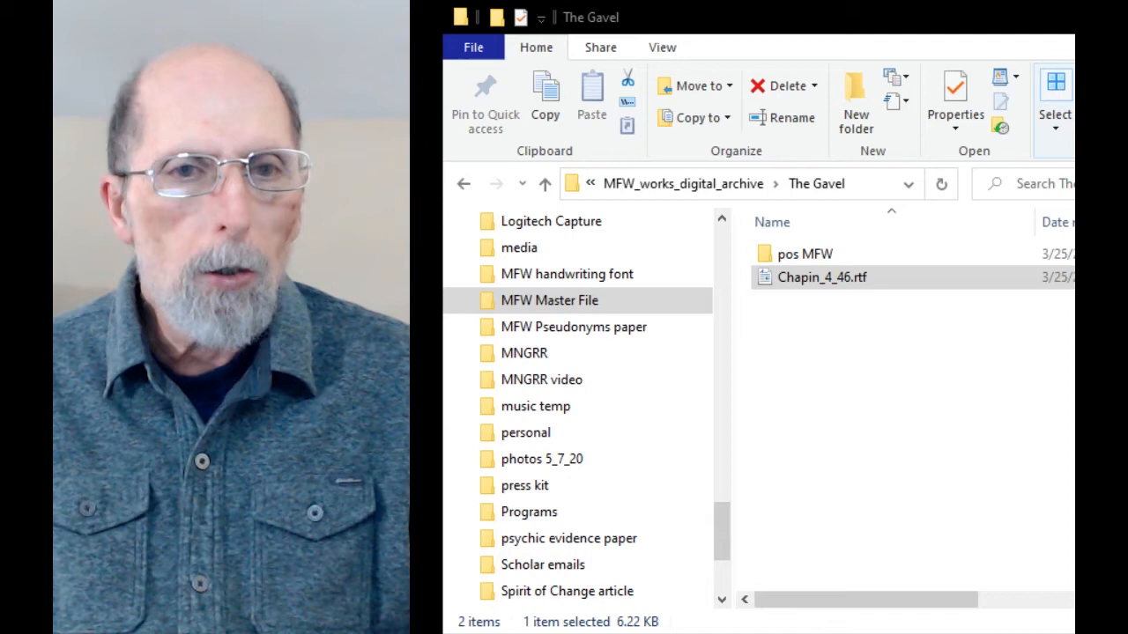
- Open Chapin_4_46.rtf in WordPad and scroll through "The Beautiful" to its attribution note
double_click(821, 276)
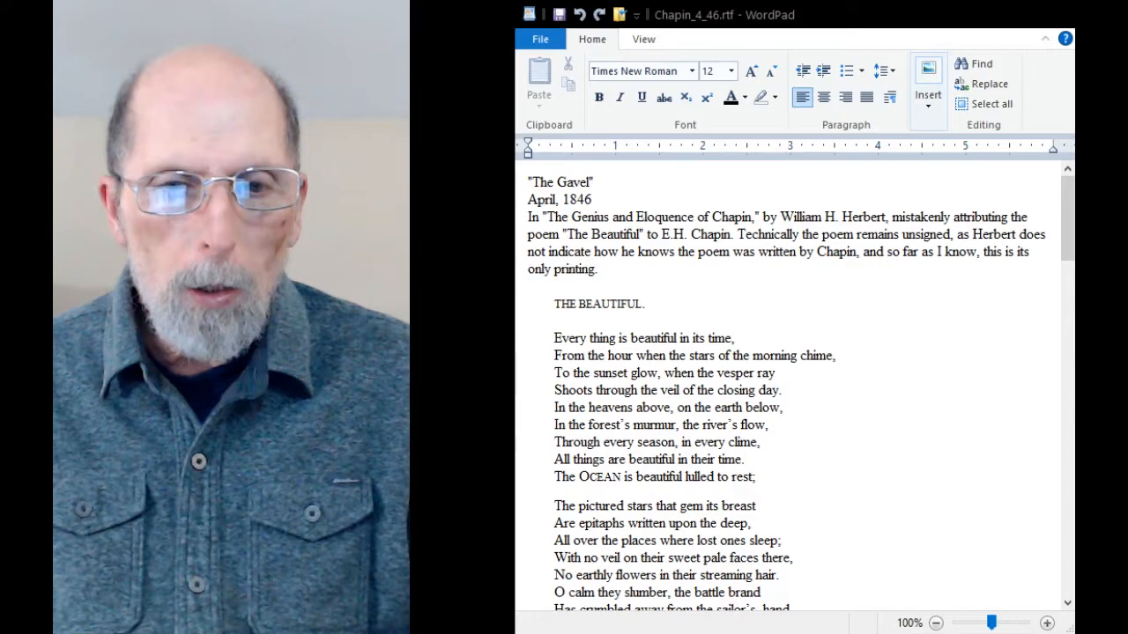
scroll("down", 3)
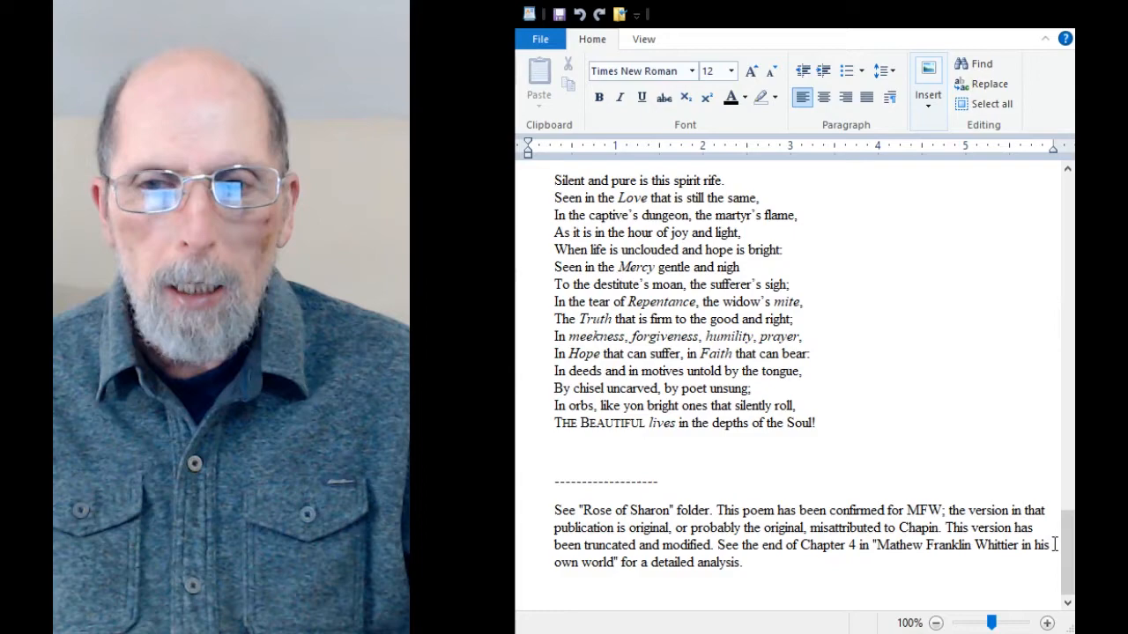
scroll("up", 3)
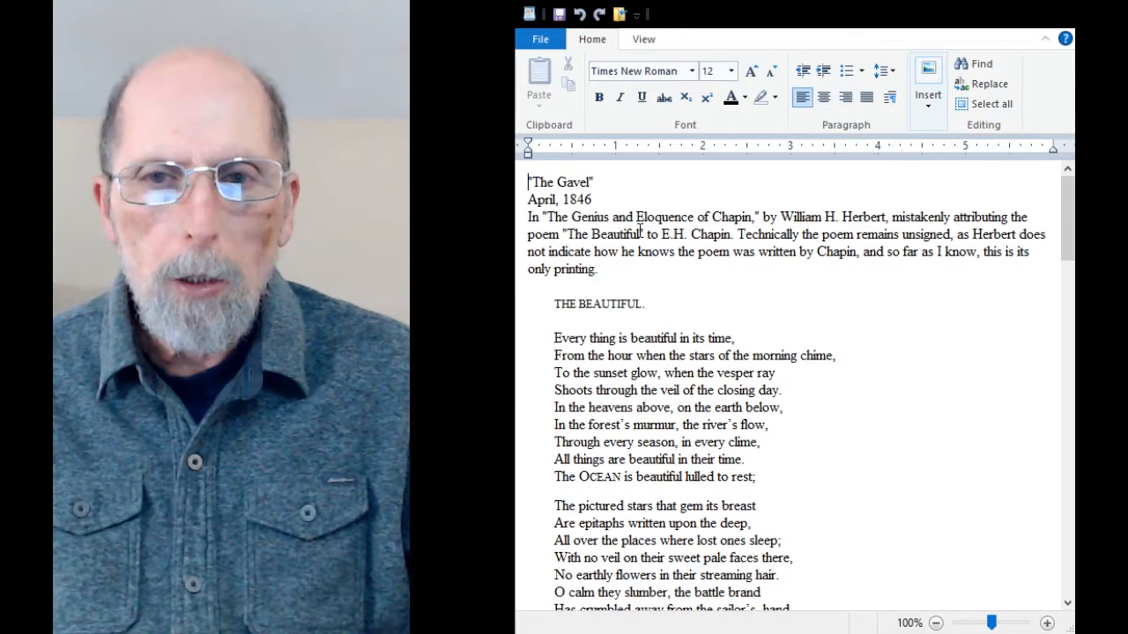
mouse_move(1067, 211)
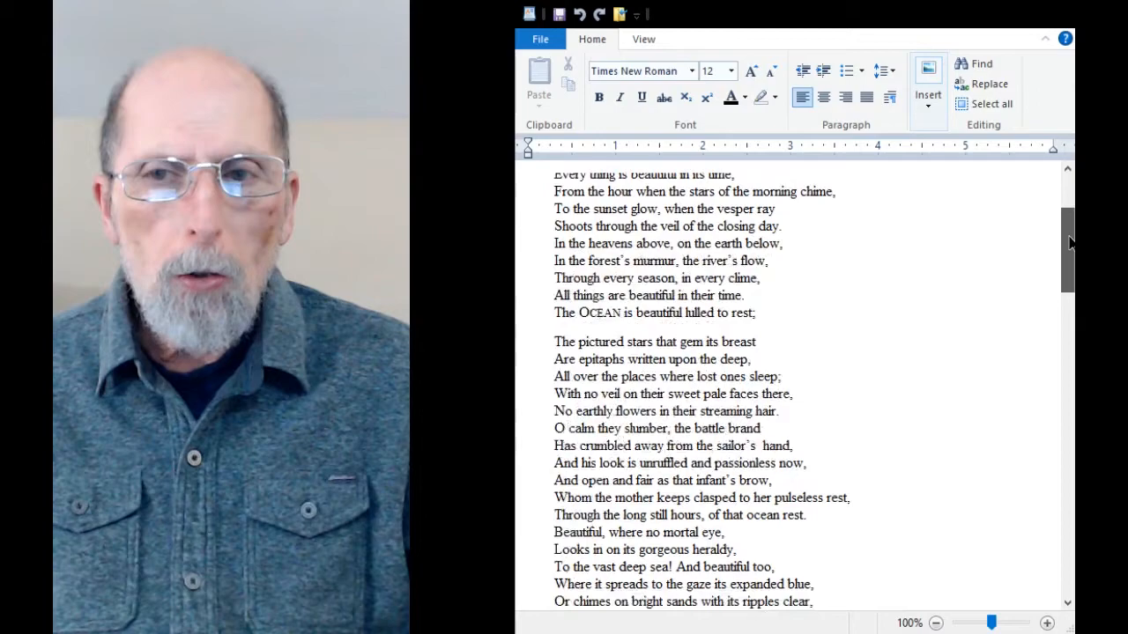
scroll("down", 3)
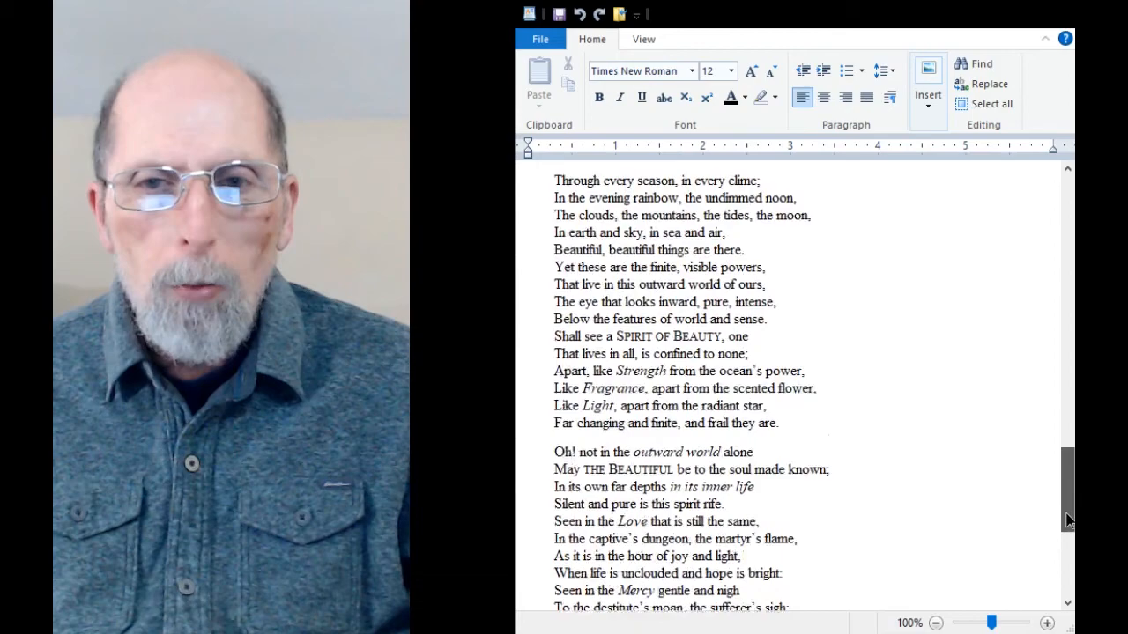
scroll("up", 3)
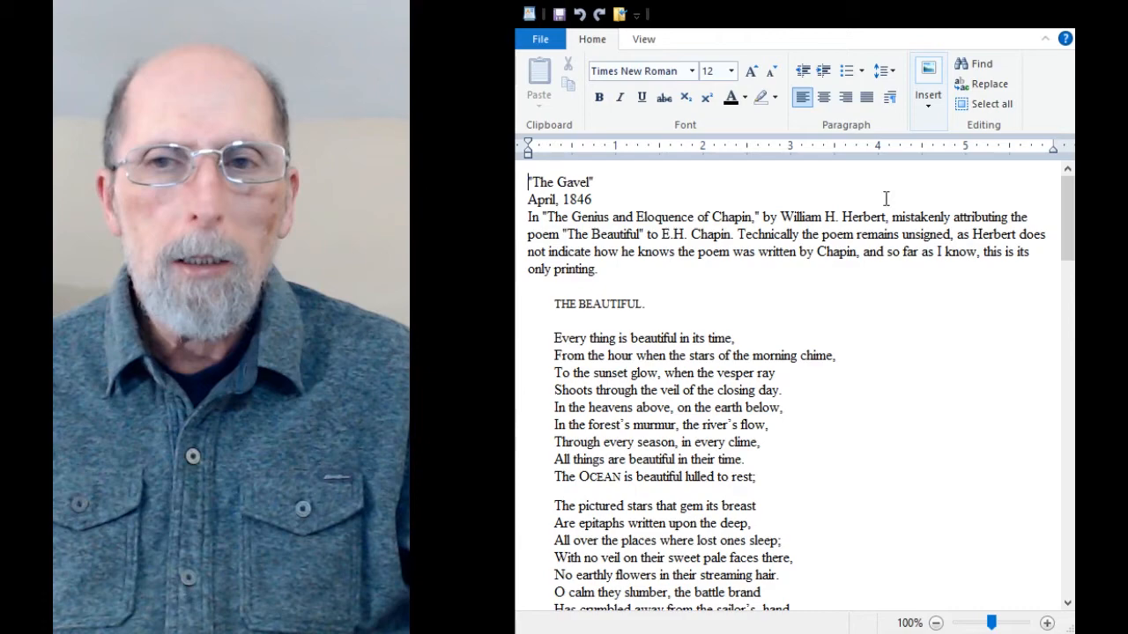
- Scroll through the poem's opening stanzas to the Flowers and Stars sections, then back up
scroll("down", 3)
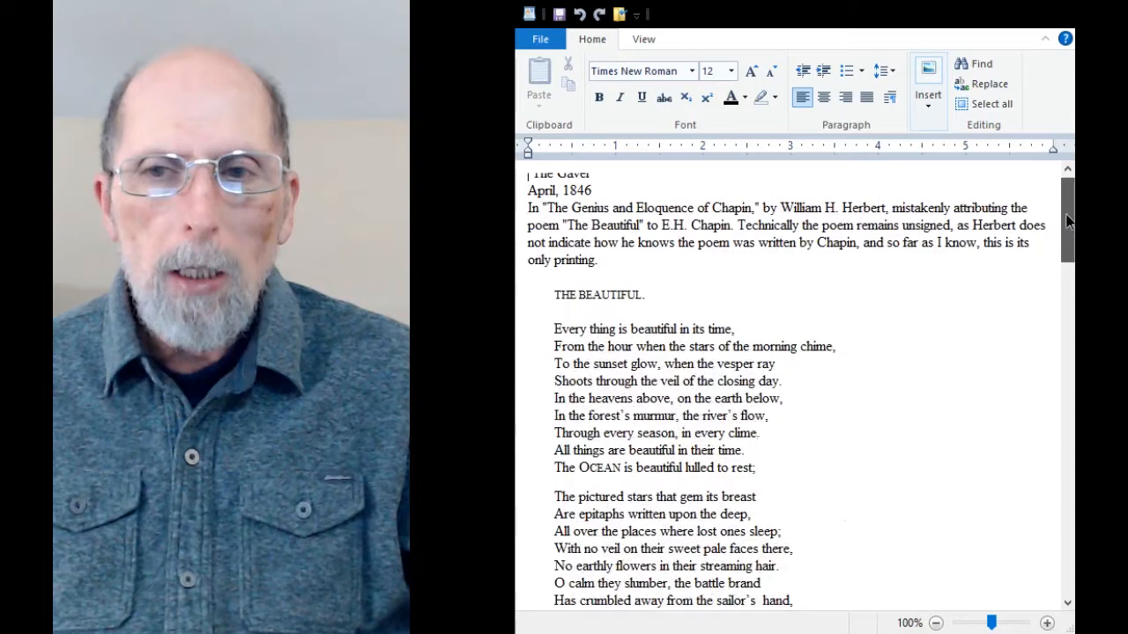
scroll("up", 3)
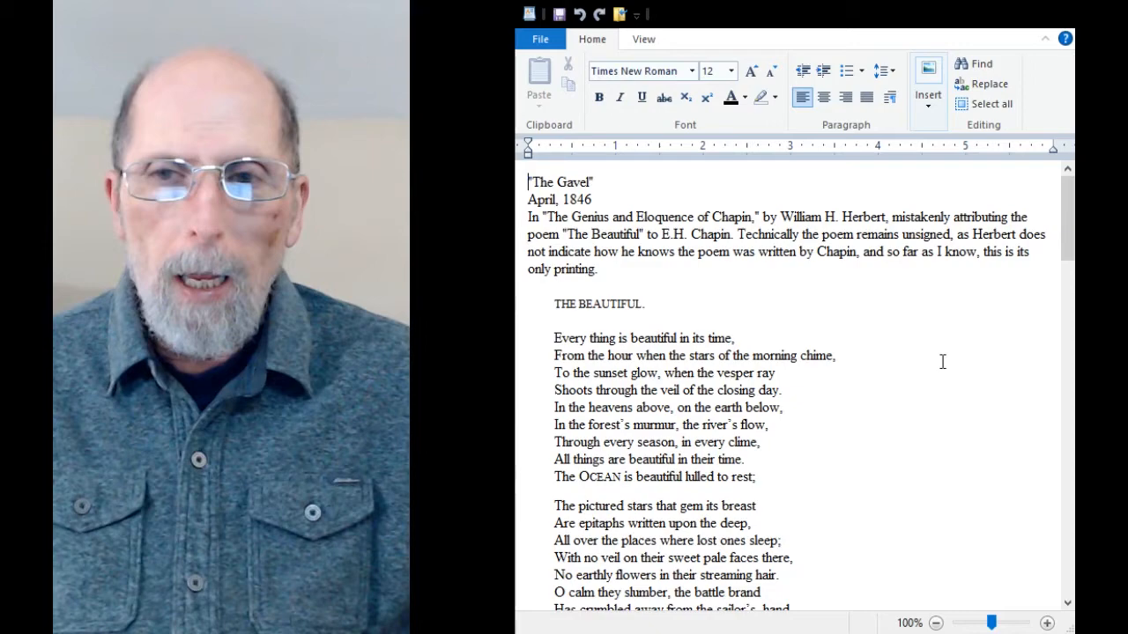
scroll("down", 3)
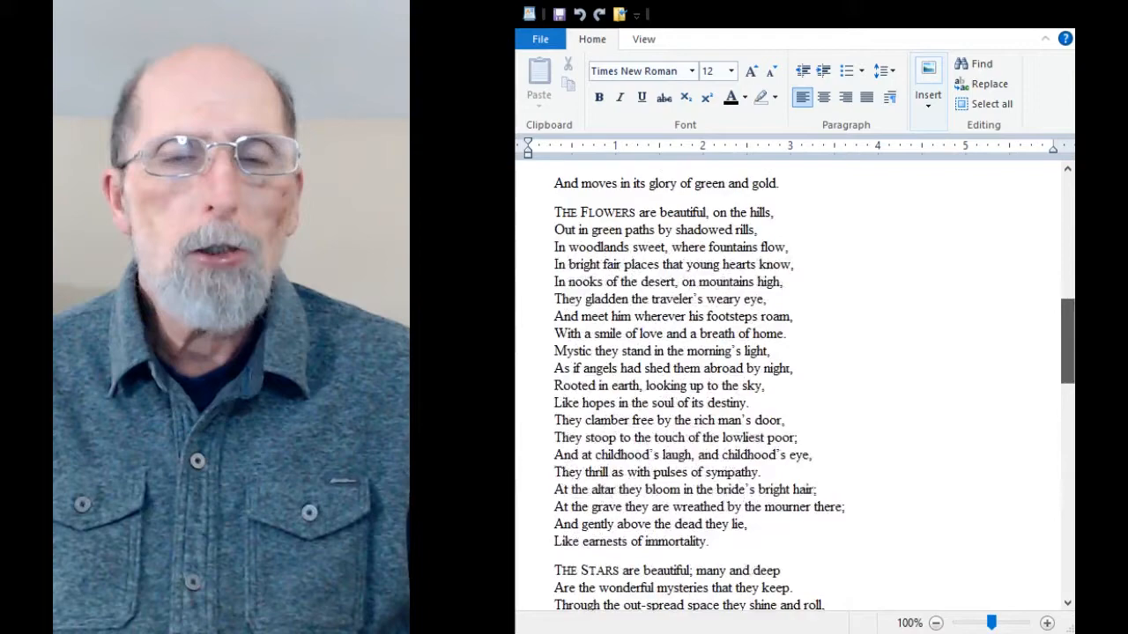
scroll("down", 3)
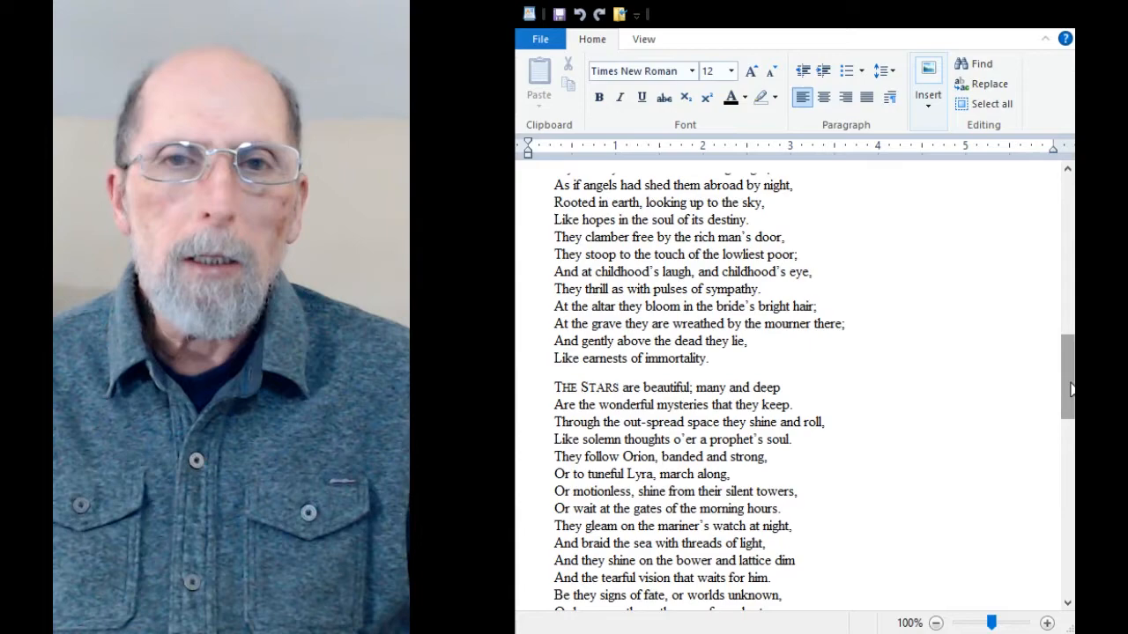
scroll("up", 3)
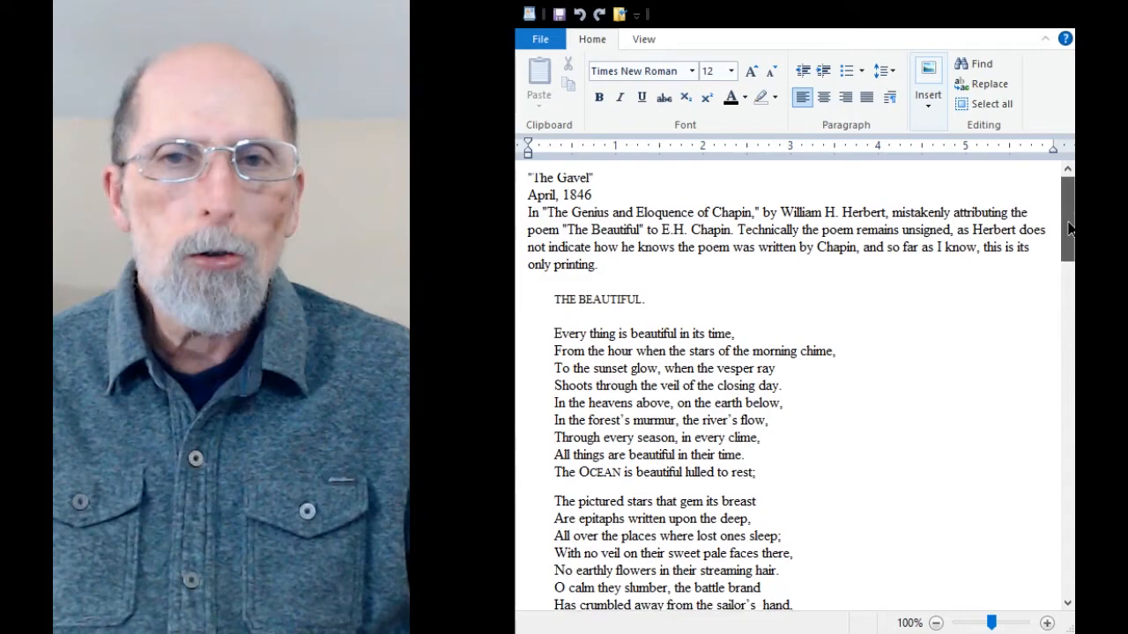
scroll("down", 3)
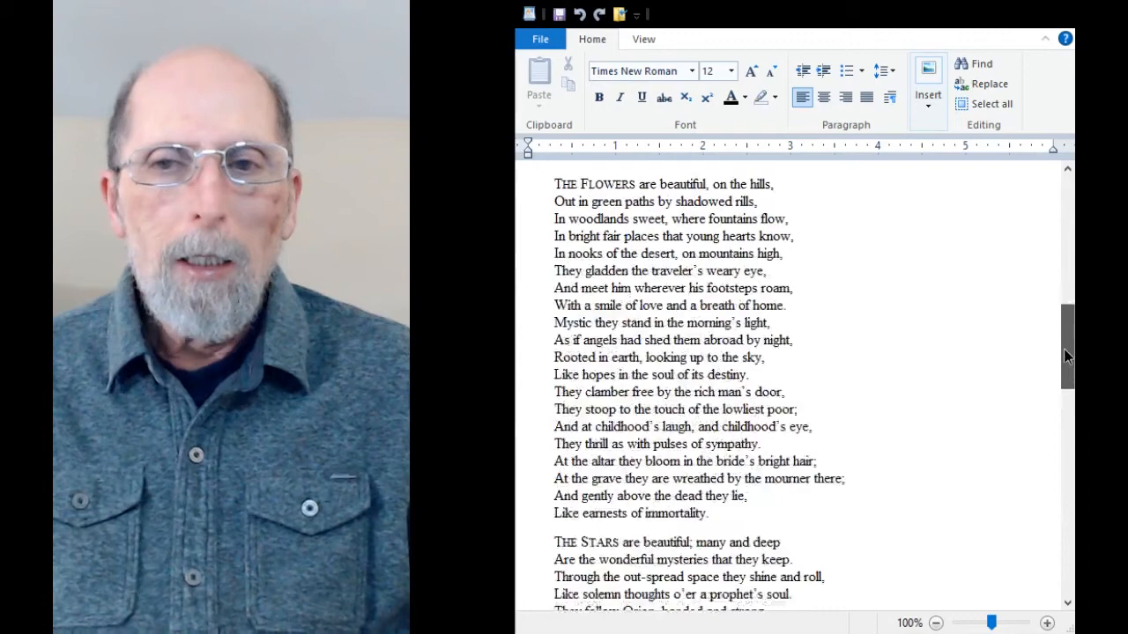
scroll("down", 3)
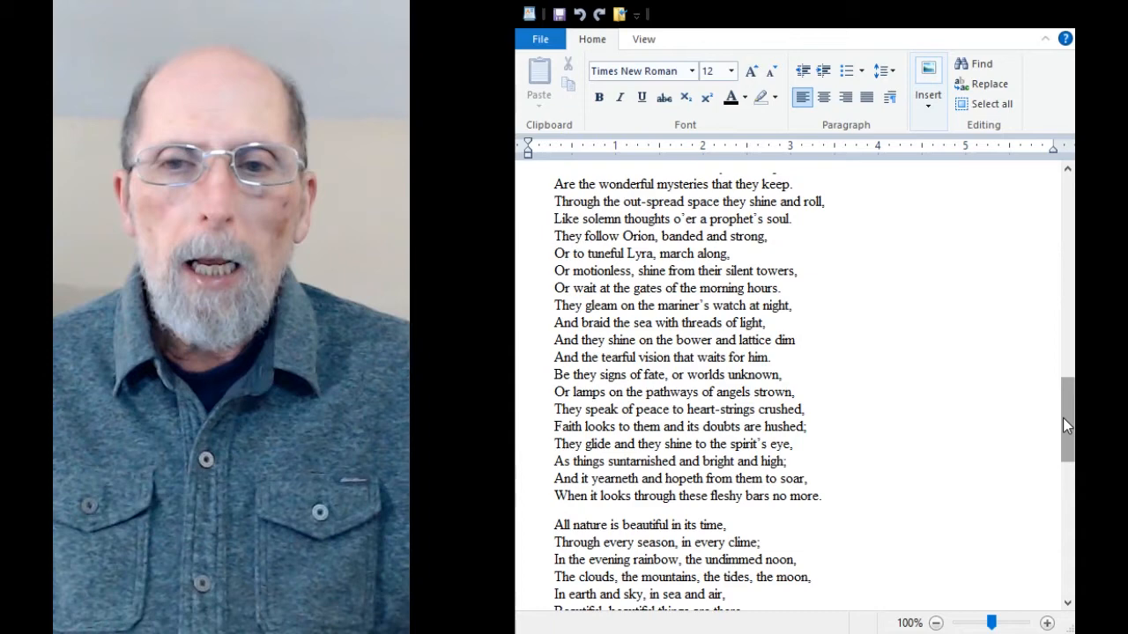
scroll("up", 3)
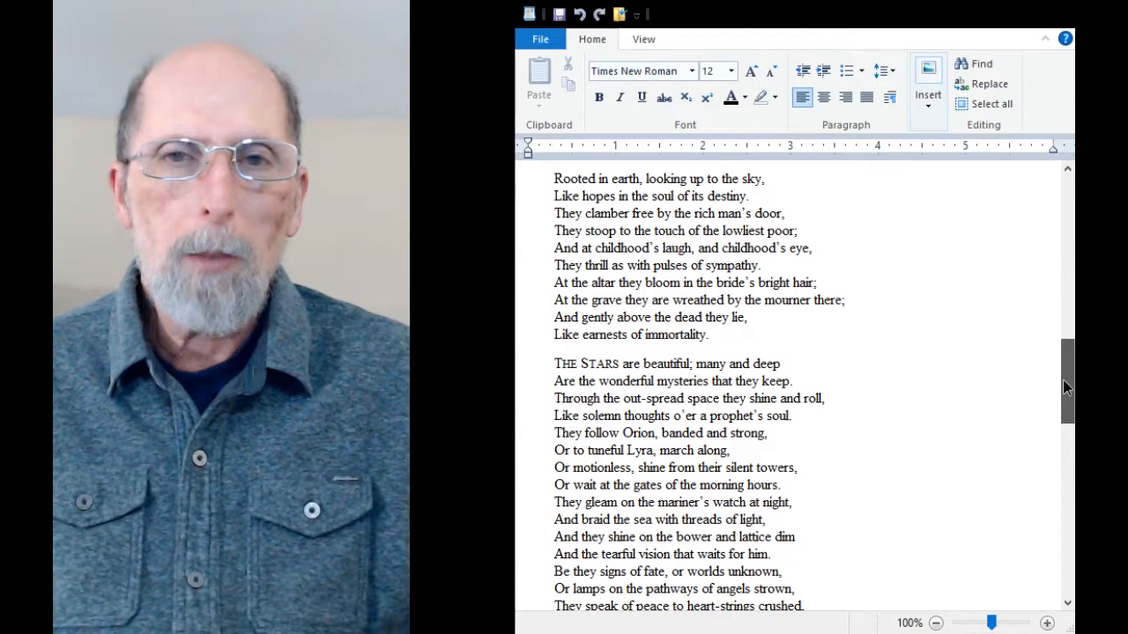
scroll("up", 3)
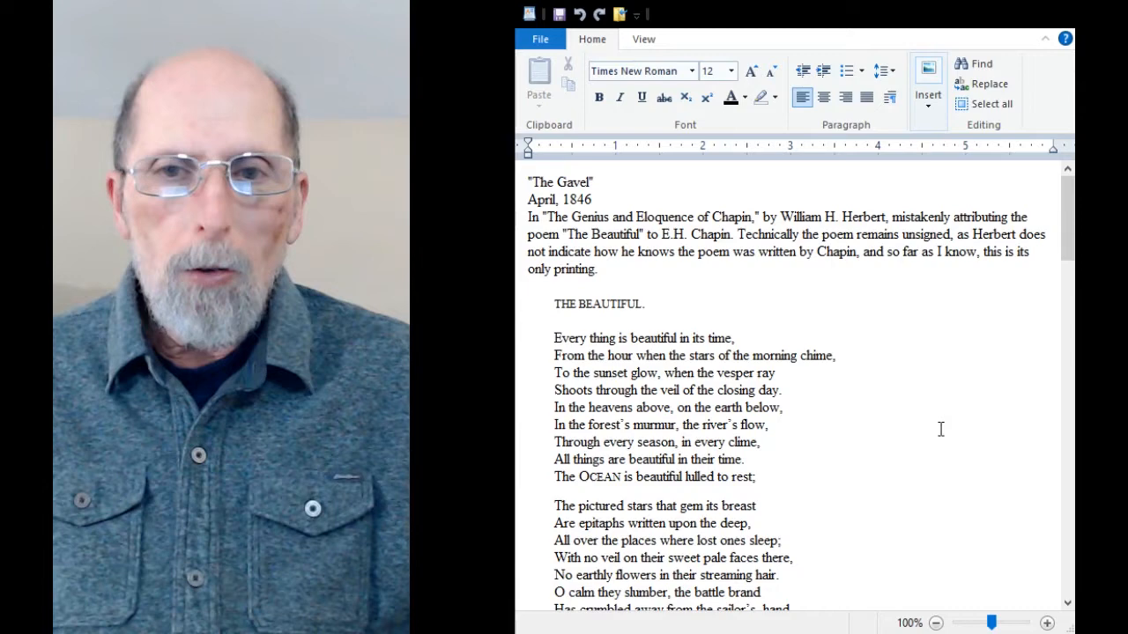
- Scroll from the top of Chapin_4_46.rtf to the Rose of Sharon closing note
scroll("down", 3)
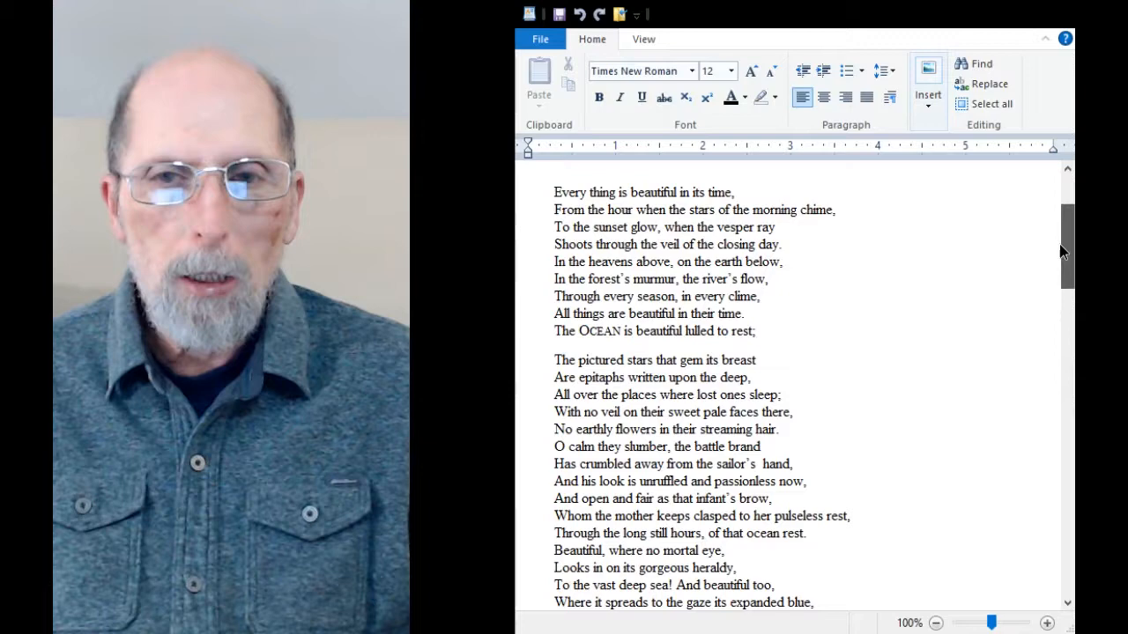
scroll("up", 3)
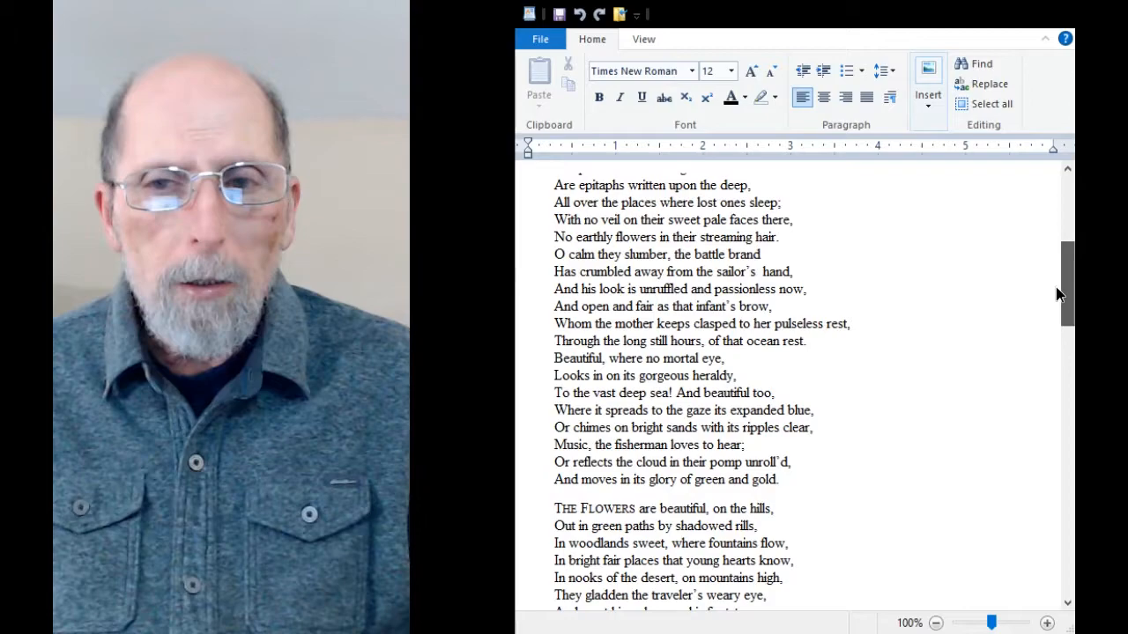
scroll("down", 3)
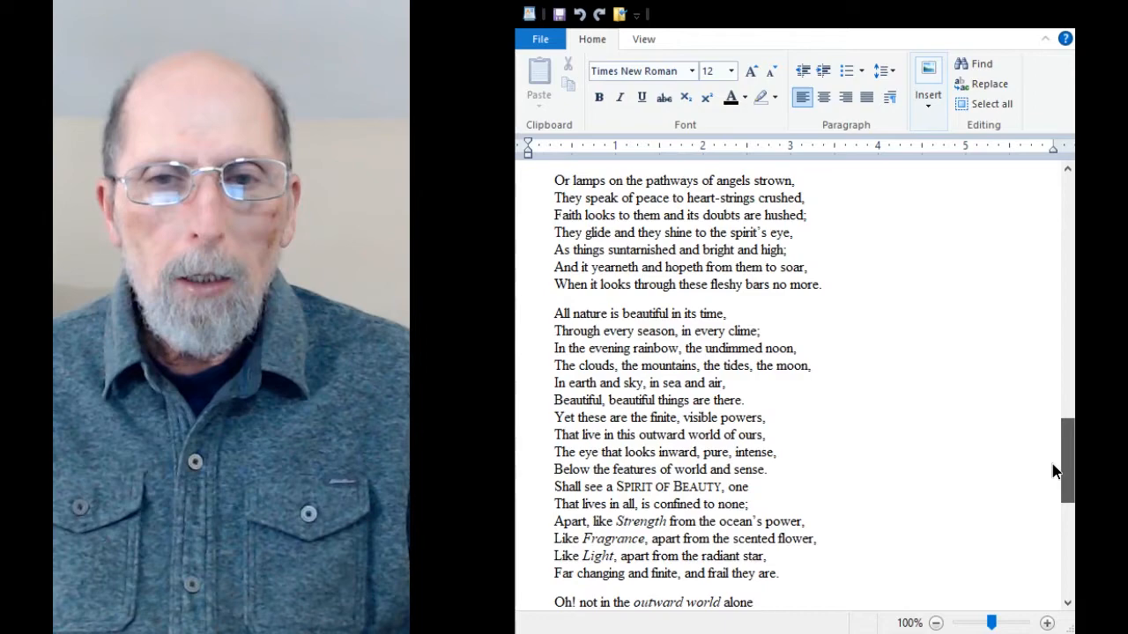
scroll("down", 3)
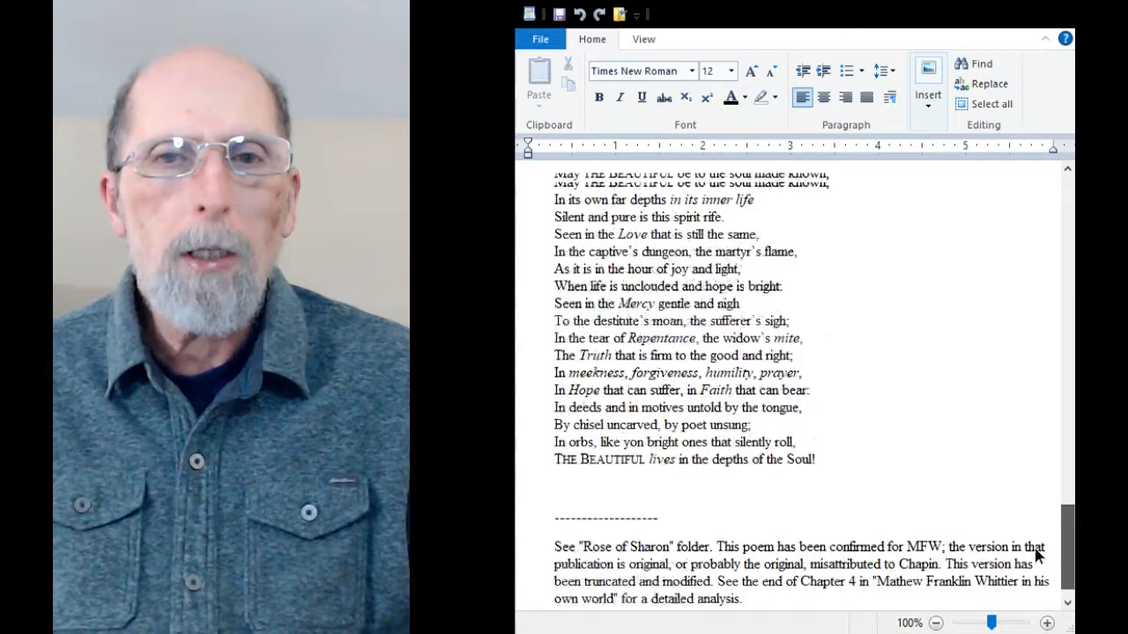
scroll("up", 3)
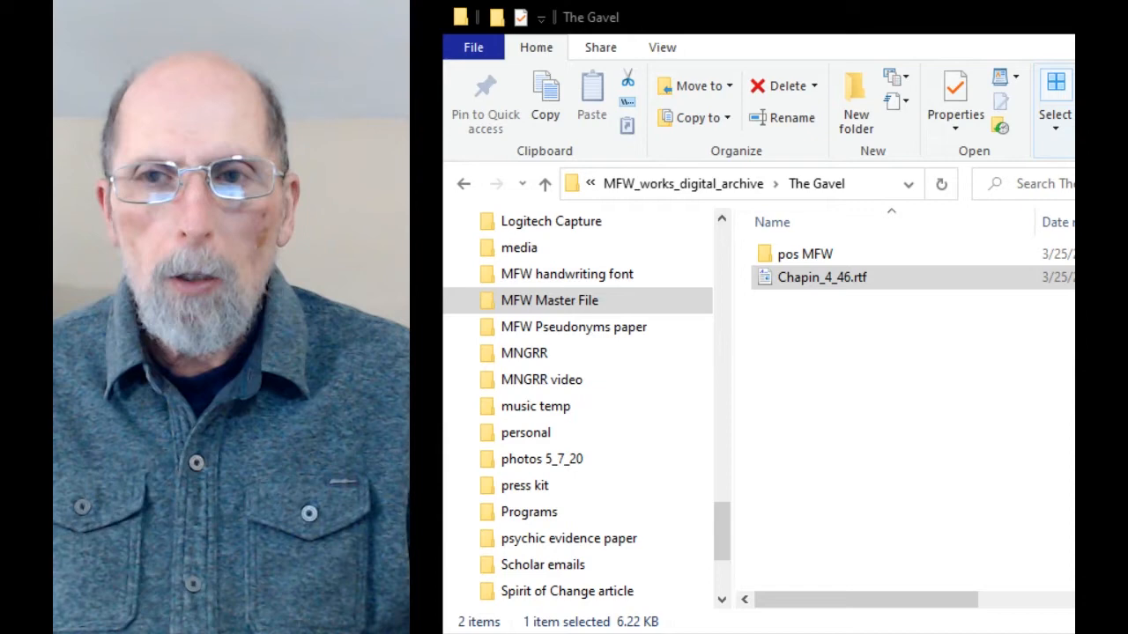
- Go up to MFW_works_digital_archive and open the Boston Courier folder
left_click(544, 183)
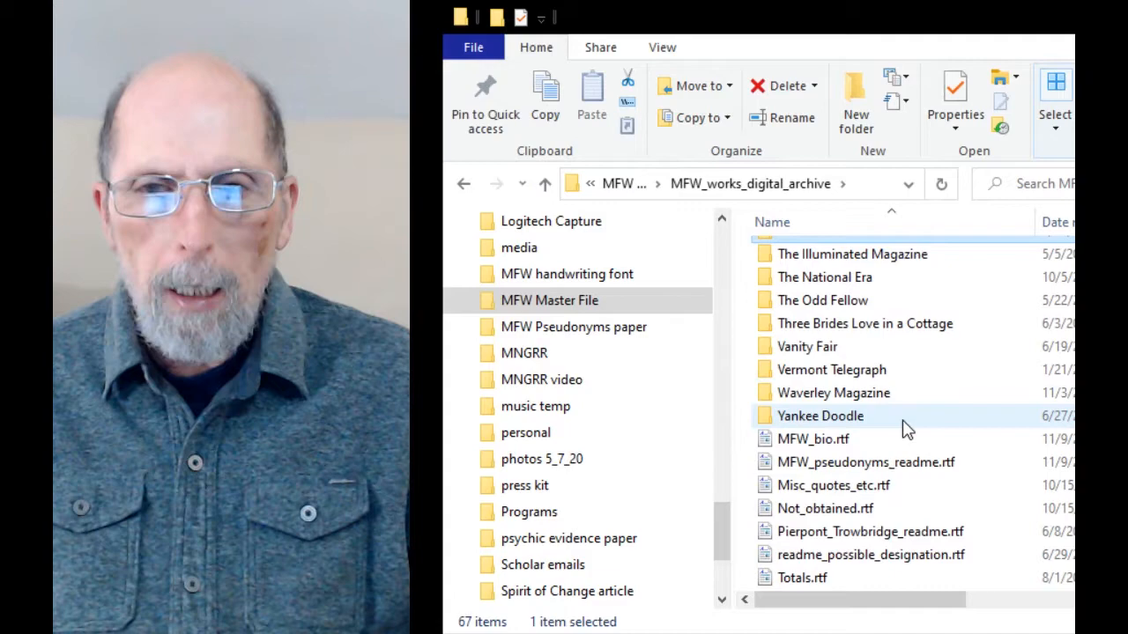
scroll("up", 3)
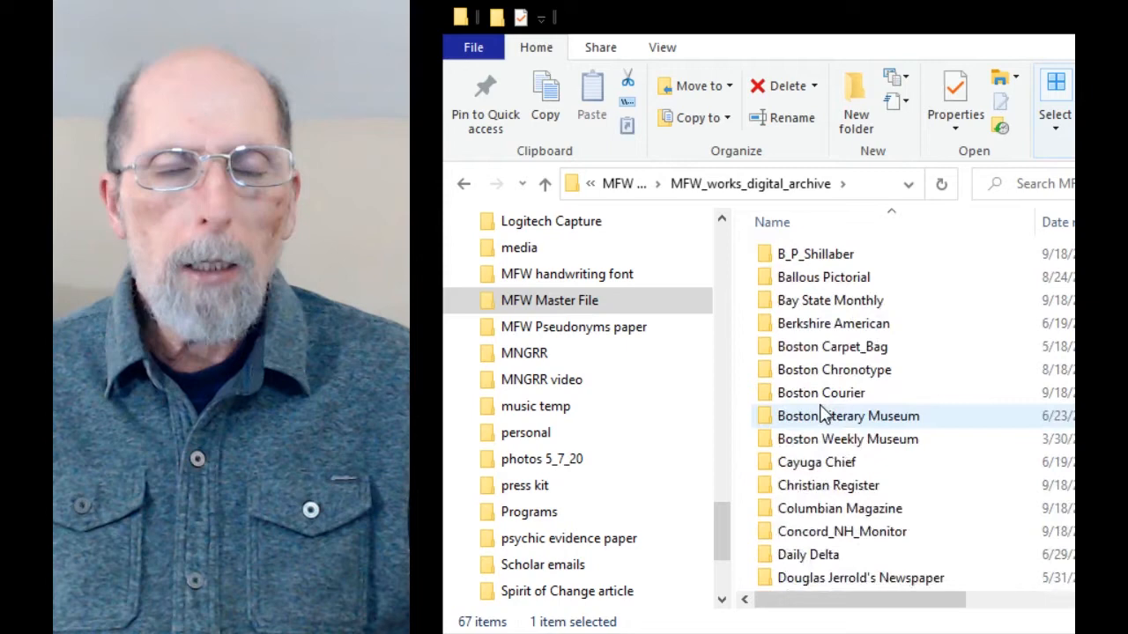
double_click(821, 392)
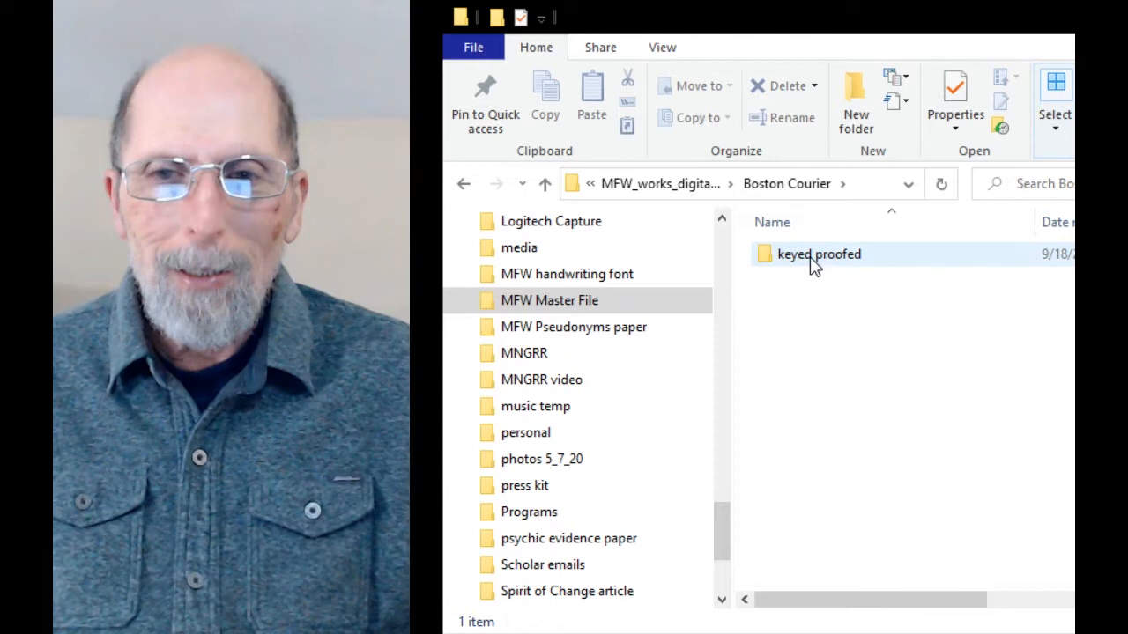
- Open the keyed proofed folder and select asterisk_8_11_29.rtf, next to PPP_11_2_29.rtf
double_click(819, 254)
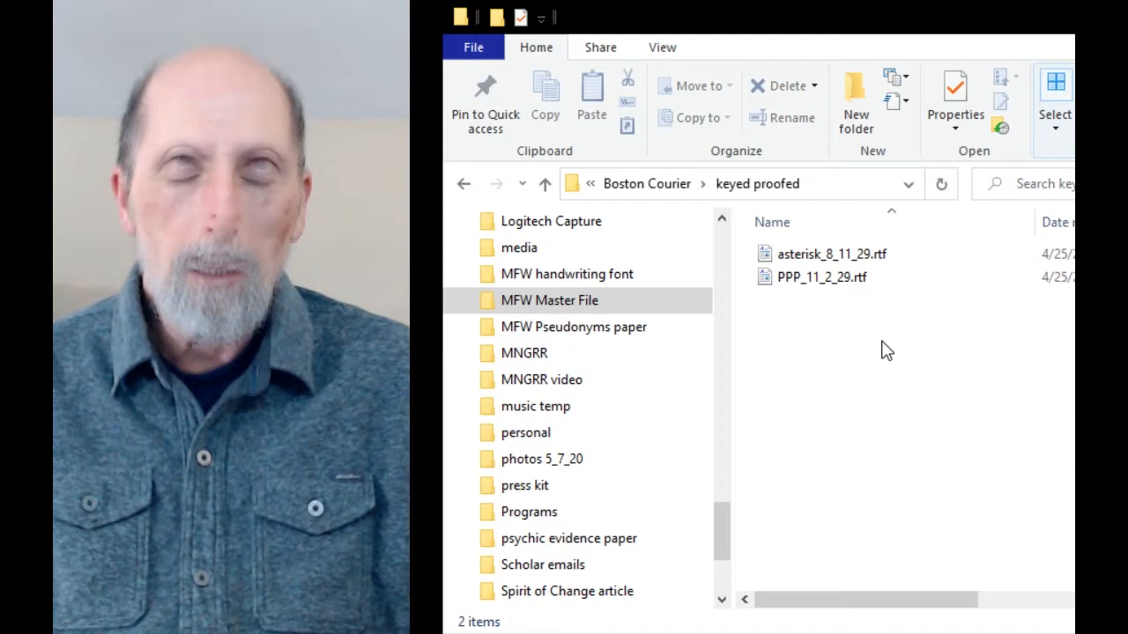
mouse_move(861, 364)
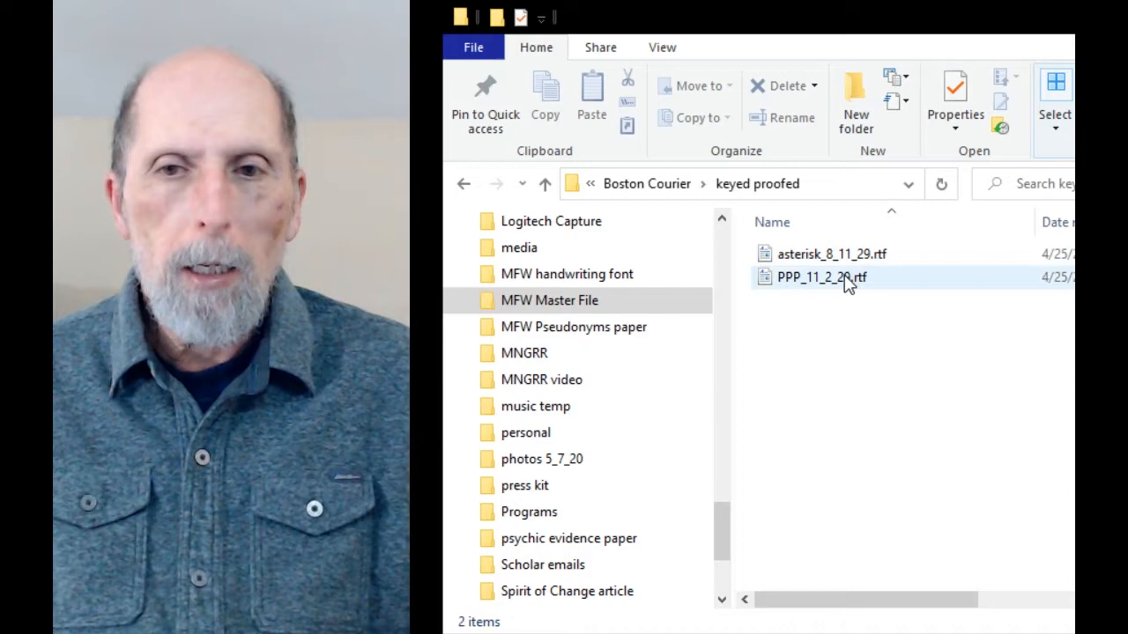
left_click(829, 254)
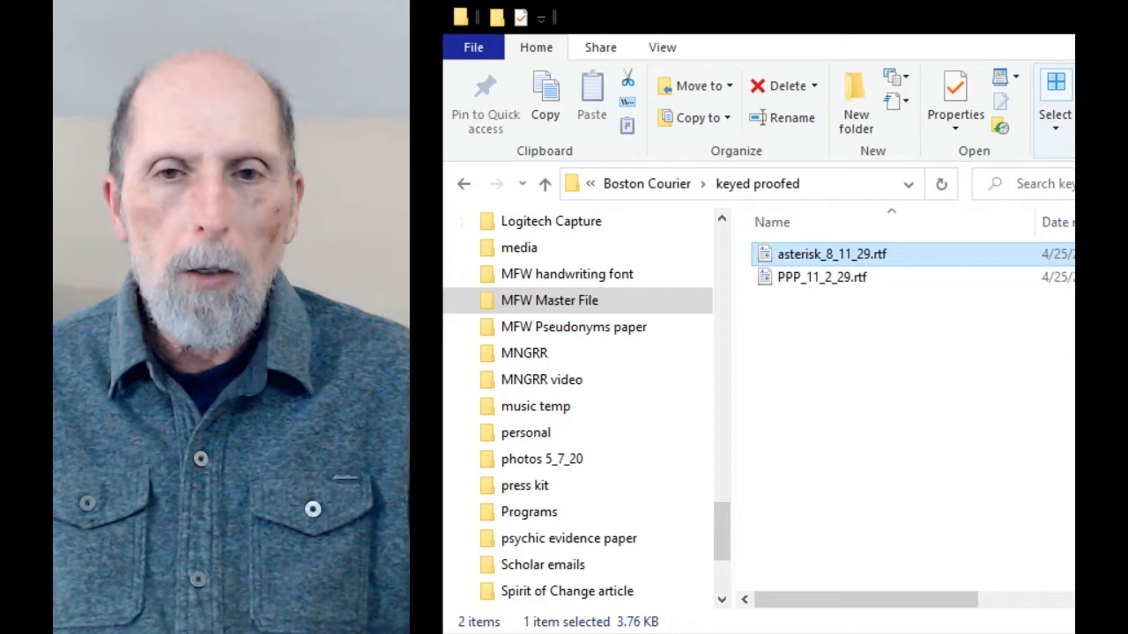
- Open asterisk_8_11_29.rtf, the August 11, 1829 Boston Courier letter, and scroll through it
double_click(830, 254)
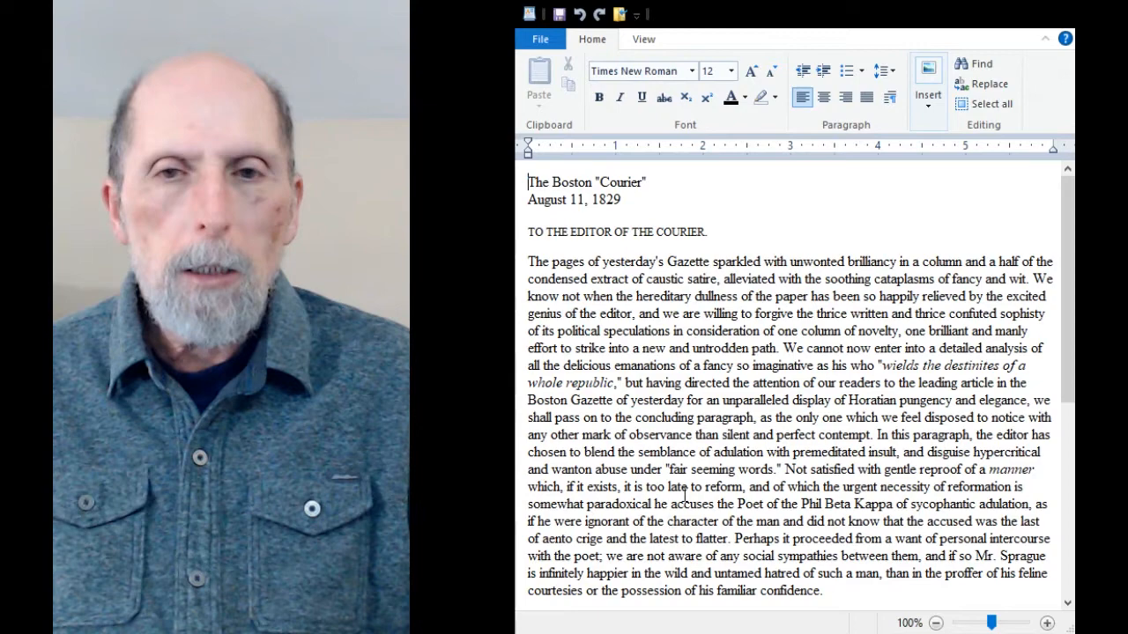
scroll("down", 3)
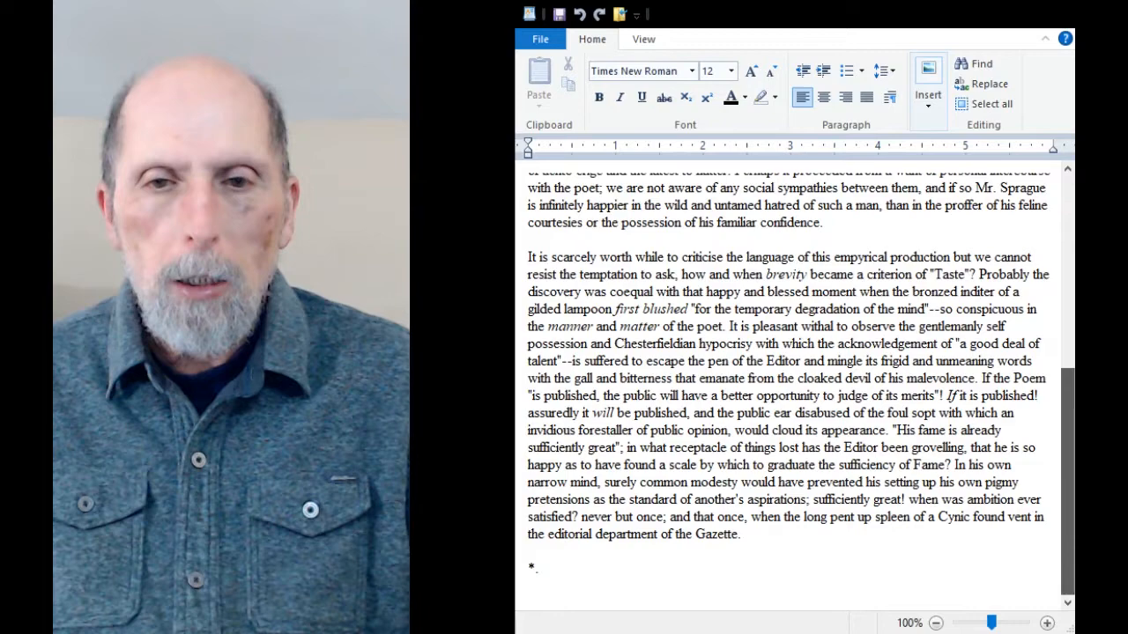
scroll("up", 3)
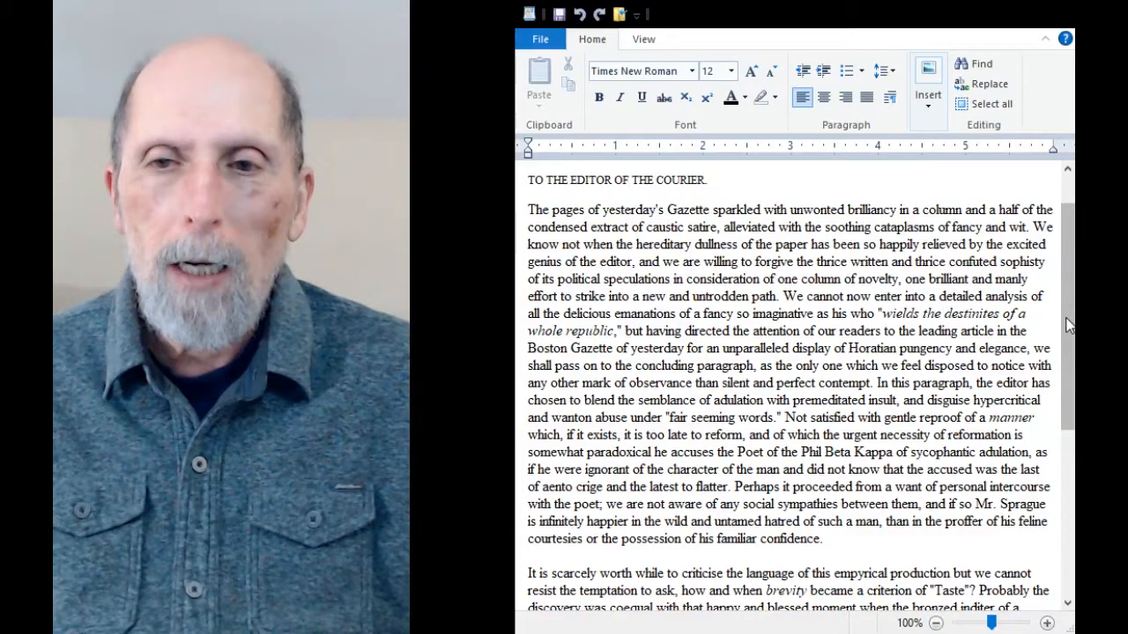
scroll("up", 3)
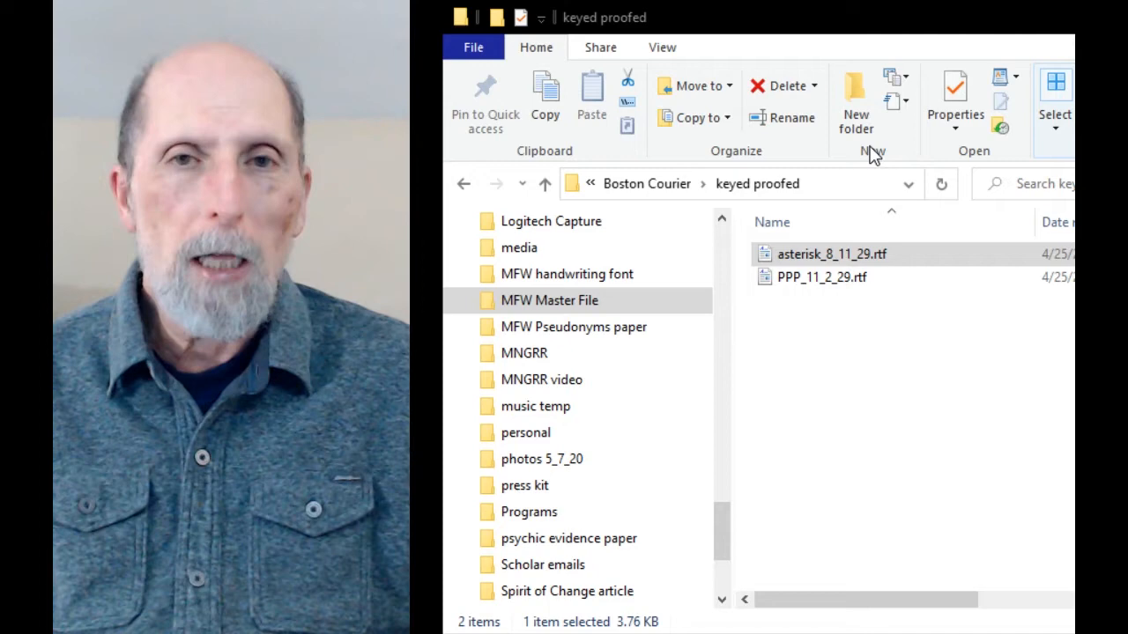
mouse_move(925, 132)
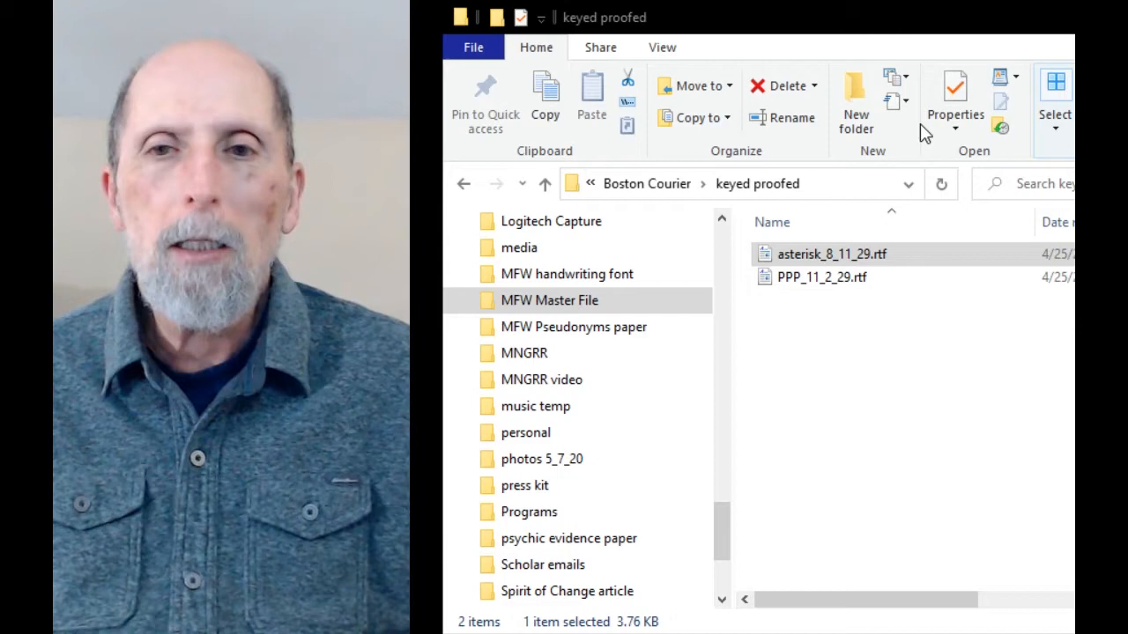
mouse_move(912, 141)
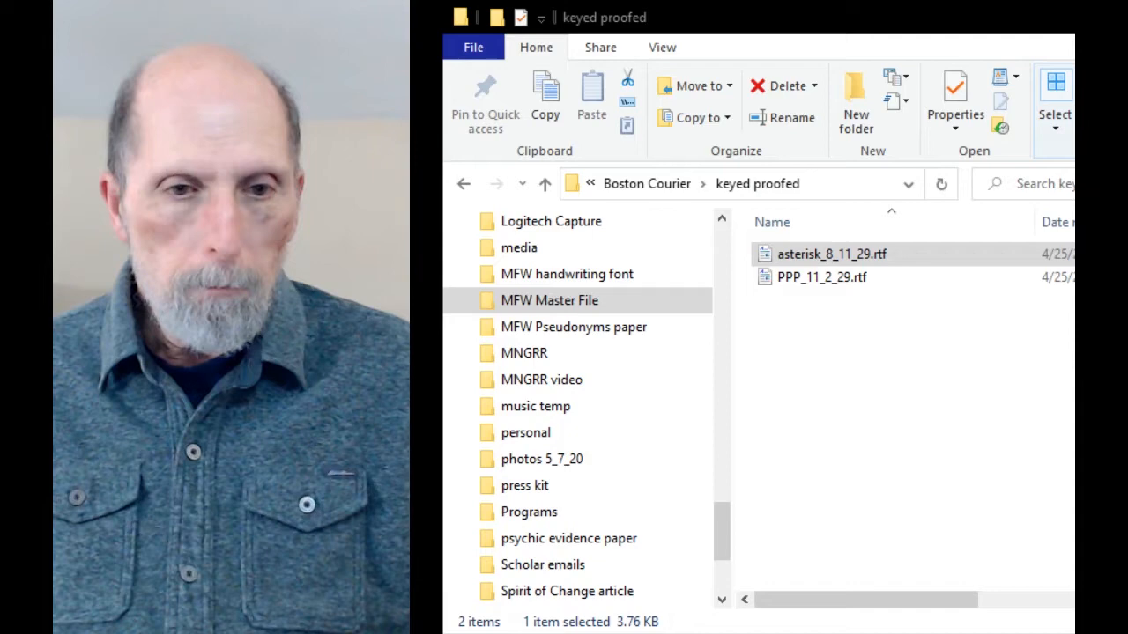
- Return to the MFW_works_digital_archive folder list and browse its folders
left_click(544, 184)
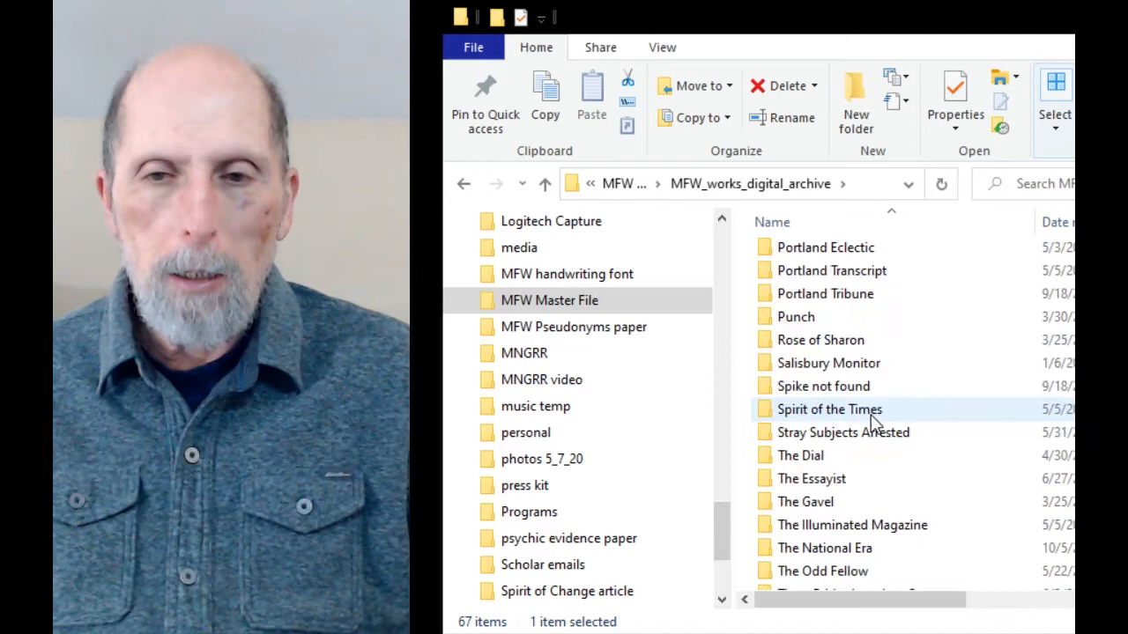
scroll("up", 3)
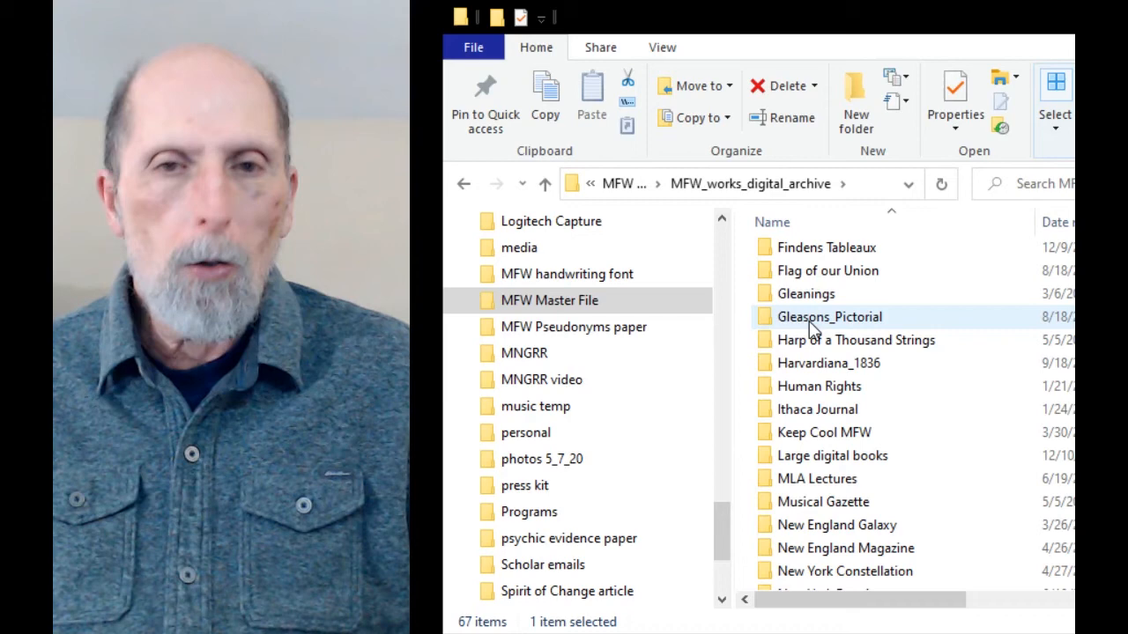
left_click(818, 386)
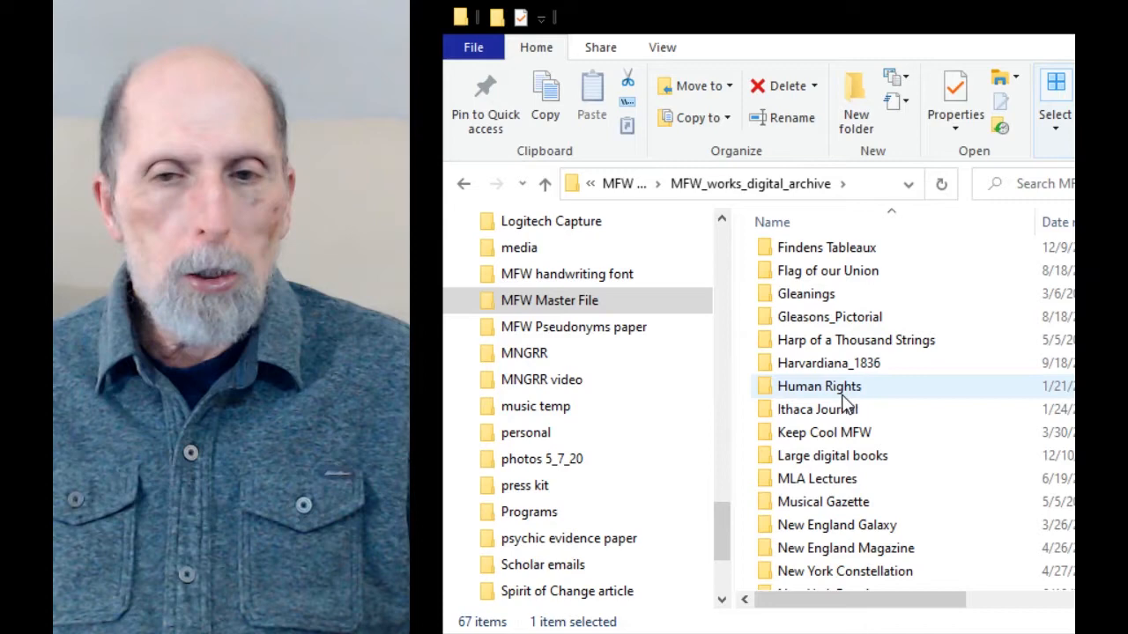
scroll("down", 3)
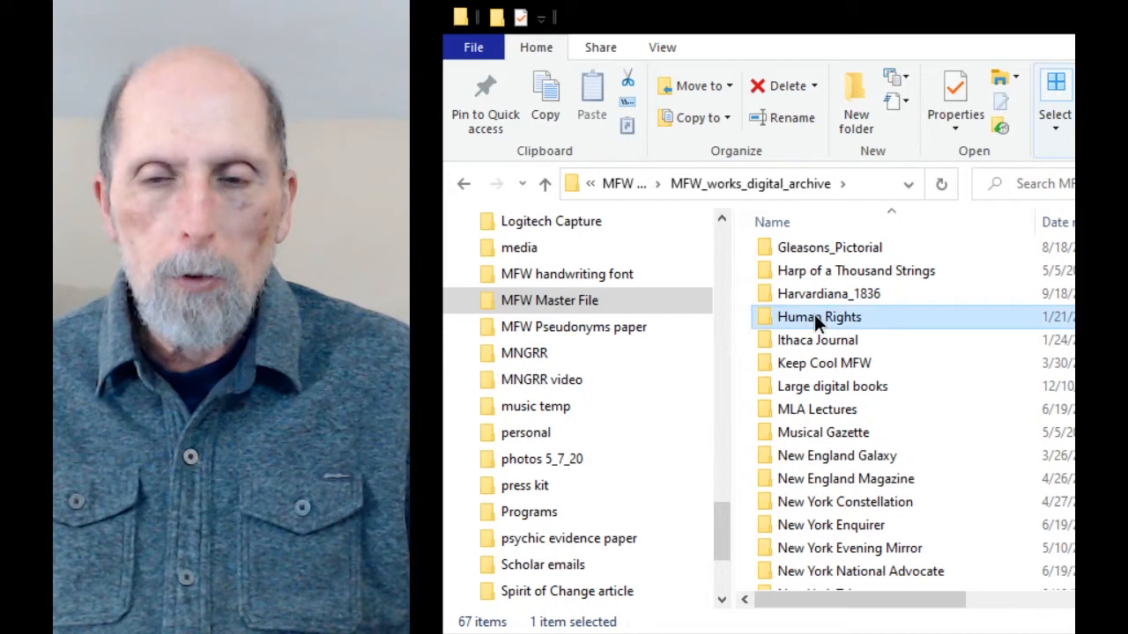
scroll("up", 3)
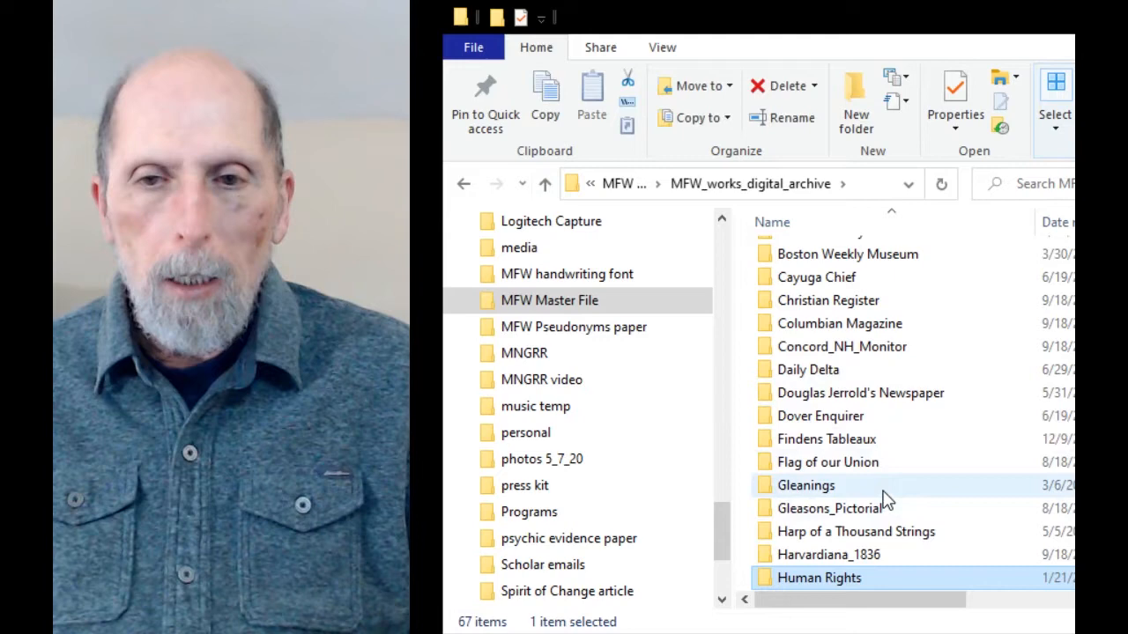
mouse_move(859, 392)
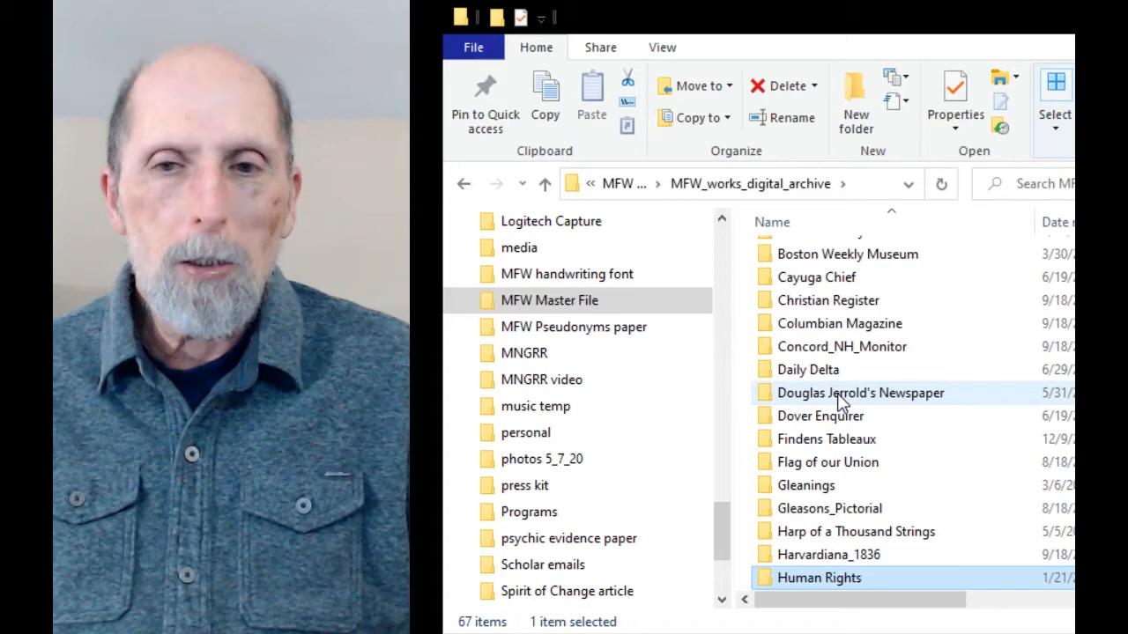
- Open the Punch folder and select unsigned_1851.rtf
scroll("down", 3)
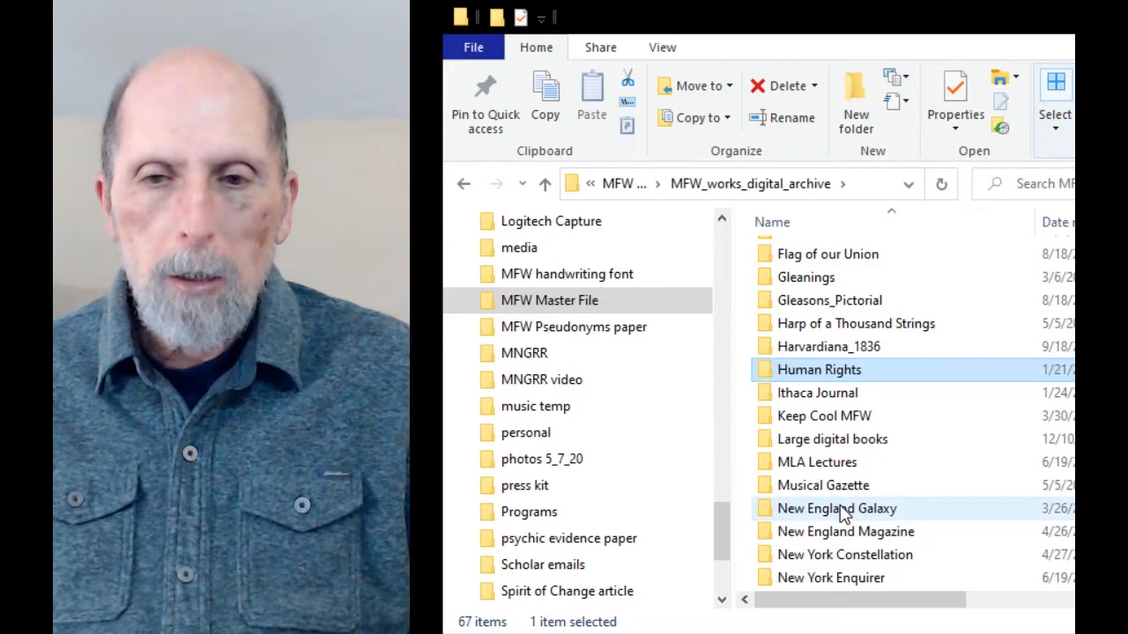
scroll("down", 3)
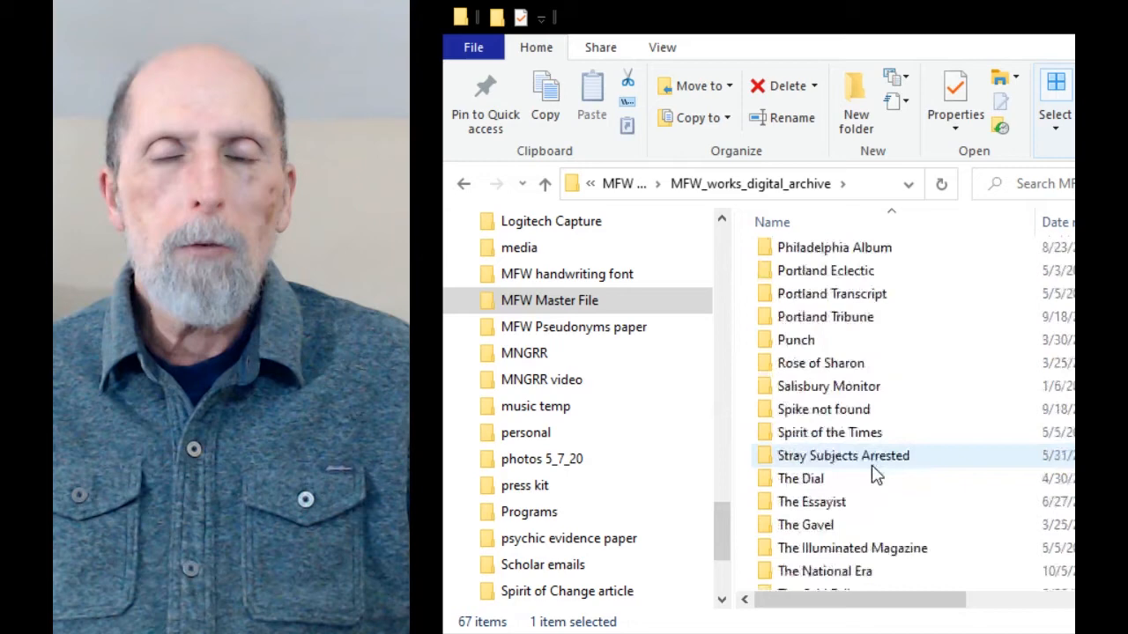
double_click(794, 339)
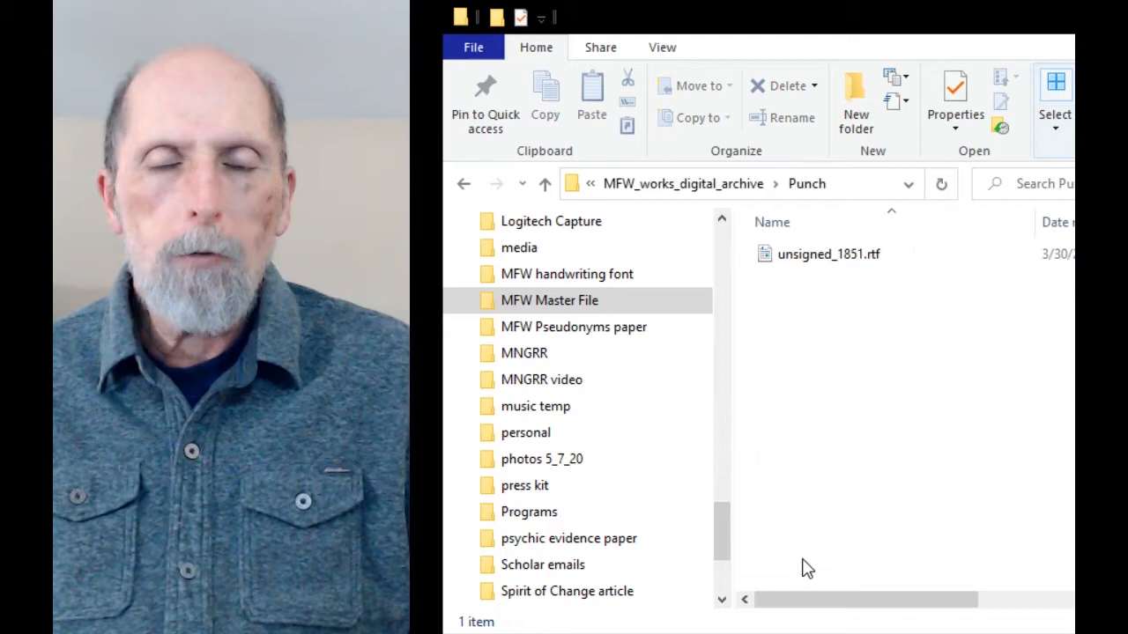
mouse_move(821, 301)
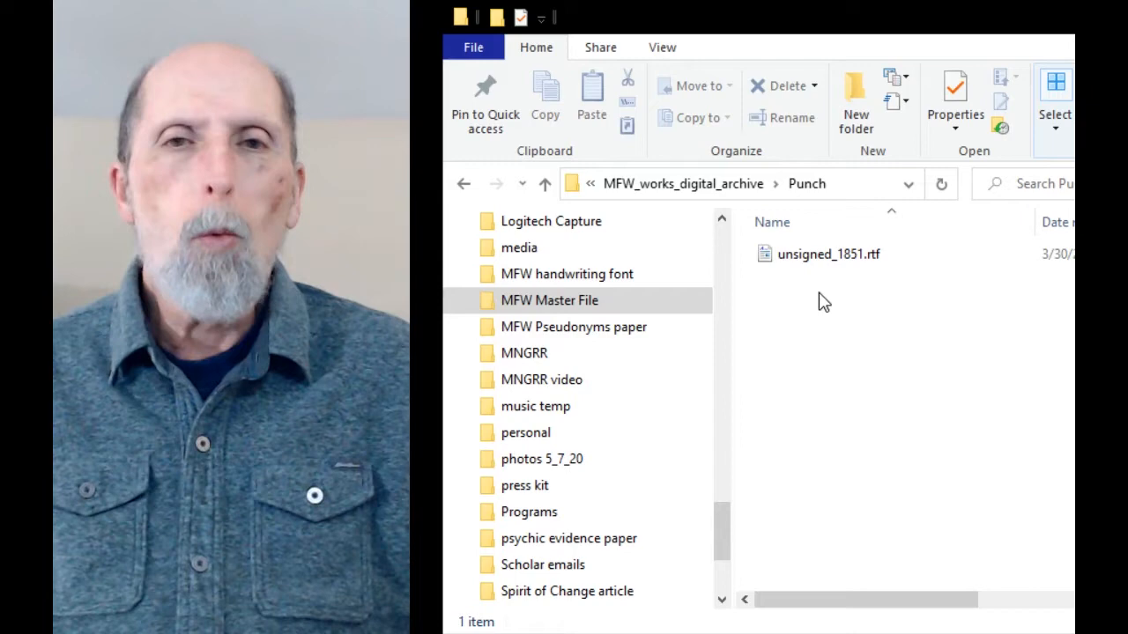
mouse_move(855, 321)
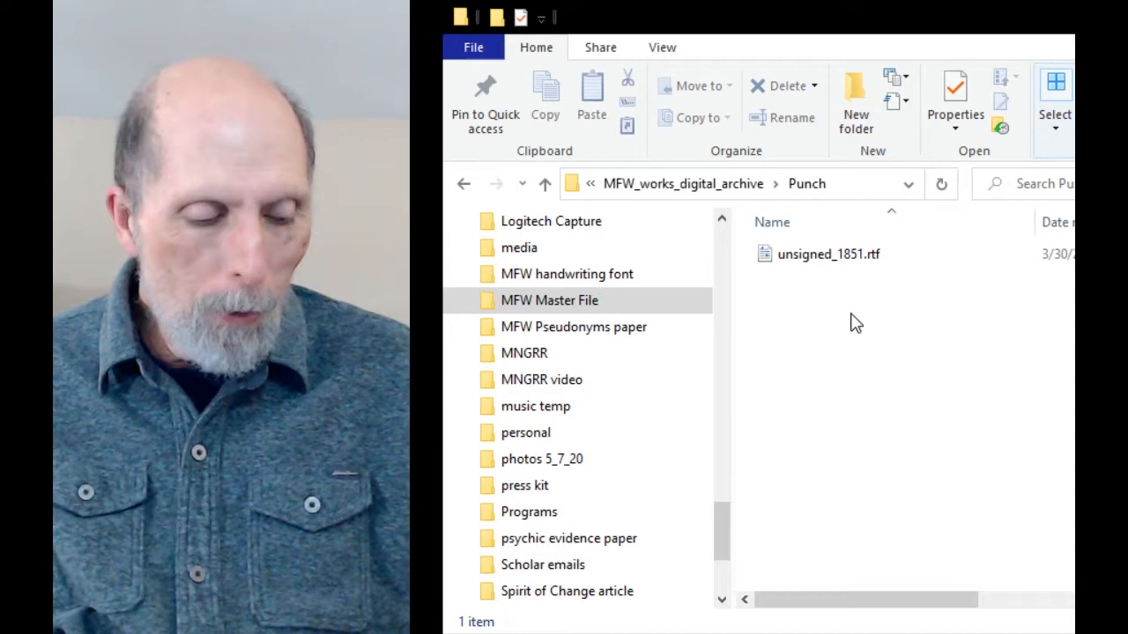
left_click(827, 254)
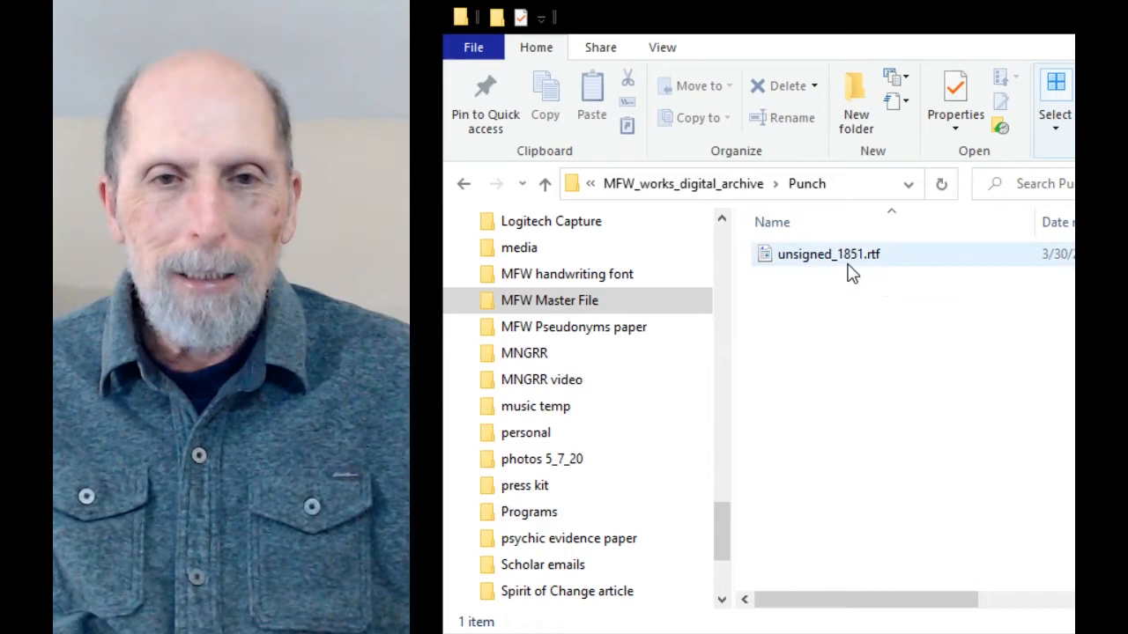
left_click(829, 253)
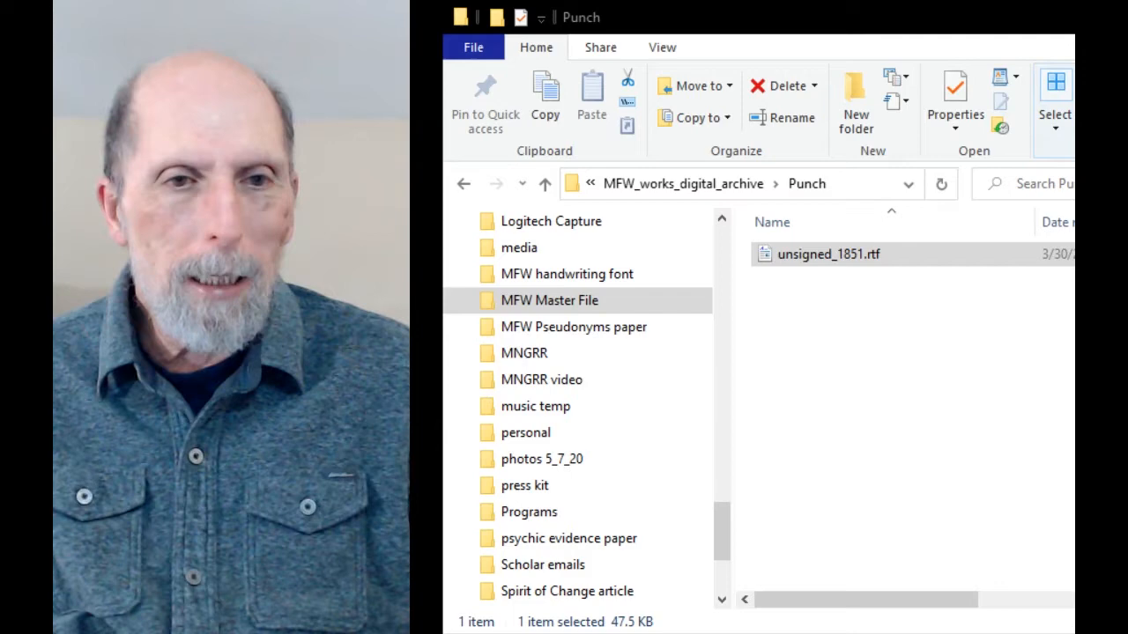
- Open unsigned_1851.rtf, "The Groans of Wren's Ghost," and scroll through the poem and back
double_click(827, 254)
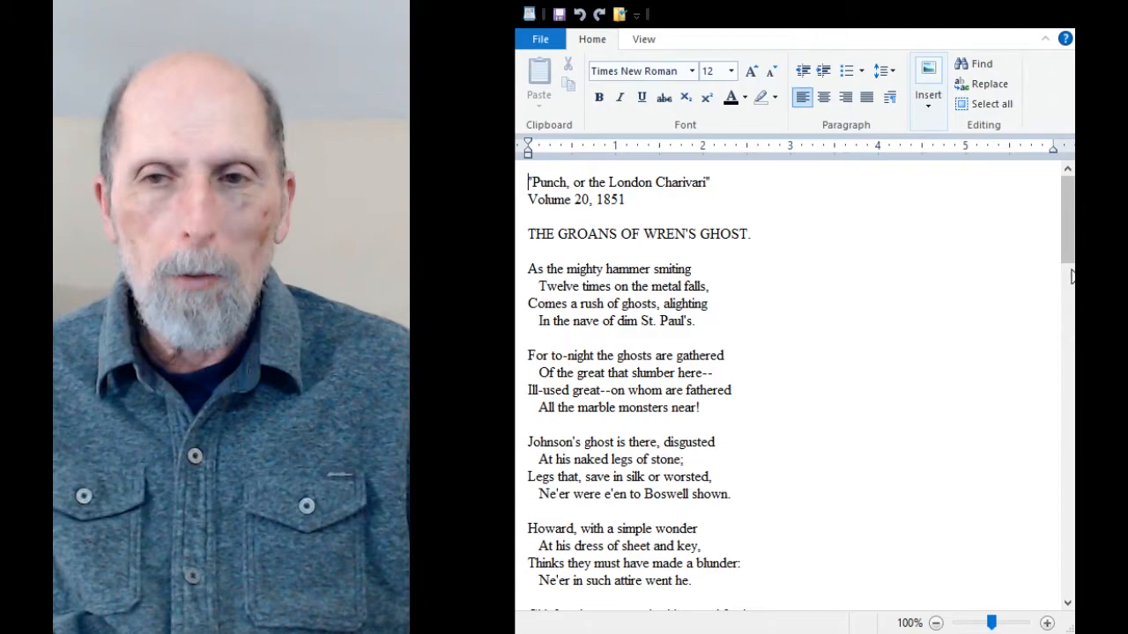
mouse_move(939, 281)
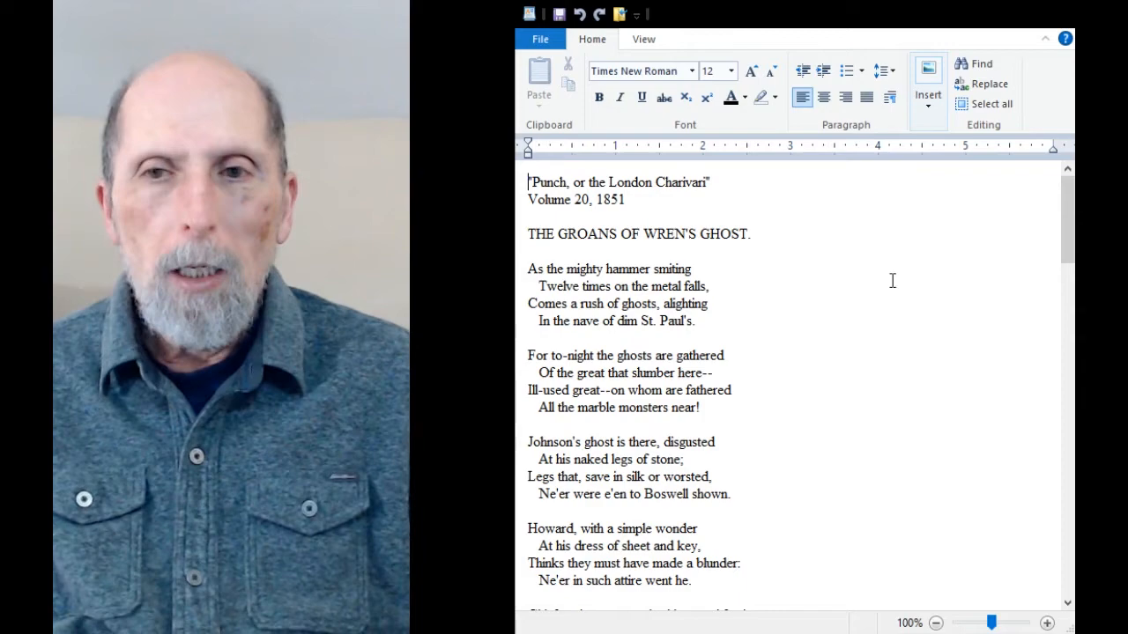
scroll("down", 3)
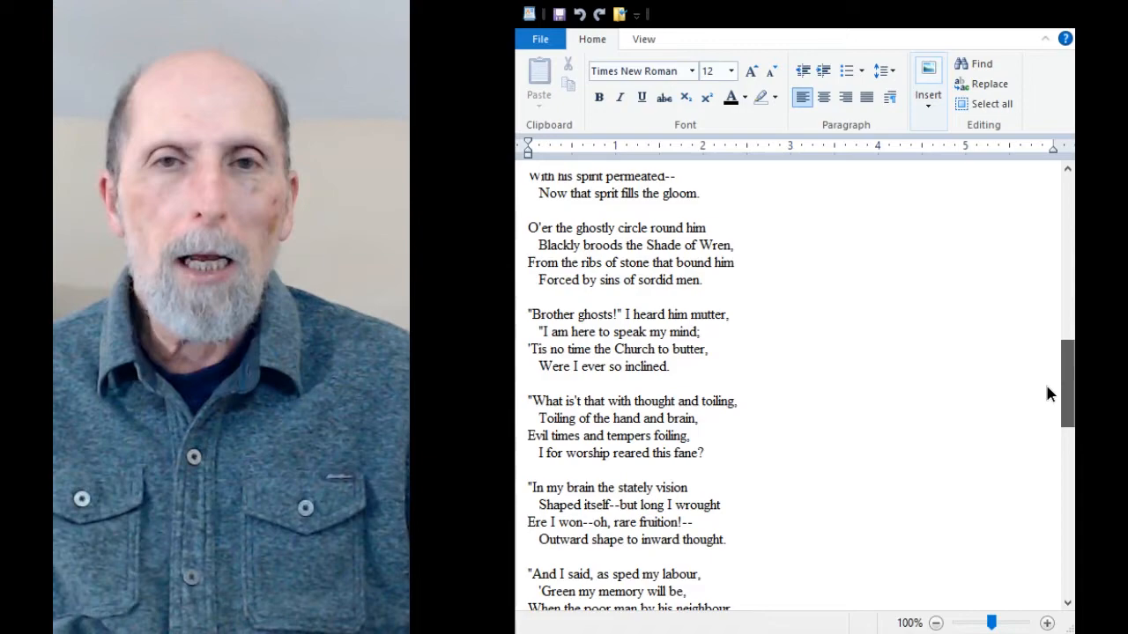
scroll("up", 3)
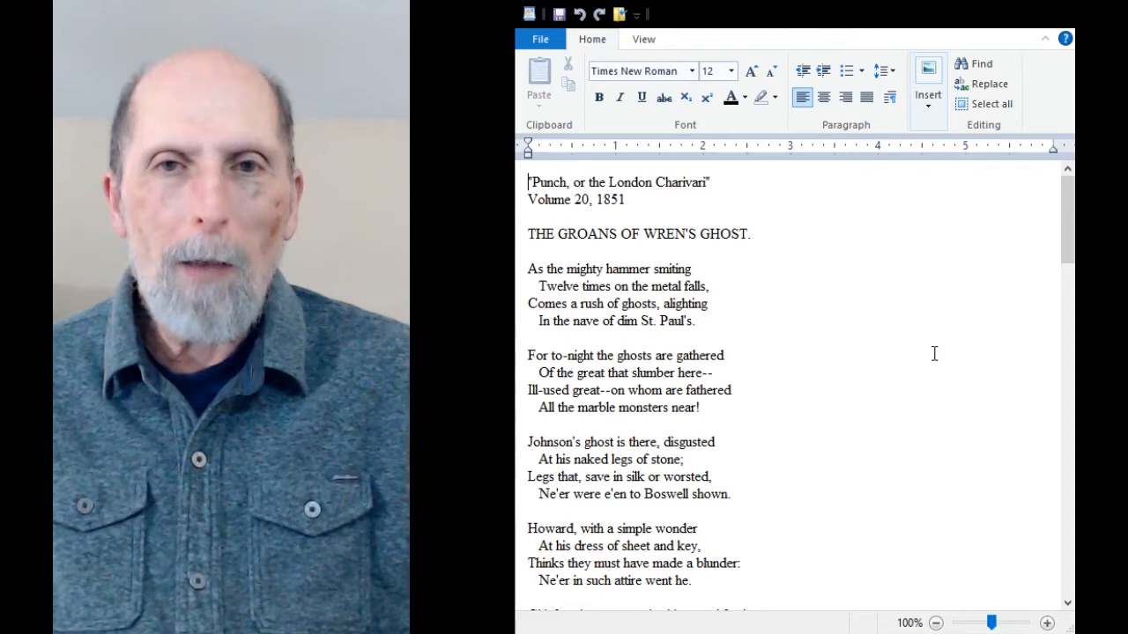
mouse_move(827, 367)
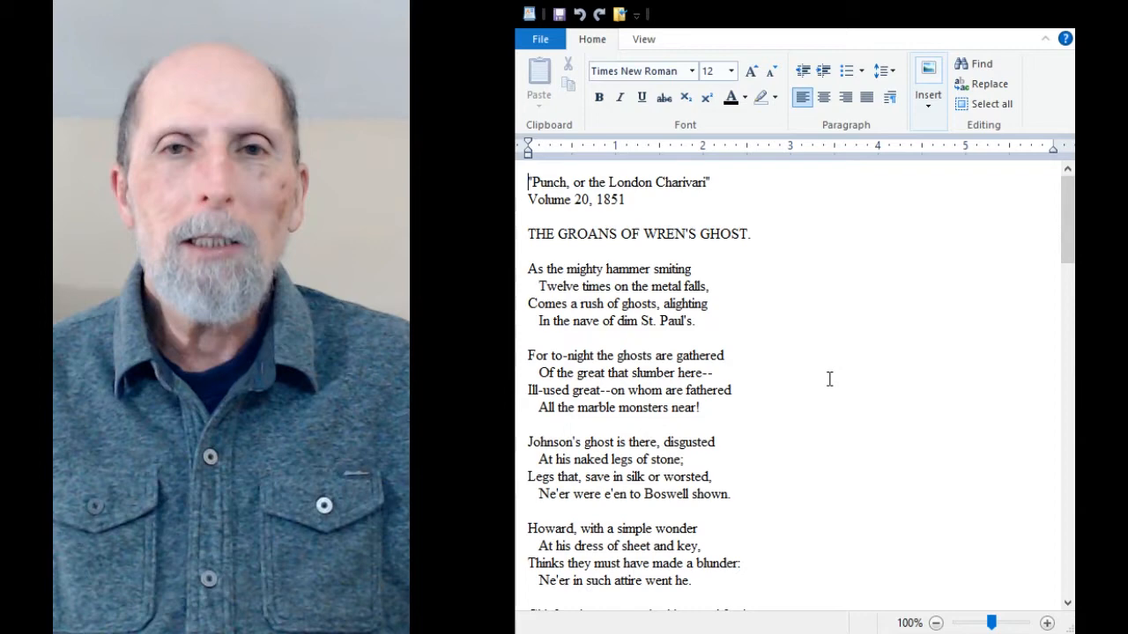
- Scroll partway into "The Groans of Wren's Ghost" and back up to its title
scroll("down", 3)
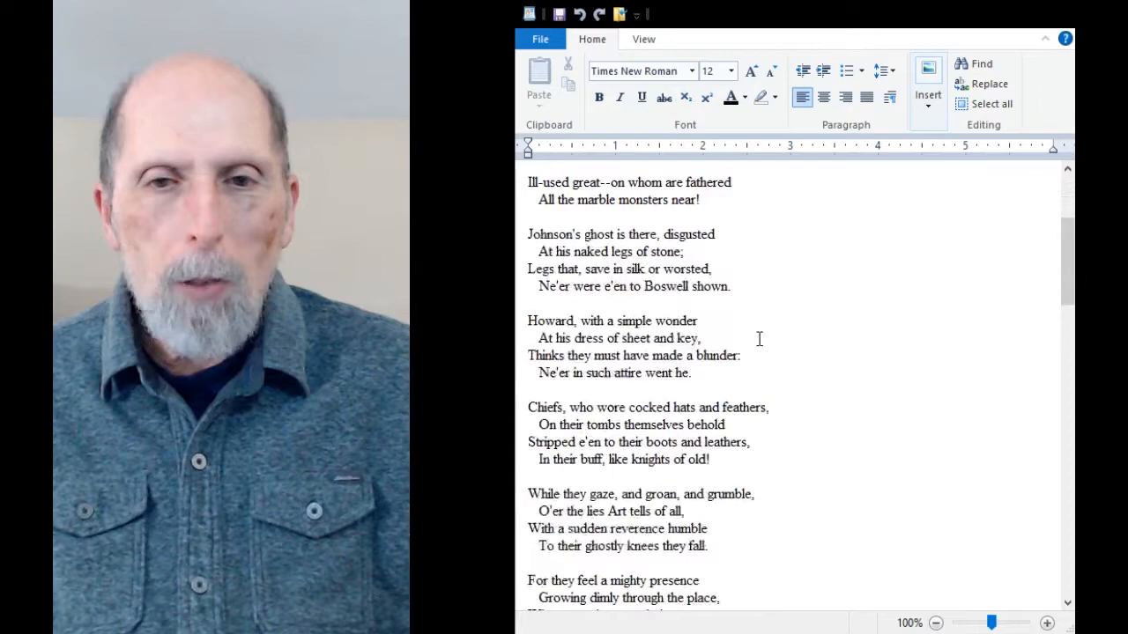
scroll("up", 3)
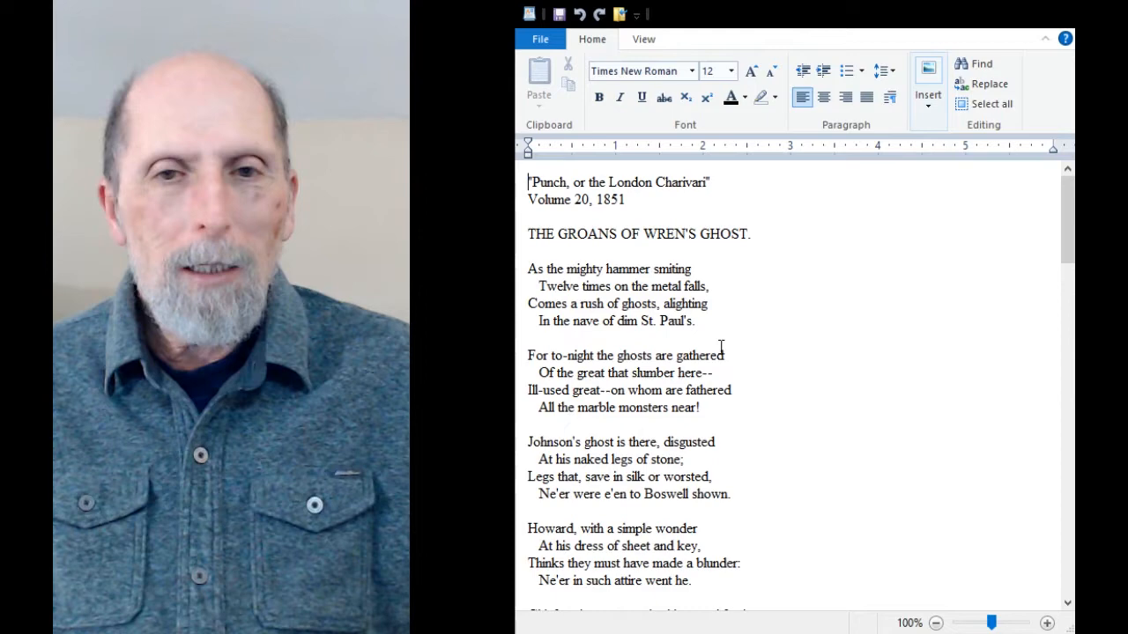
mouse_move(809, 365)
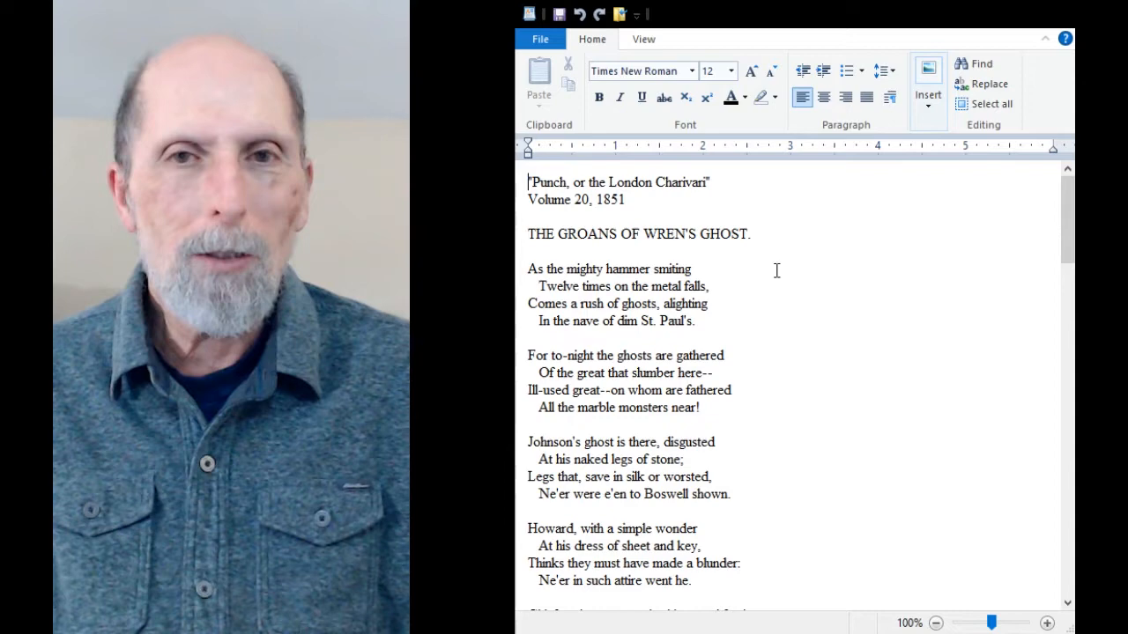
- Scroll down through the poem to the final stanza about the ghosts quitting en masse
scroll("down", 3)
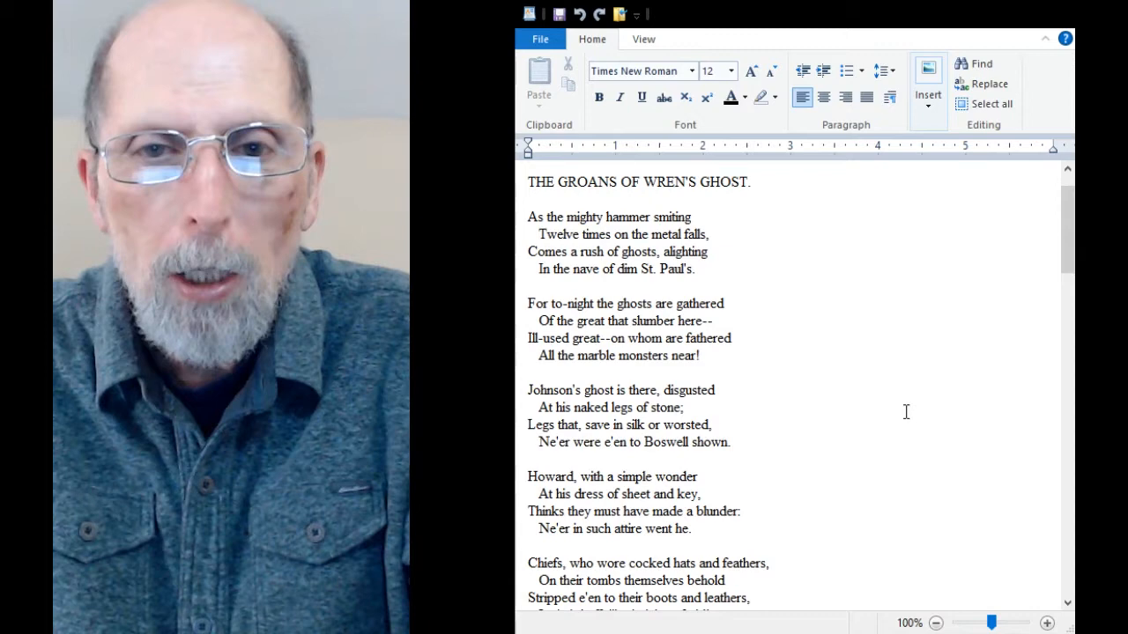
mouse_move(842, 152)
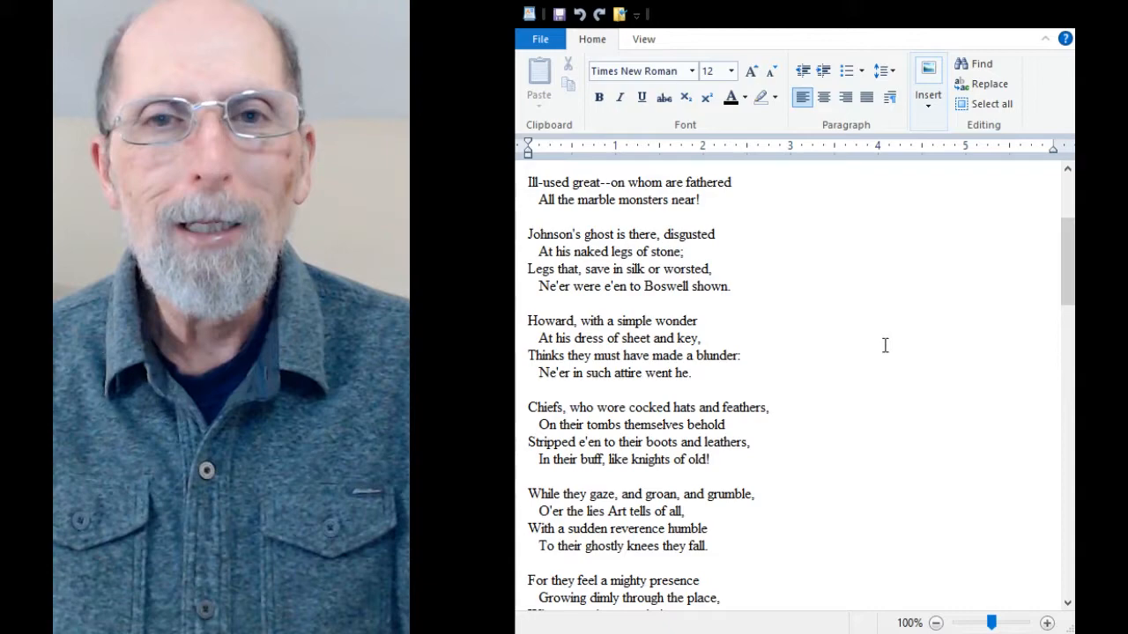
scroll("down", 3)
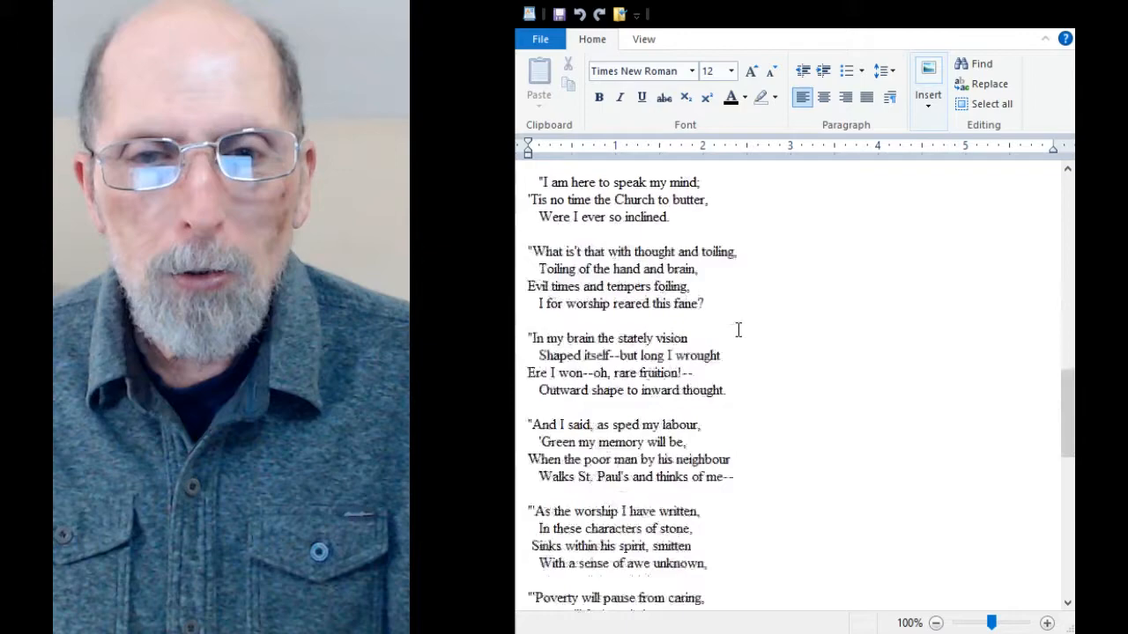
scroll("up", 3)
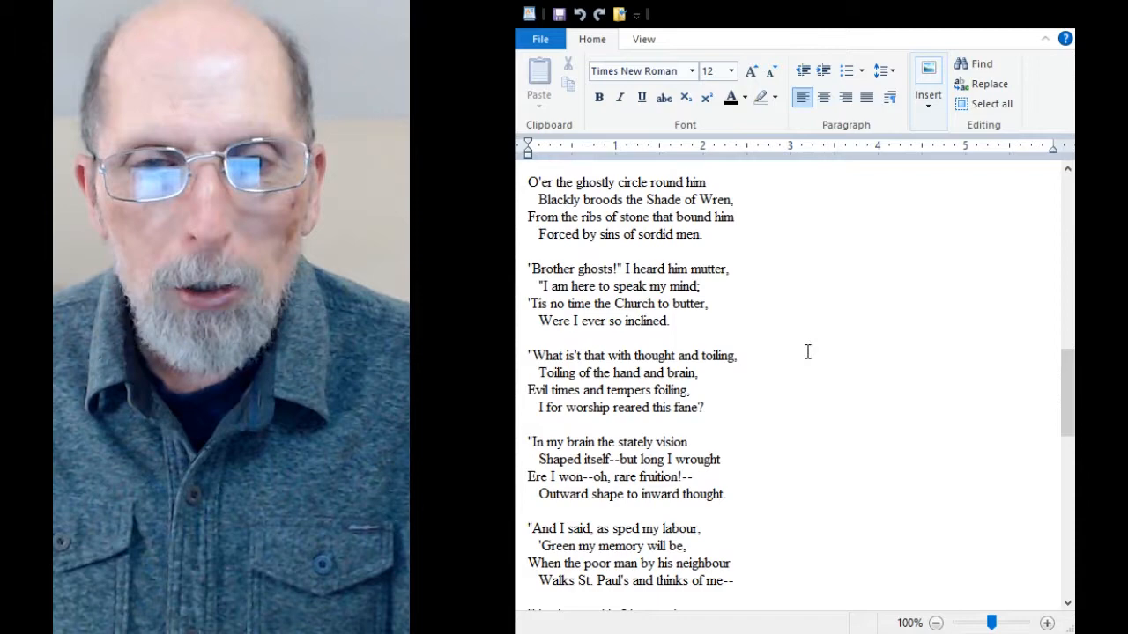
scroll("down", 3)
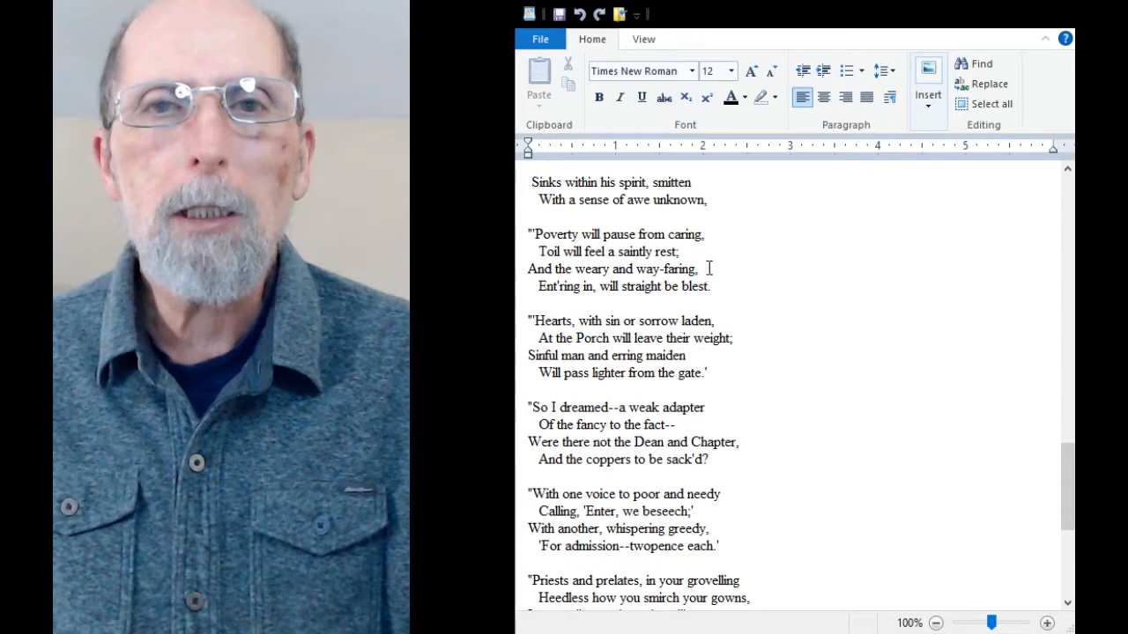
scroll("down", 3)
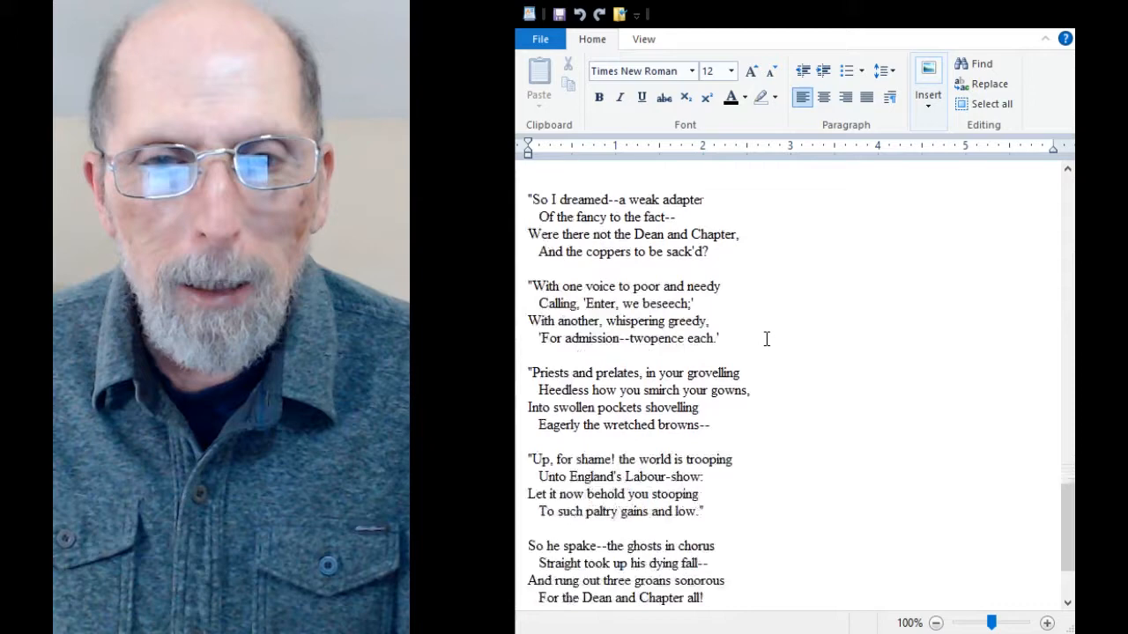
scroll("down", 3)
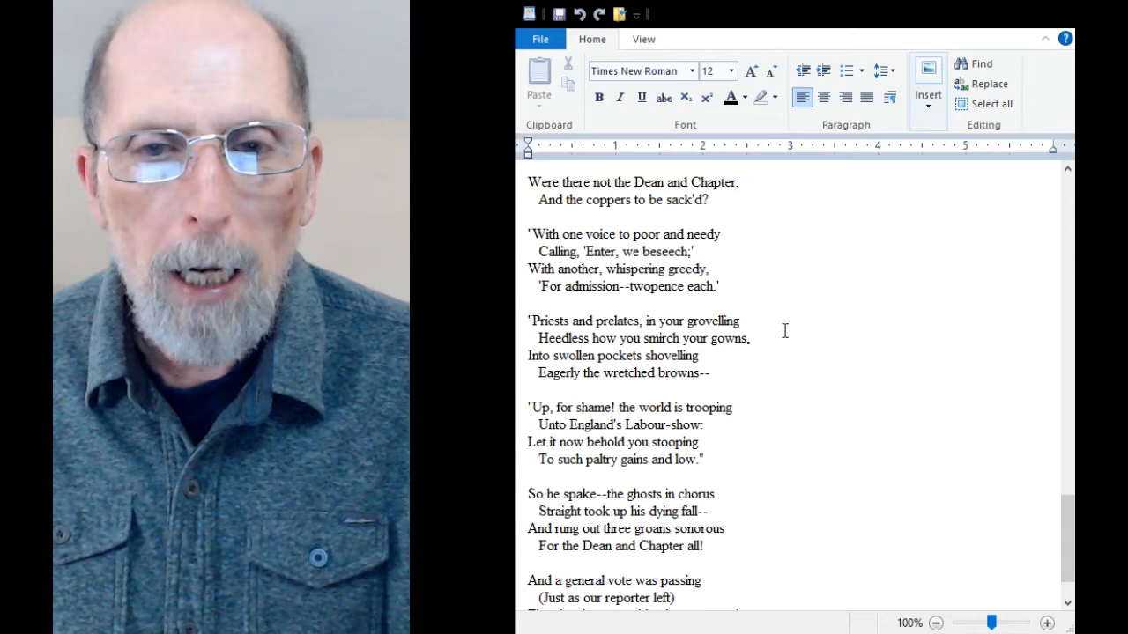
mouse_move(822, 329)
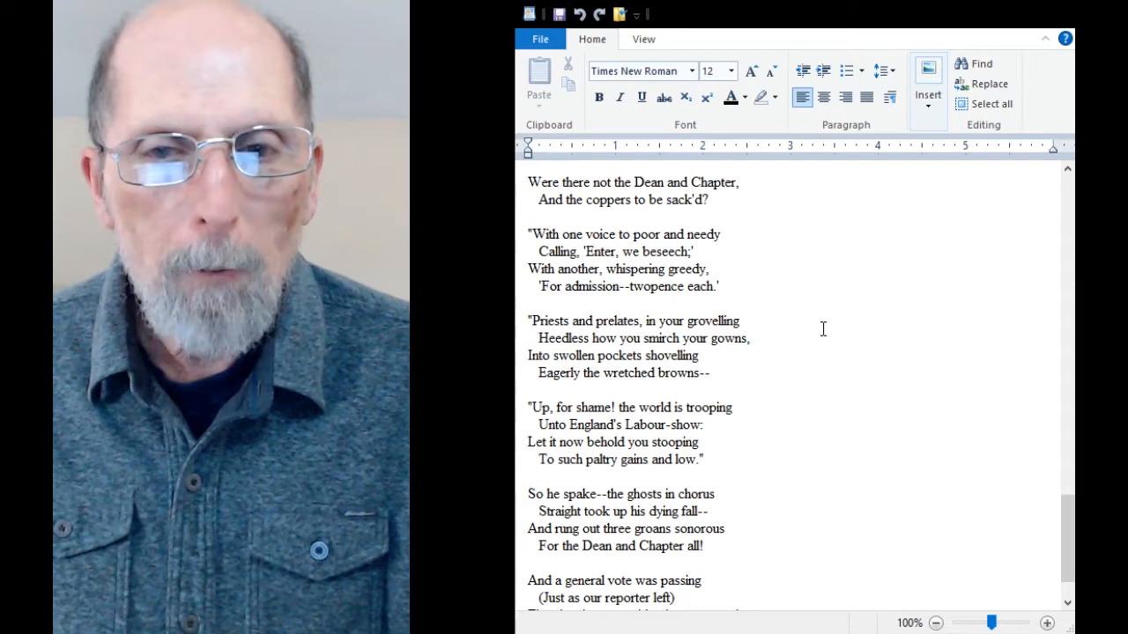
scroll("down", 3)
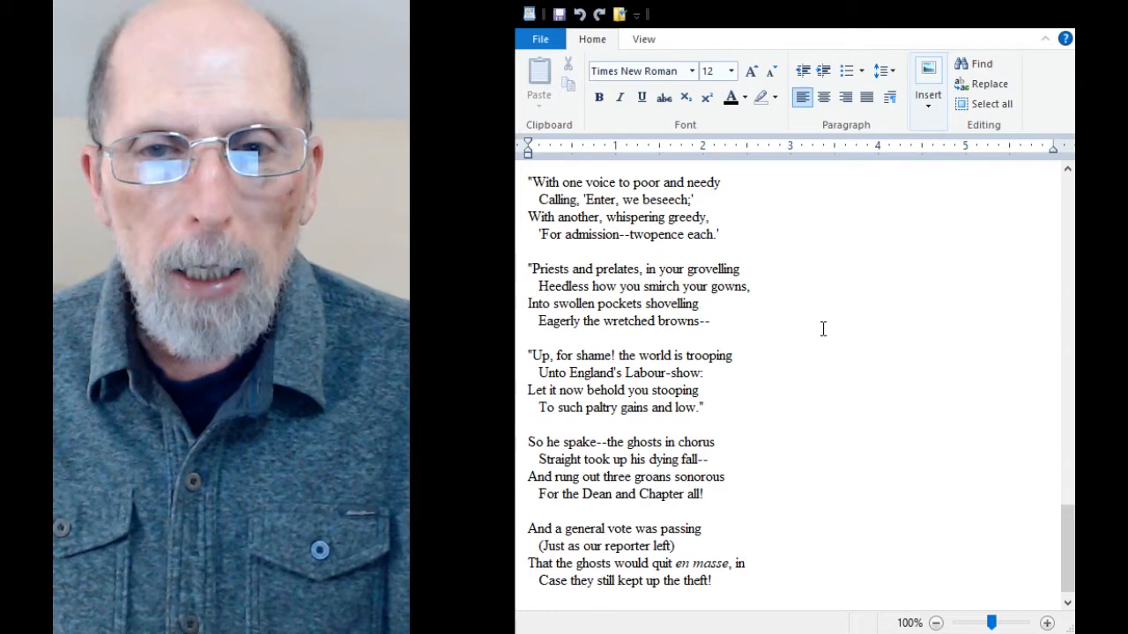
scroll("down", 3)
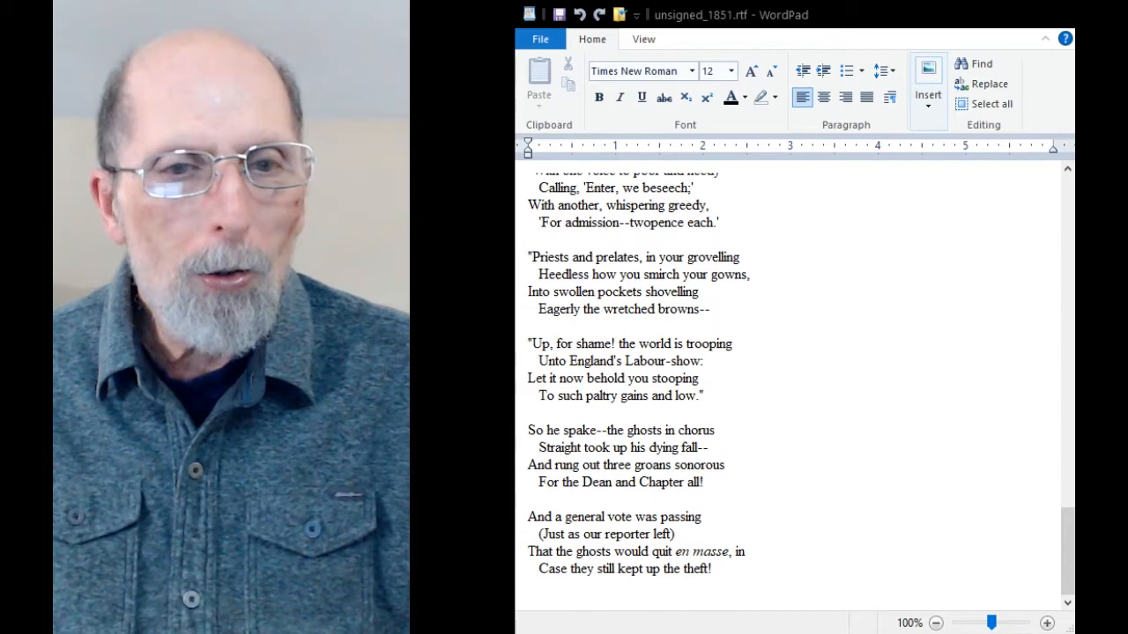
mouse_move(969, 334)
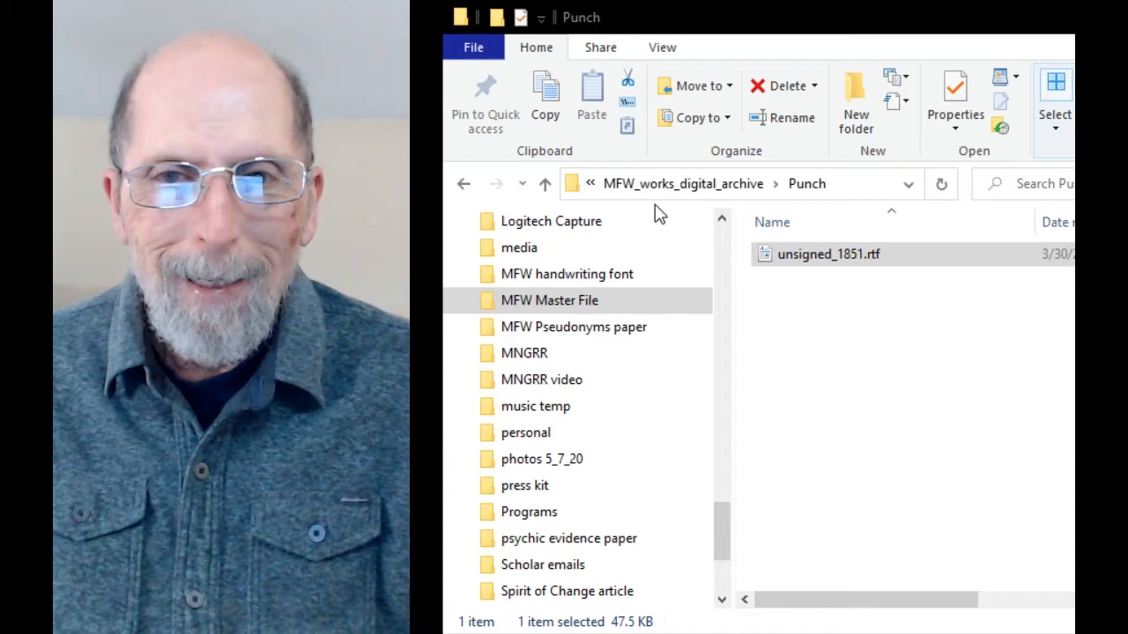
- Go up to MFW_works_digital_archive and open the Boston Weekly Museum folder
left_click(544, 183)
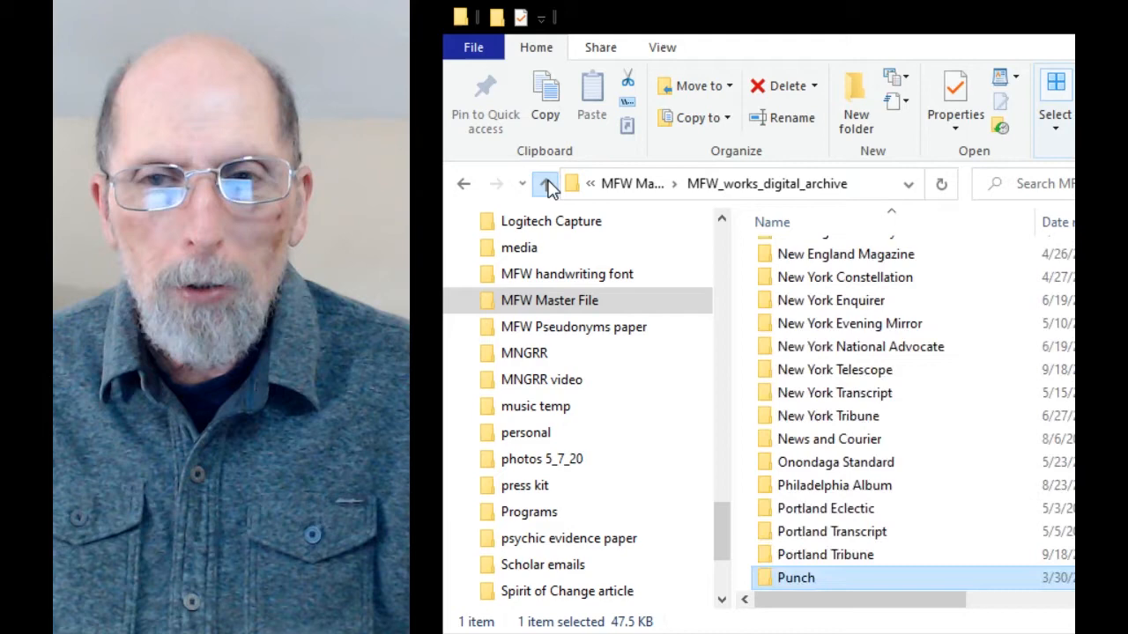
scroll("down", 3)
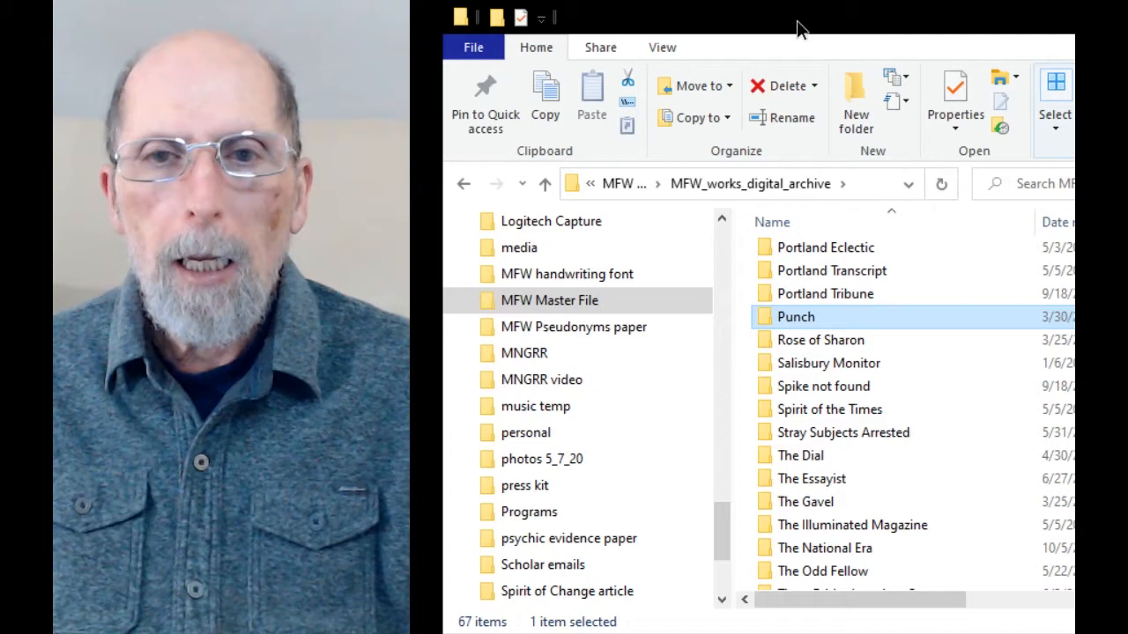
scroll("up", 3)
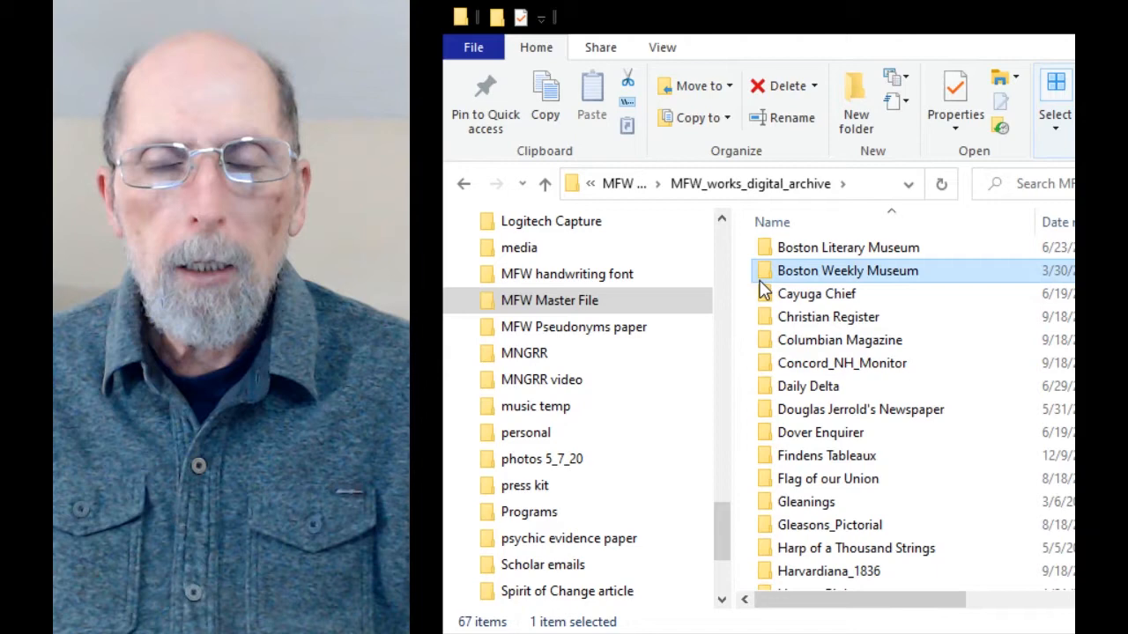
double_click(849, 271)
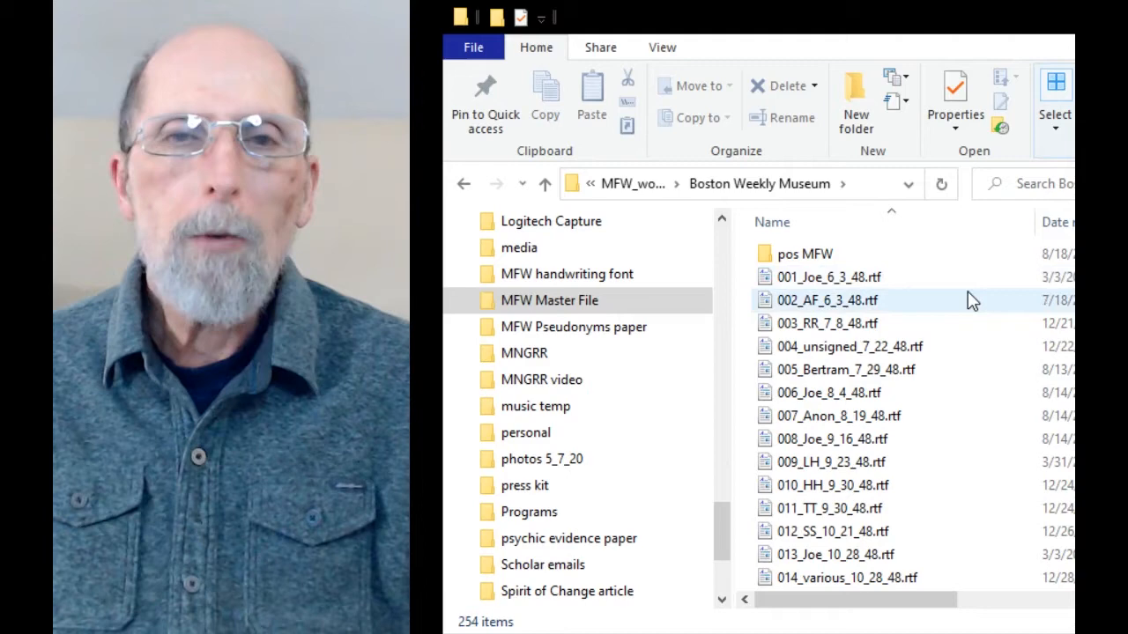
- Scroll down and open 91_ABD_9_22_49.rtf, the September 22, 1849 correspondence
scroll("down", 3)
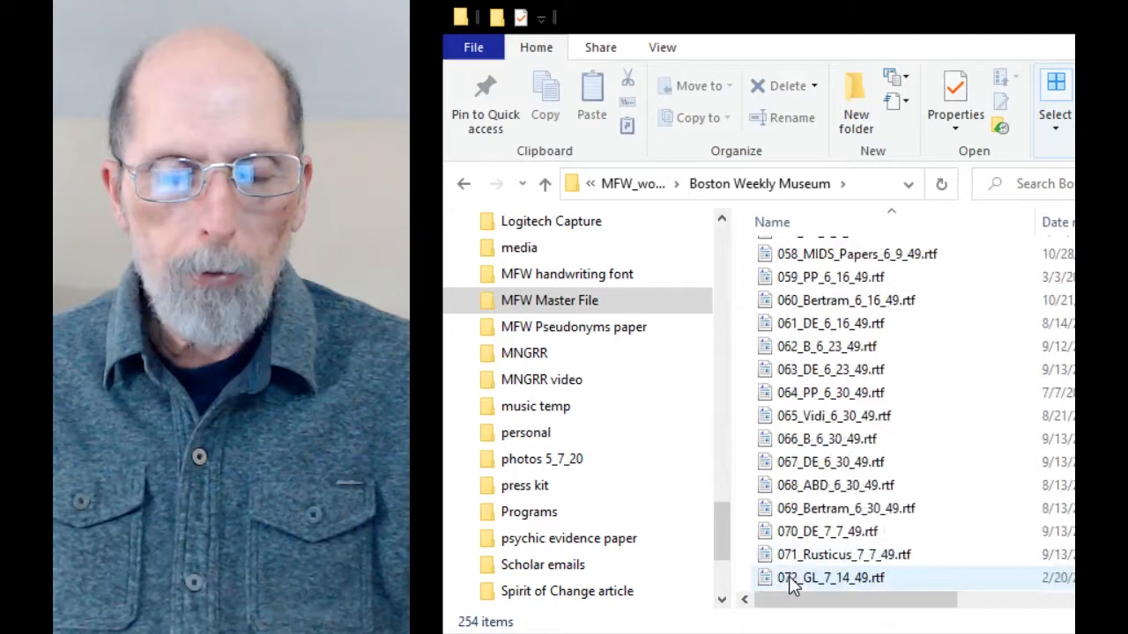
scroll("down", 3)
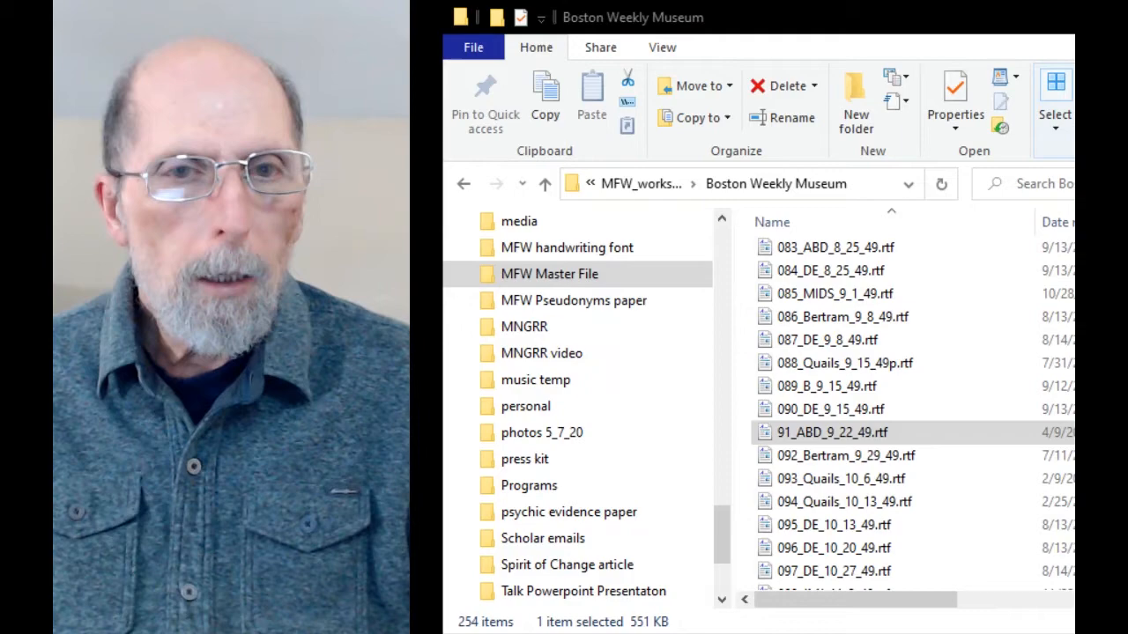
double_click(831, 432)
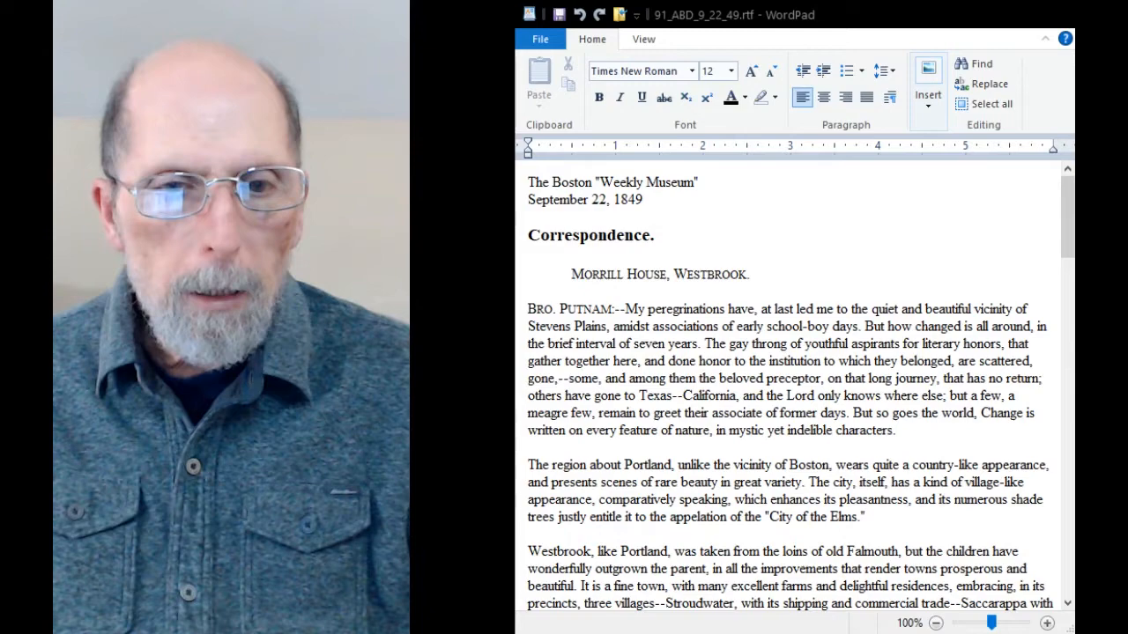
scroll("down", 3)
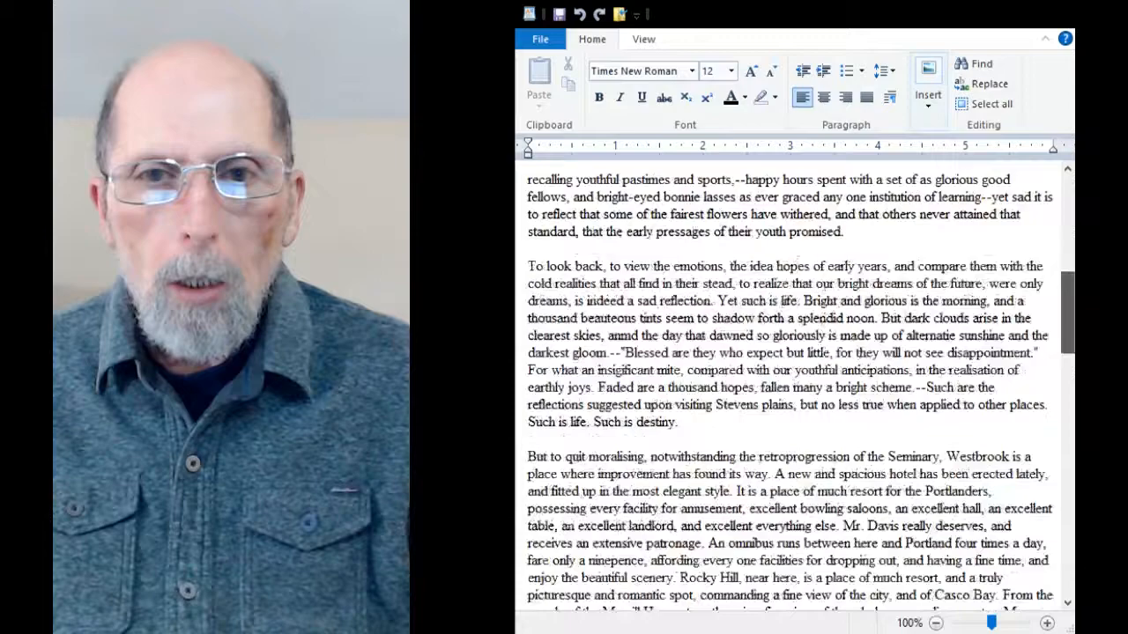
scroll("up", 3)
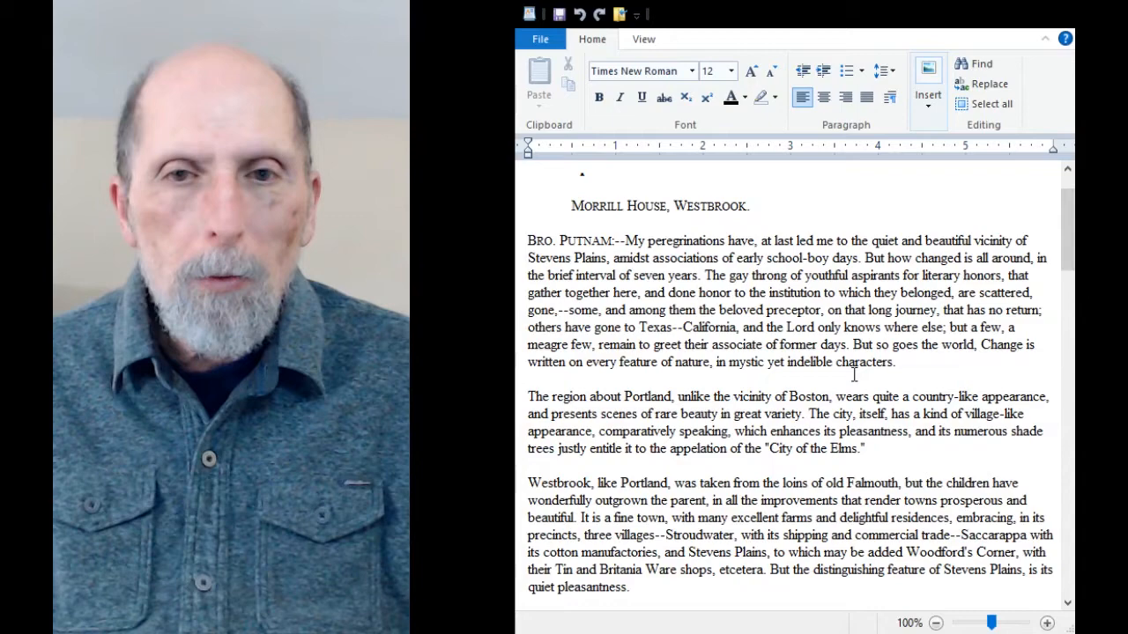
- Scroll to the letter's end, showing the street photograph and A.J.R. pseudonym note
scroll("up", 3)
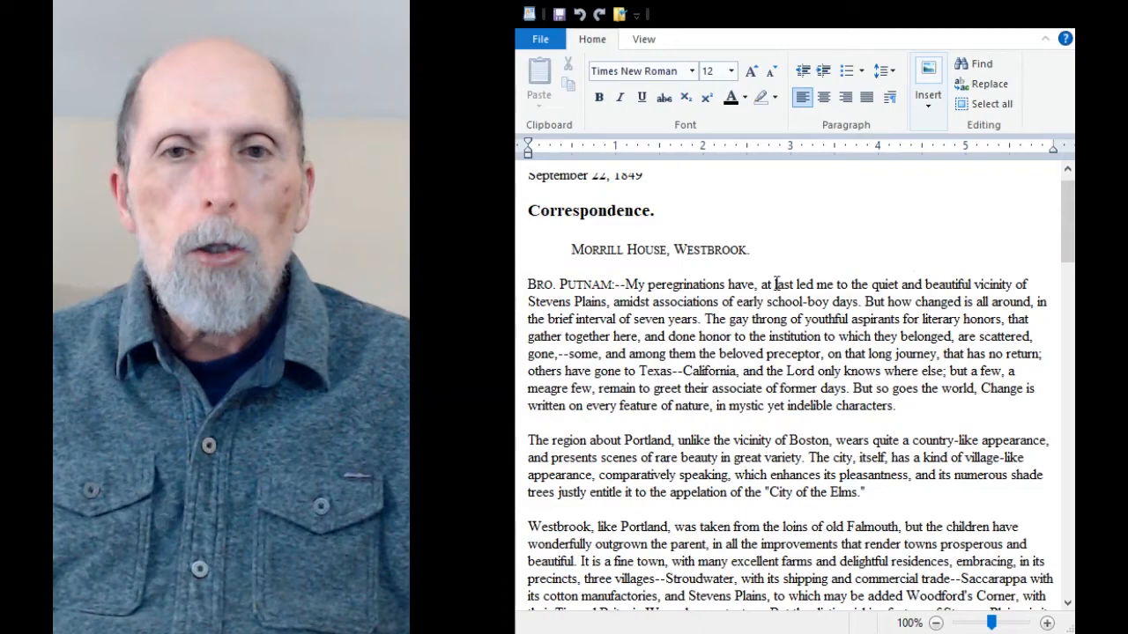
scroll("down", 3)
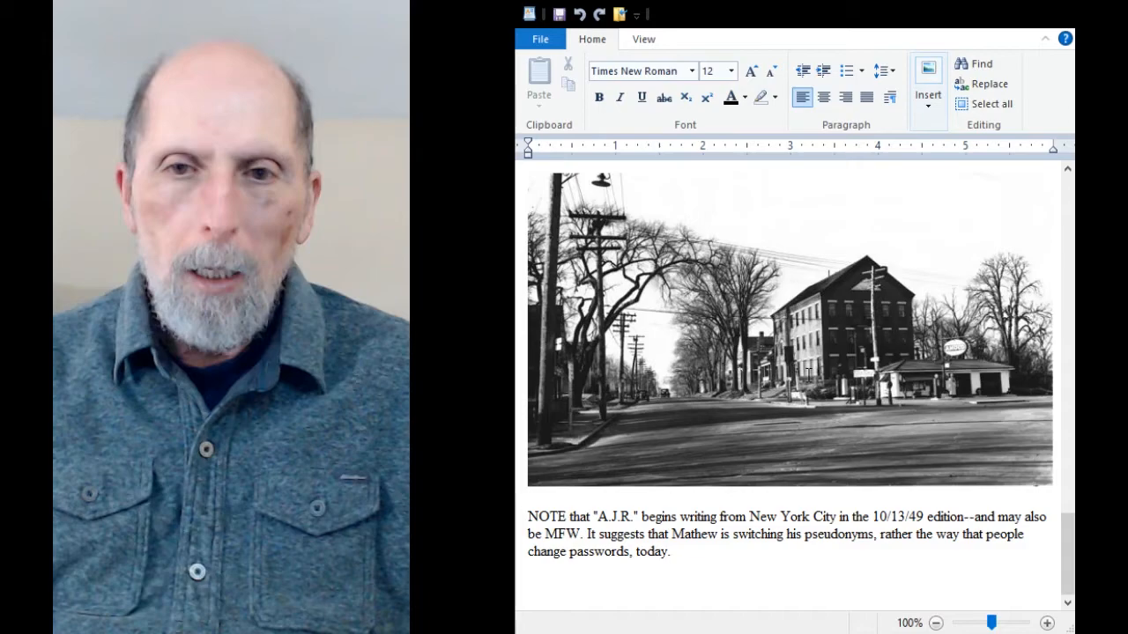
- Scroll back up to the "Weekly Museum" heading and opening Westbrook paragraphs
scroll("up", 3)
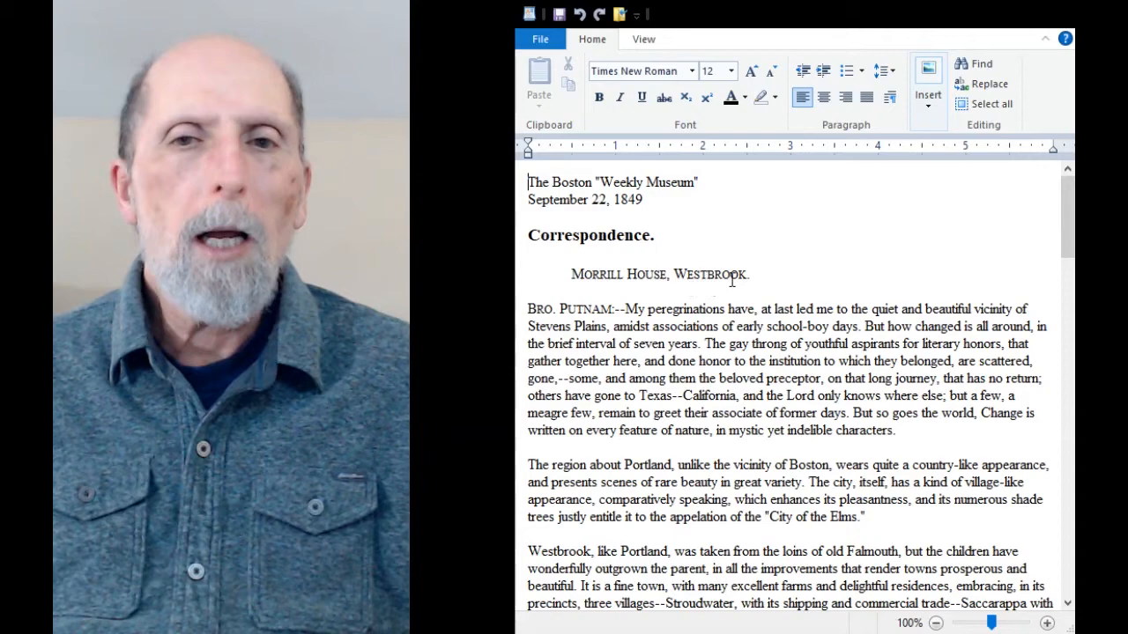
scroll("down", 3)
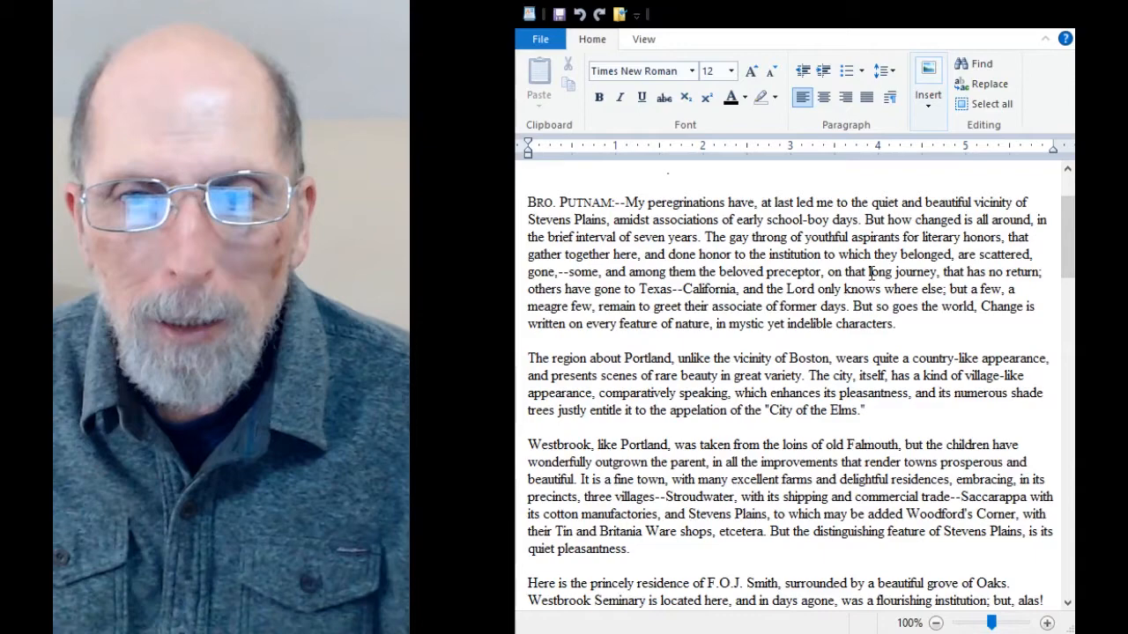
scroll("down", 3)
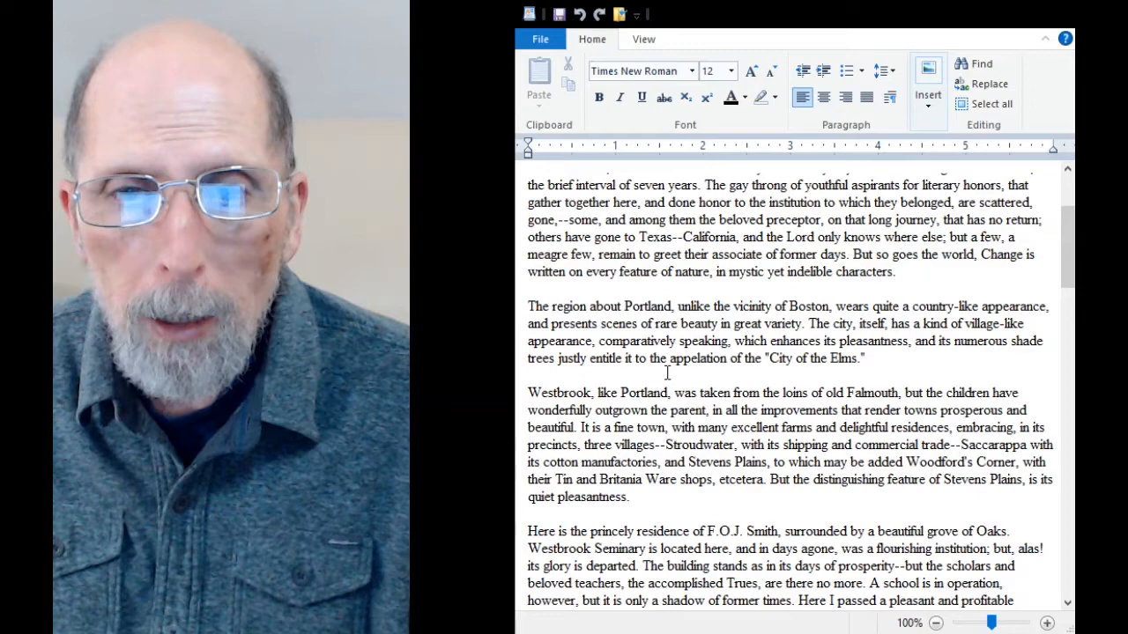
scroll("down", 3)
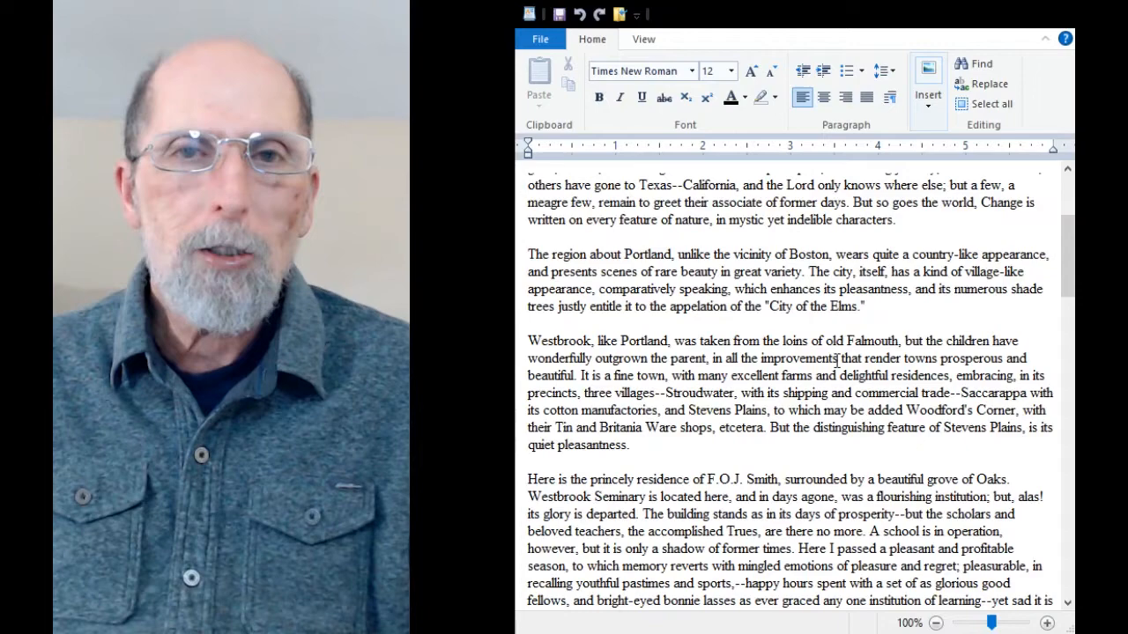
scroll("down", 3)
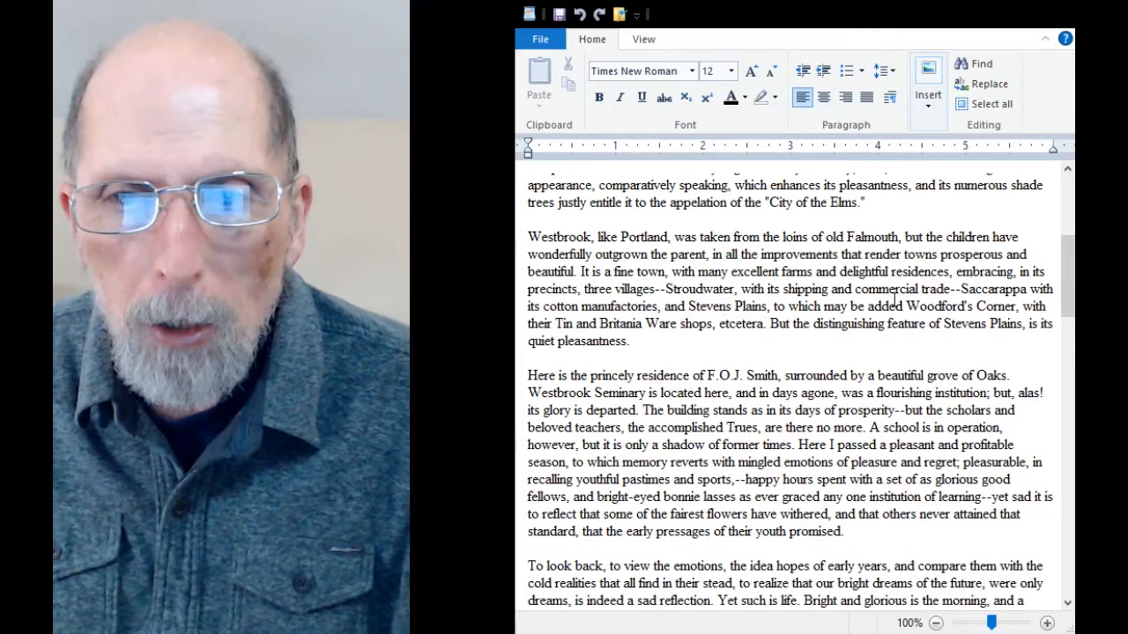
mouse_move(984, 331)
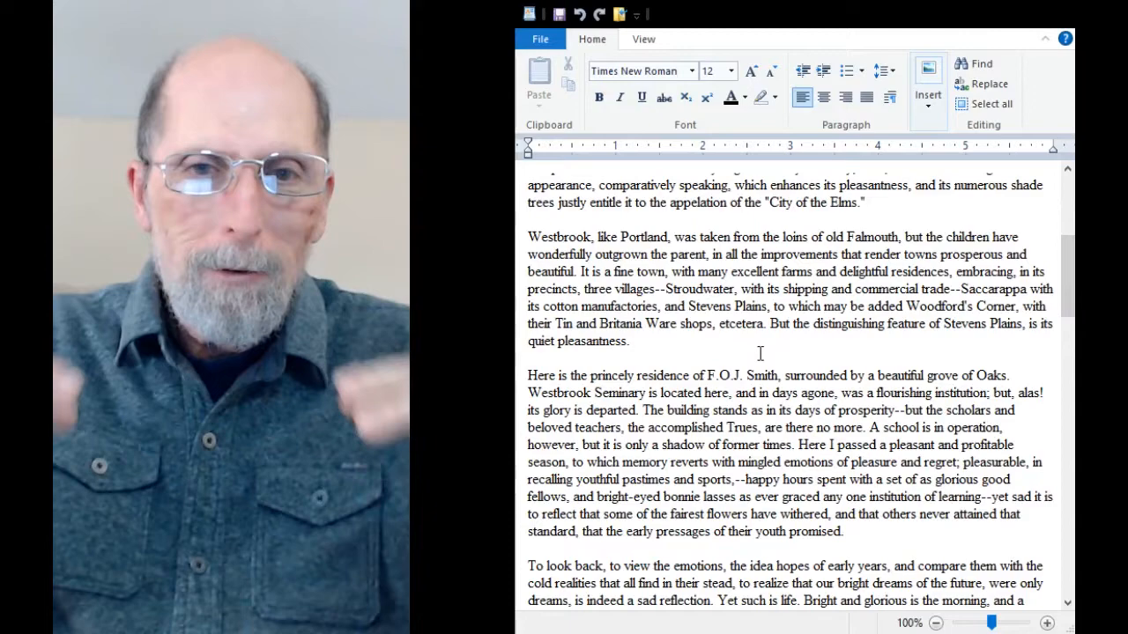
scroll("down", 3)
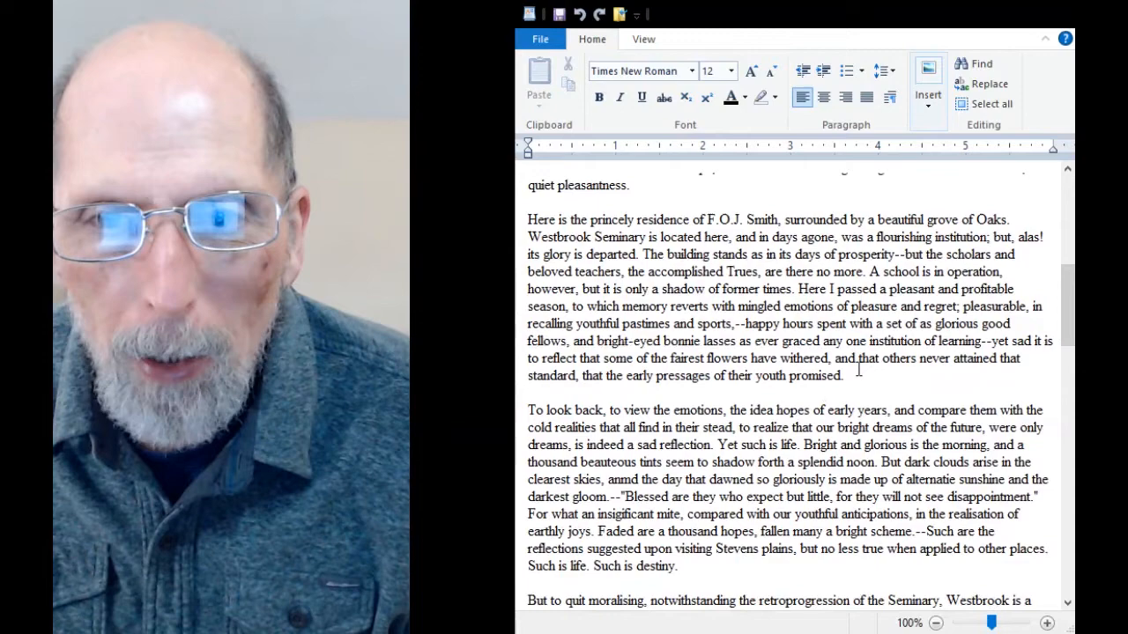
scroll("down", 3)
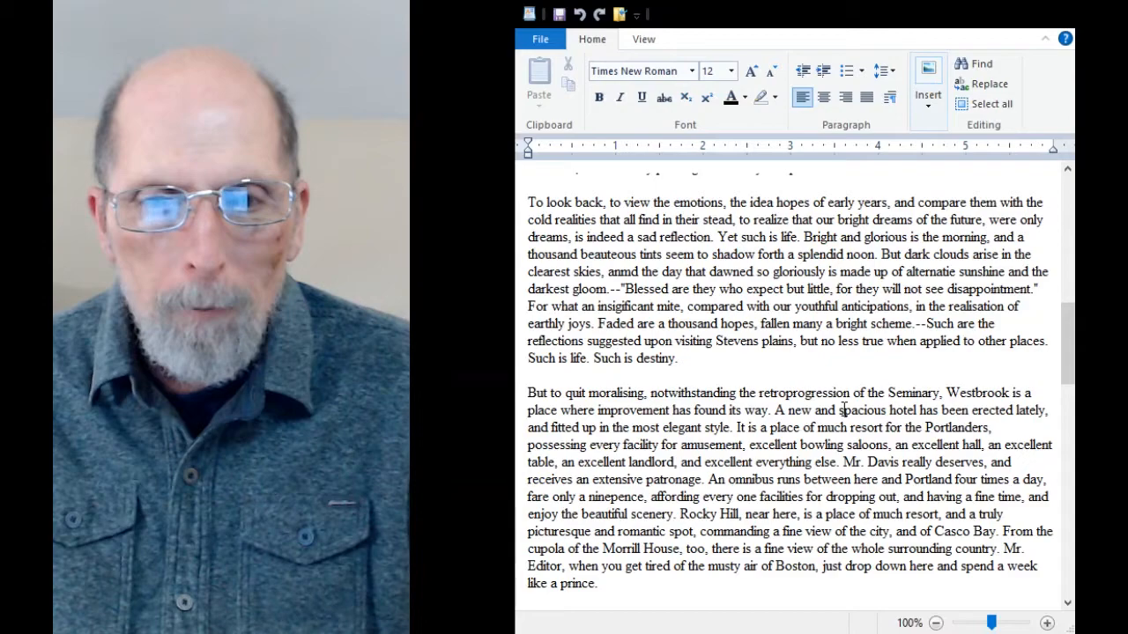
scroll("up", 3)
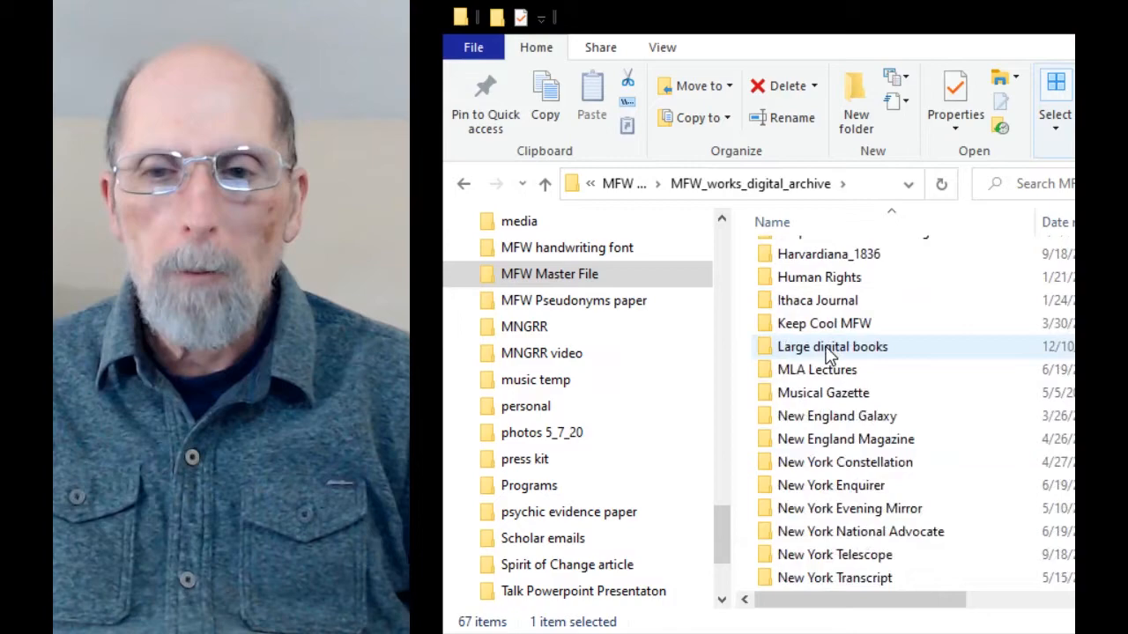
- Select FRANKLIN_6_16_27.rtf among the New York Enquirer folder's nine items
scroll("up", 3)
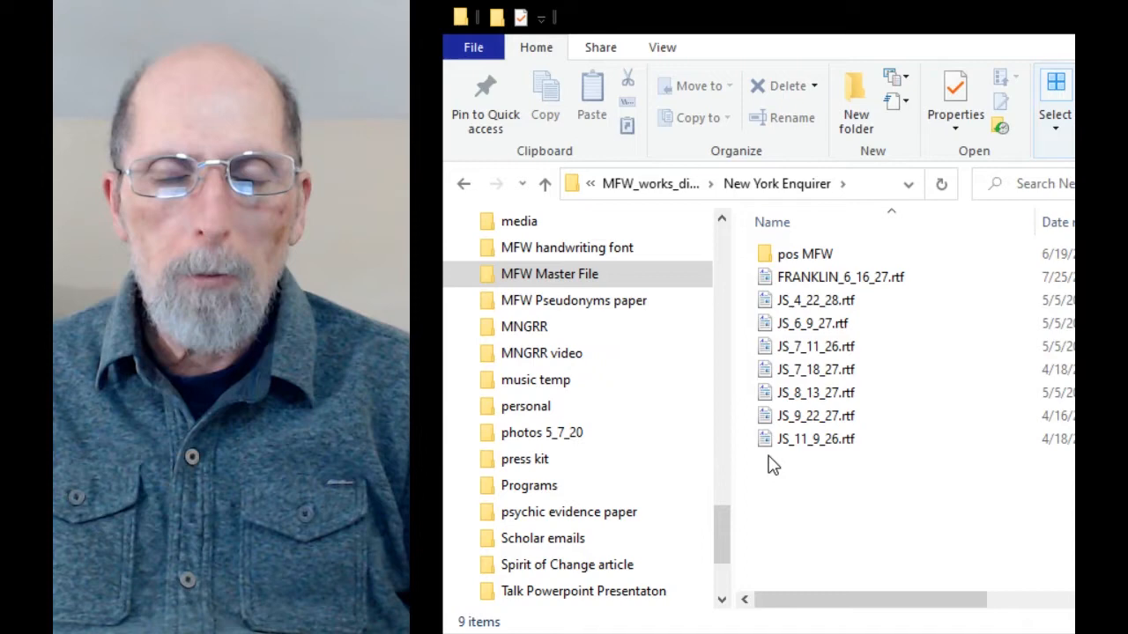
left_click(810, 300)
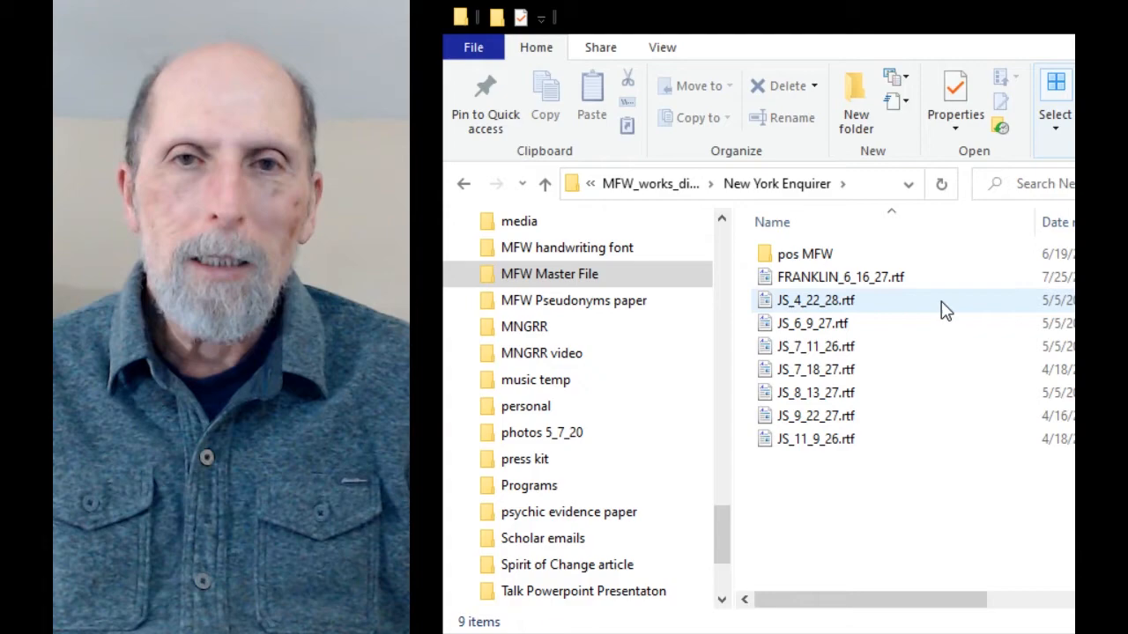
mouse_move(866, 320)
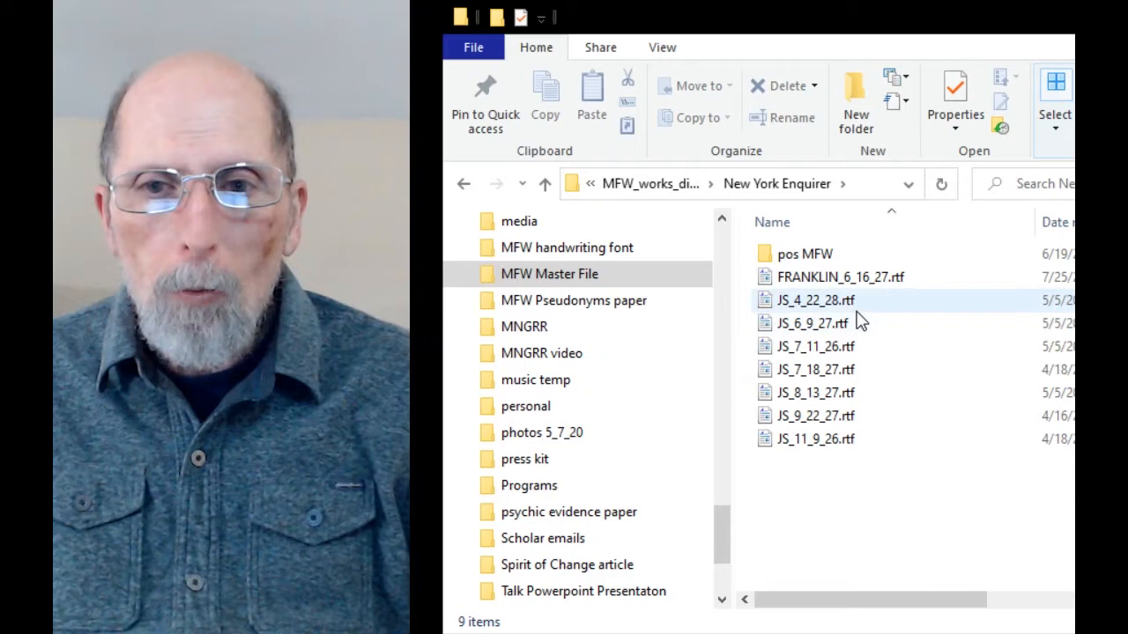
left_click(840, 276)
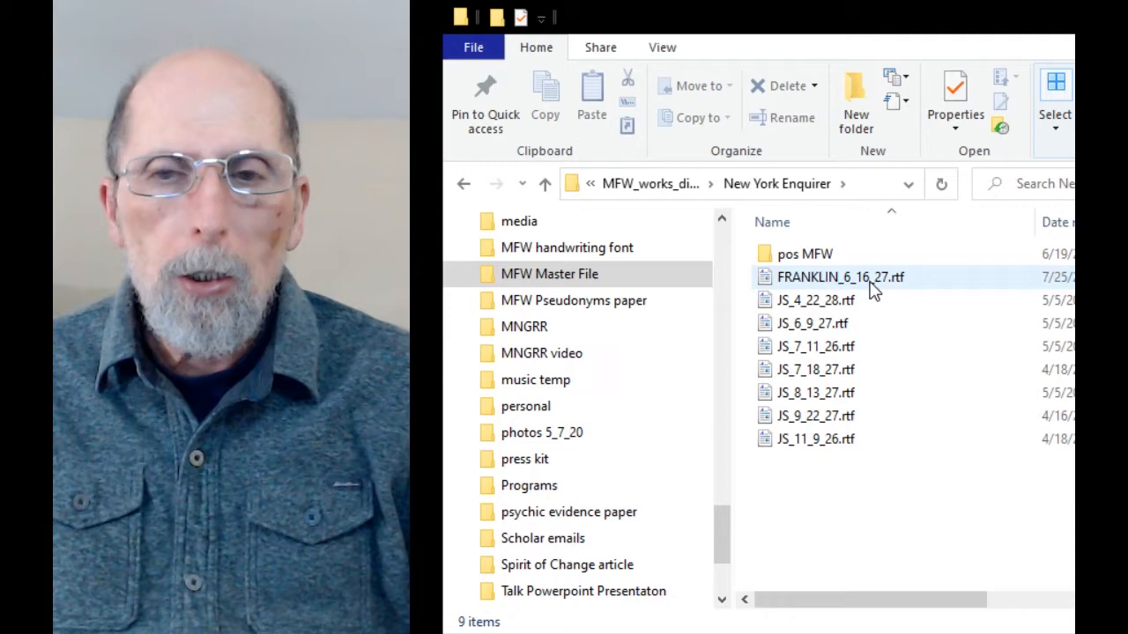
left_click(839, 277)
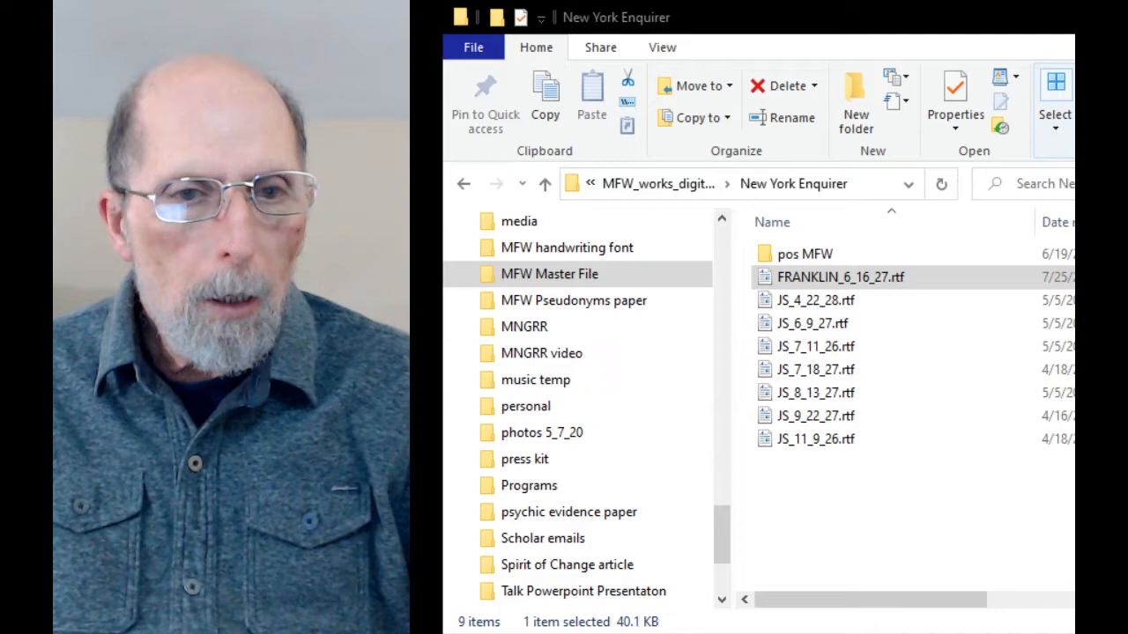
- Open FRANKLIN_6_16_27.rtf, the Enquirer's 'GAMING--No. III.' piece, in WordPad
double_click(841, 276)
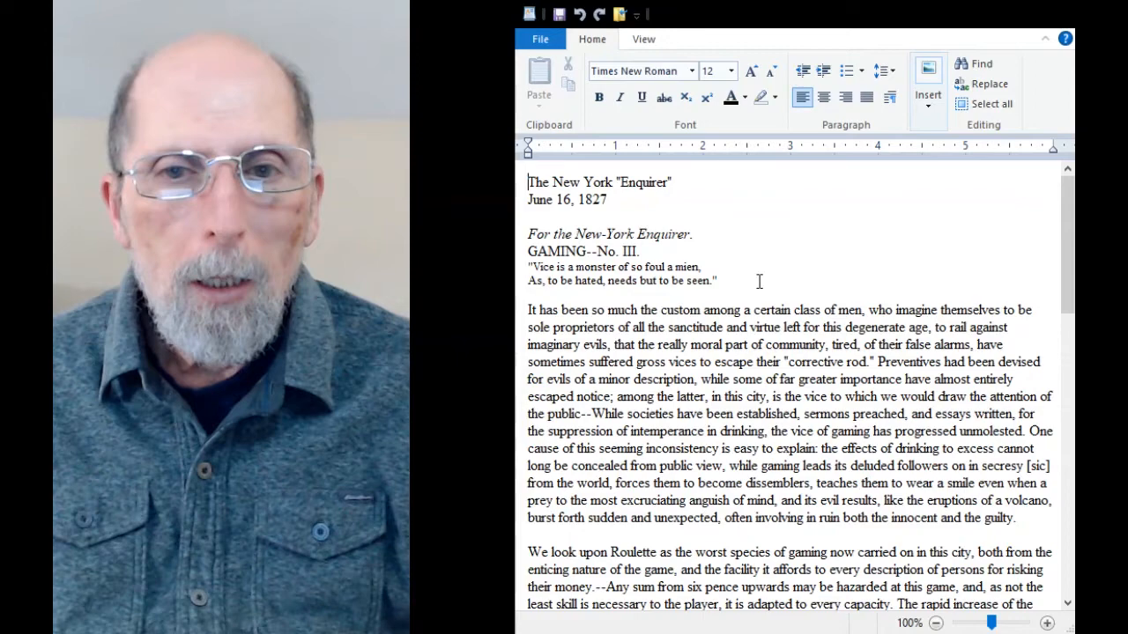
scroll("down", 3)
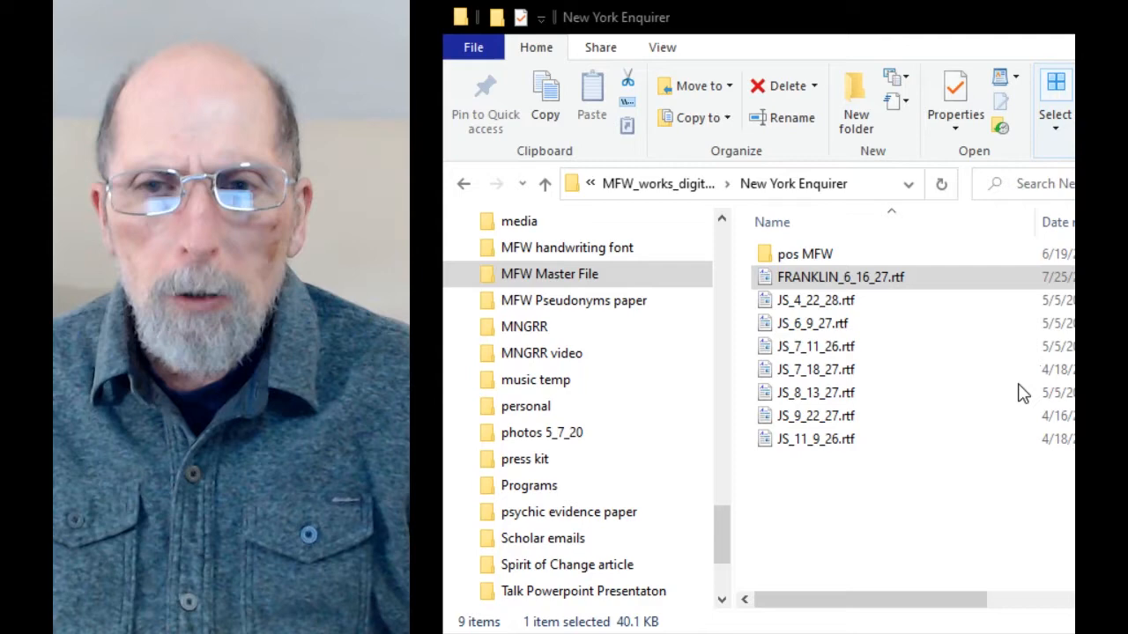
mouse_move(872, 351)
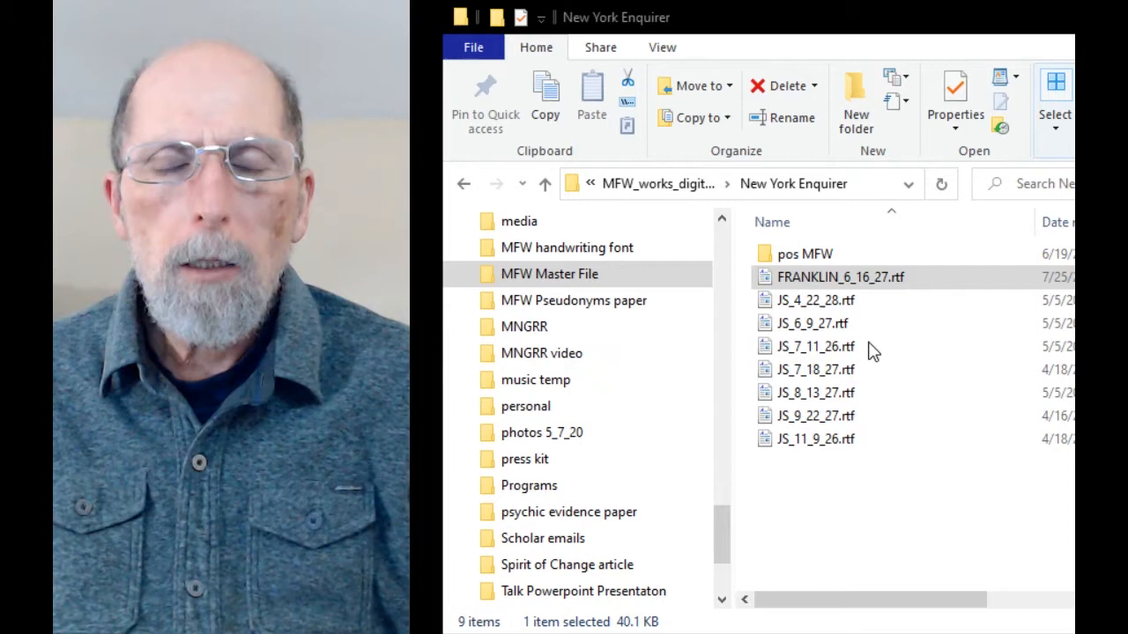
mouse_move(958, 322)
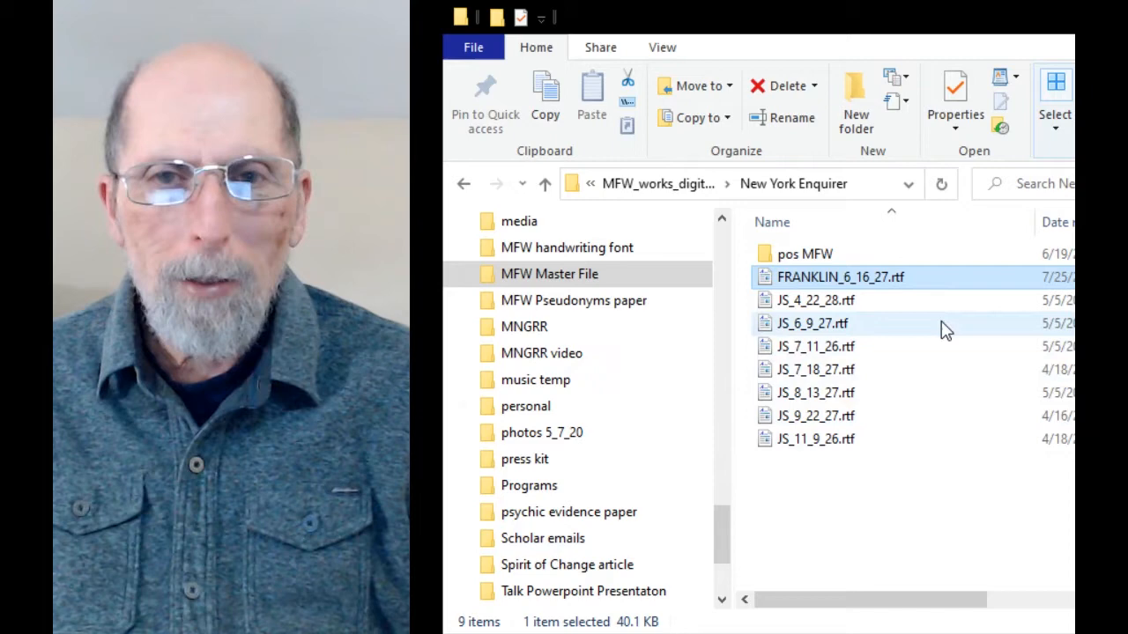
- Select the 5.85 KB JS_8_13_27.rtf file in the New York Enquirer folder
left_click(803, 392)
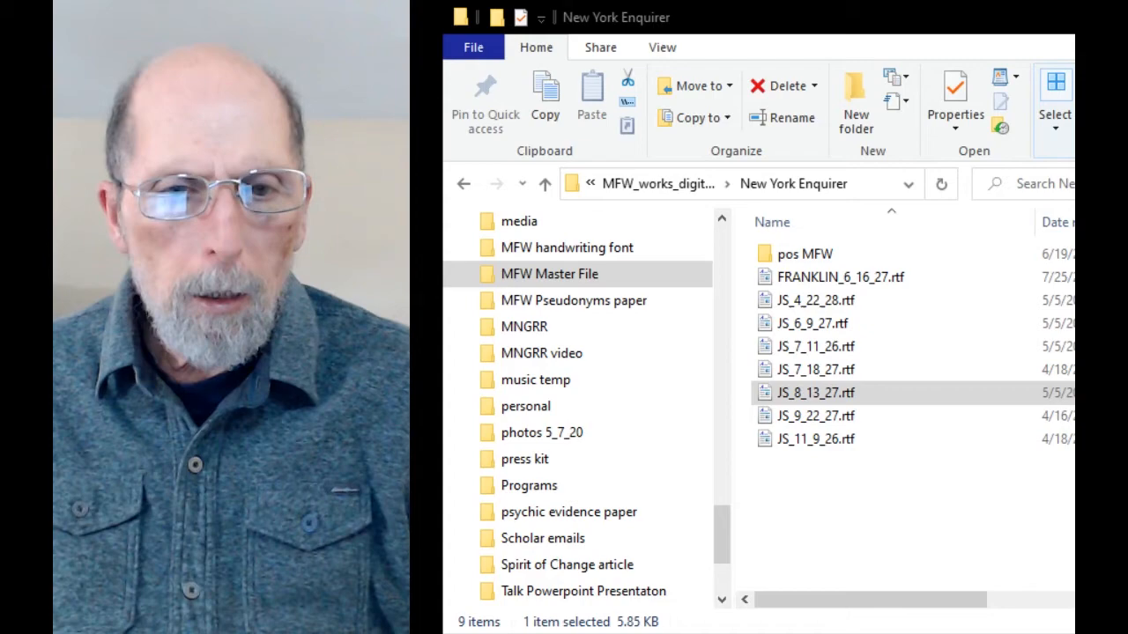
- Open JS_8_13_27.rtf in WordPad and scroll through the 'Deer un Dutaful Unkle Ben' letter
double_click(813, 393)
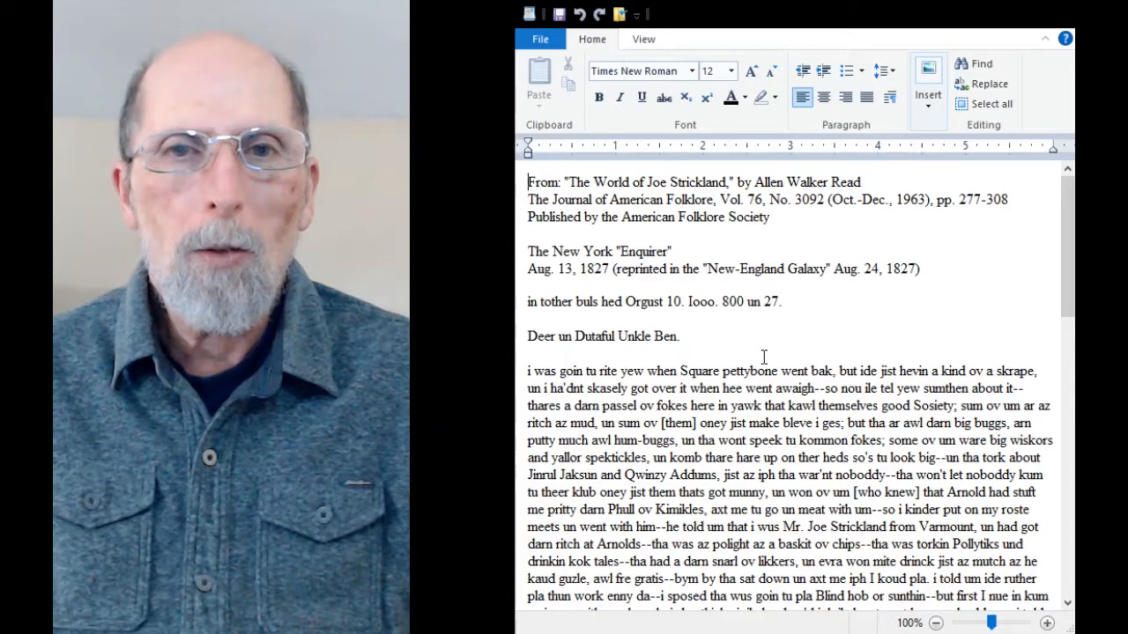
scroll("down", 3)
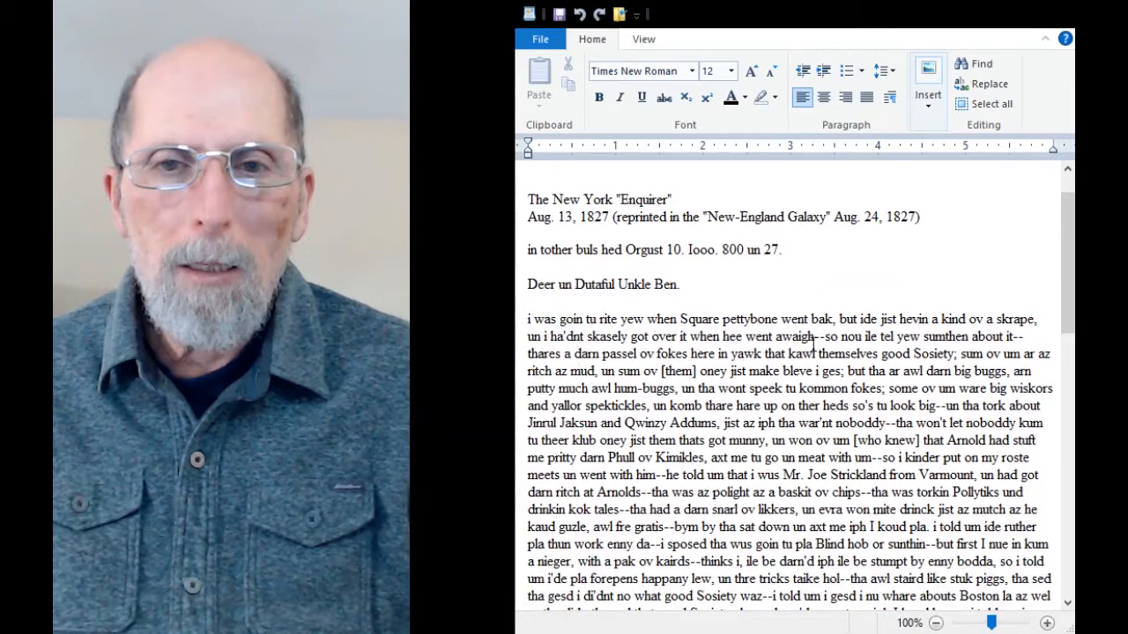
scroll("up", 3)
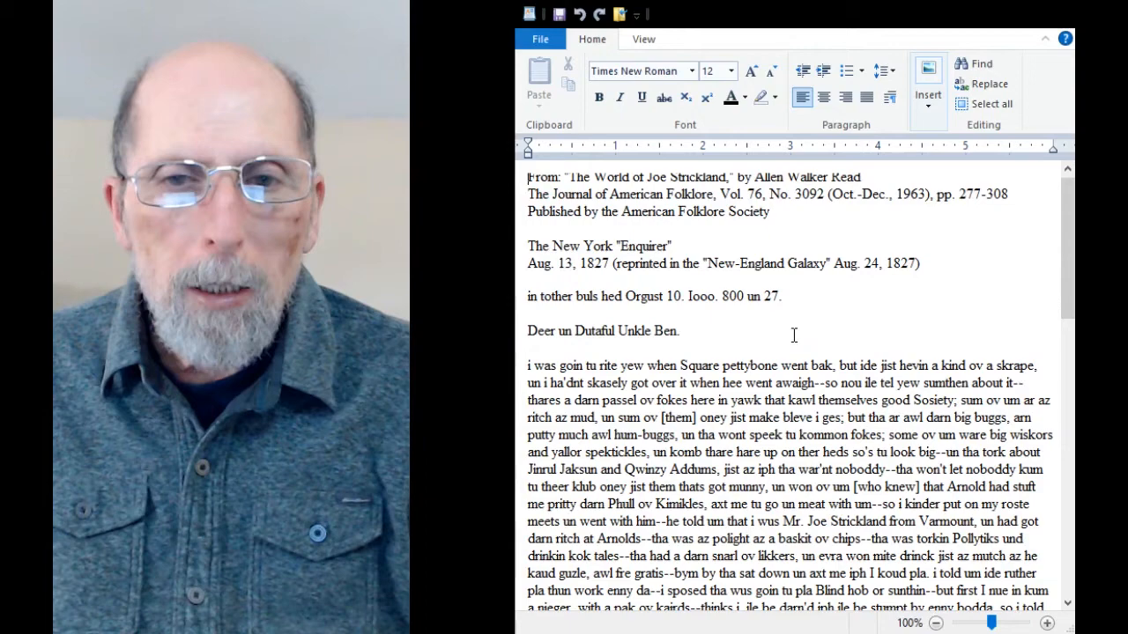
scroll("down", 3)
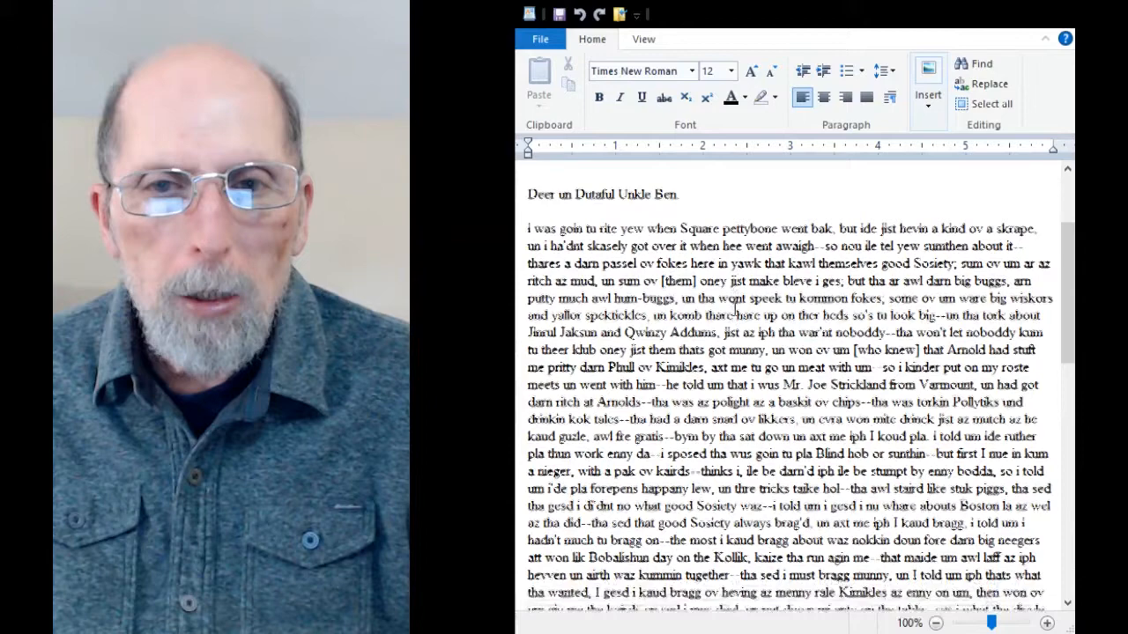
- Scroll the Unkle Ben letter down so the card-dealing passage is visible
scroll("down", 3)
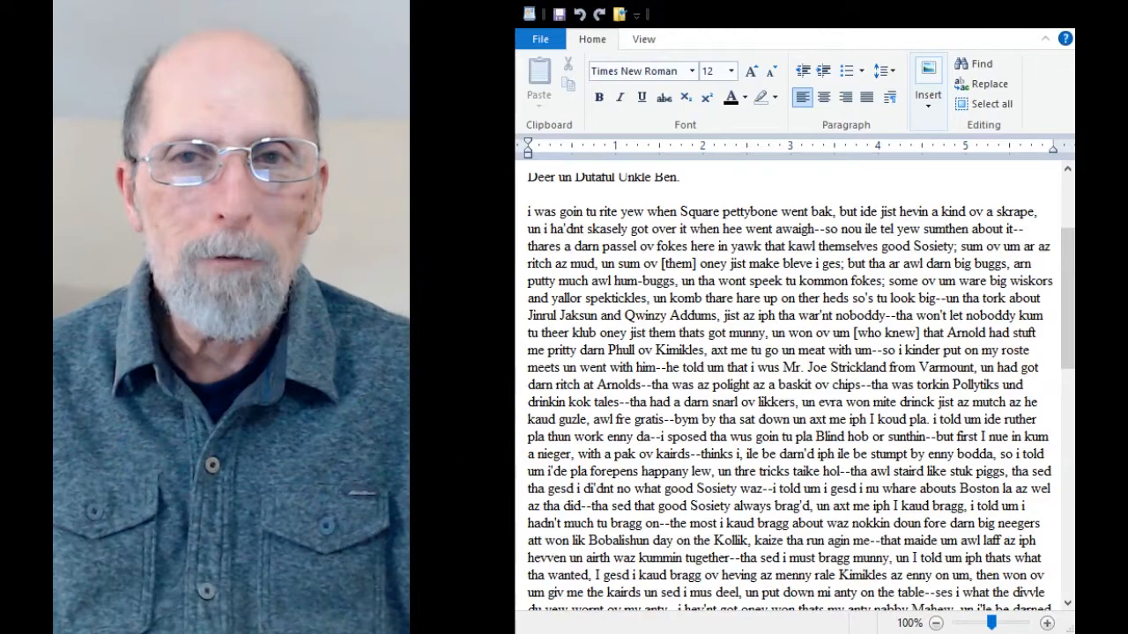
scroll("down", 3)
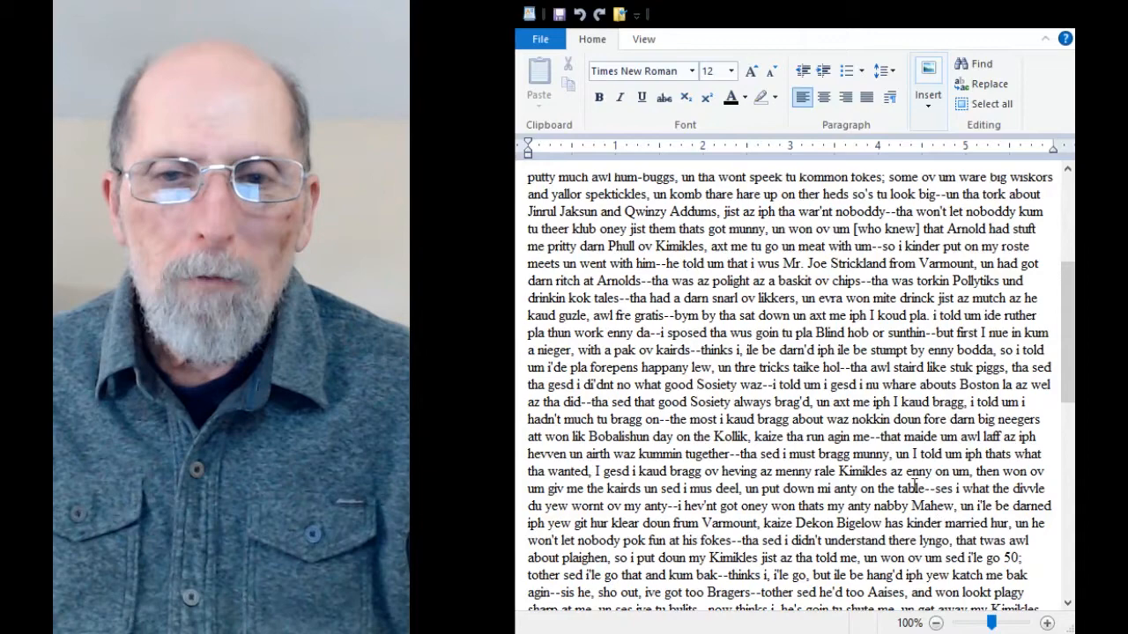
scroll("up", 3)
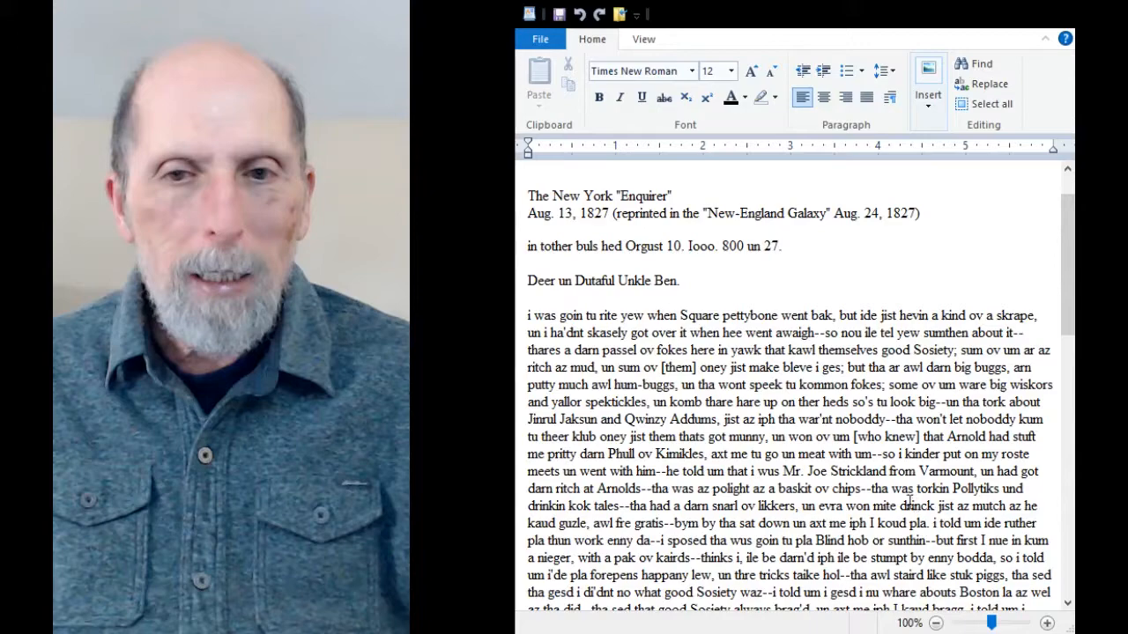
scroll("down", 3)
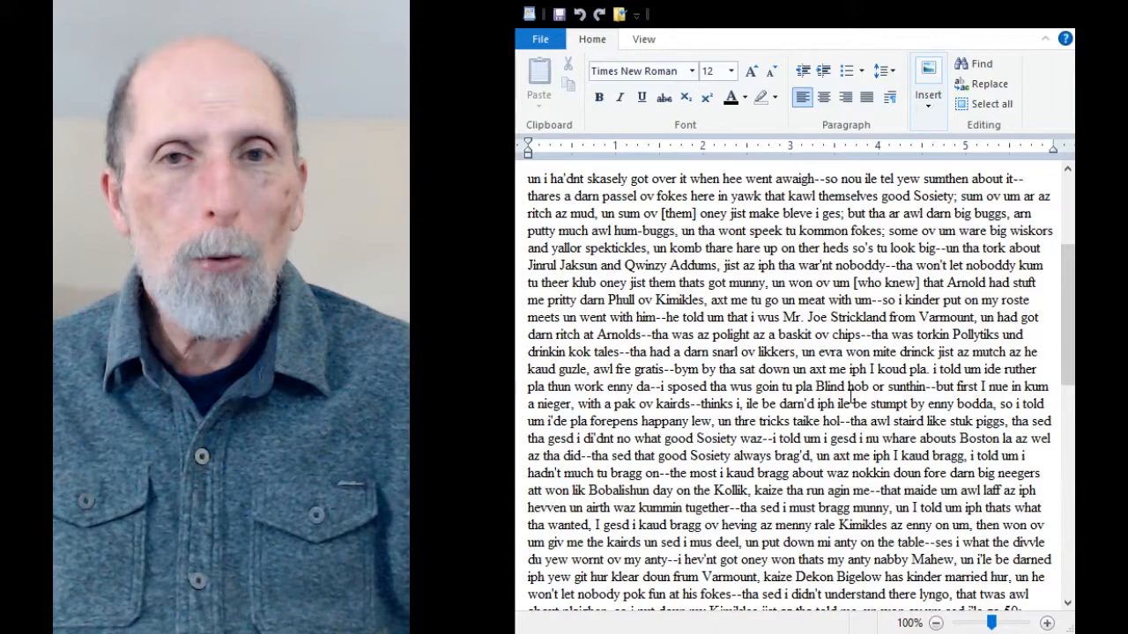
scroll("down", 3)
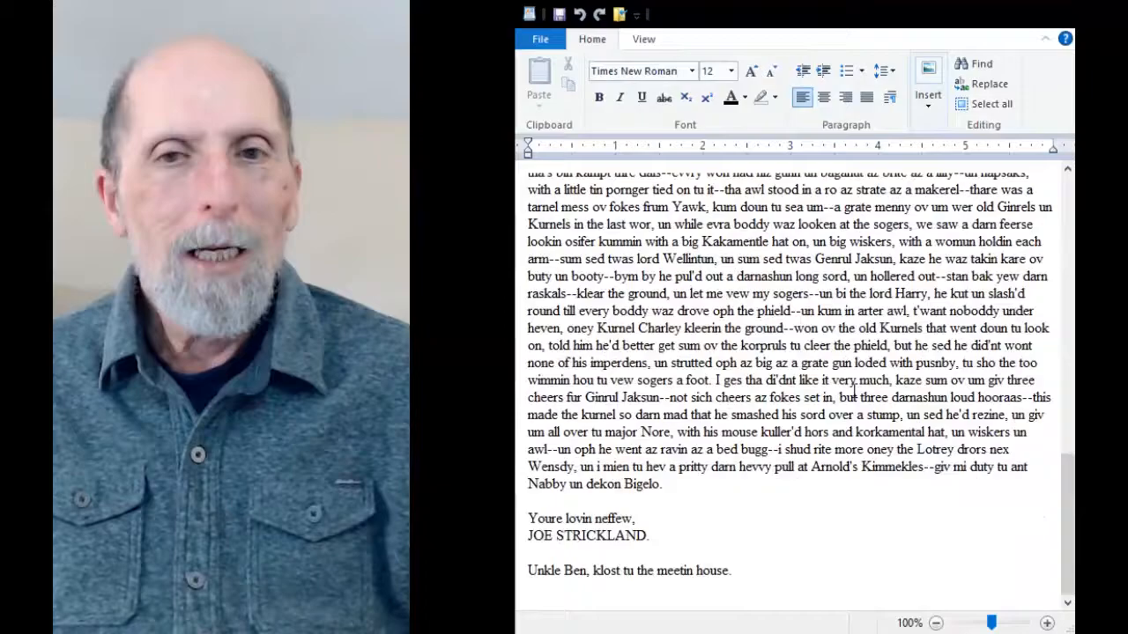
scroll("up", 3)
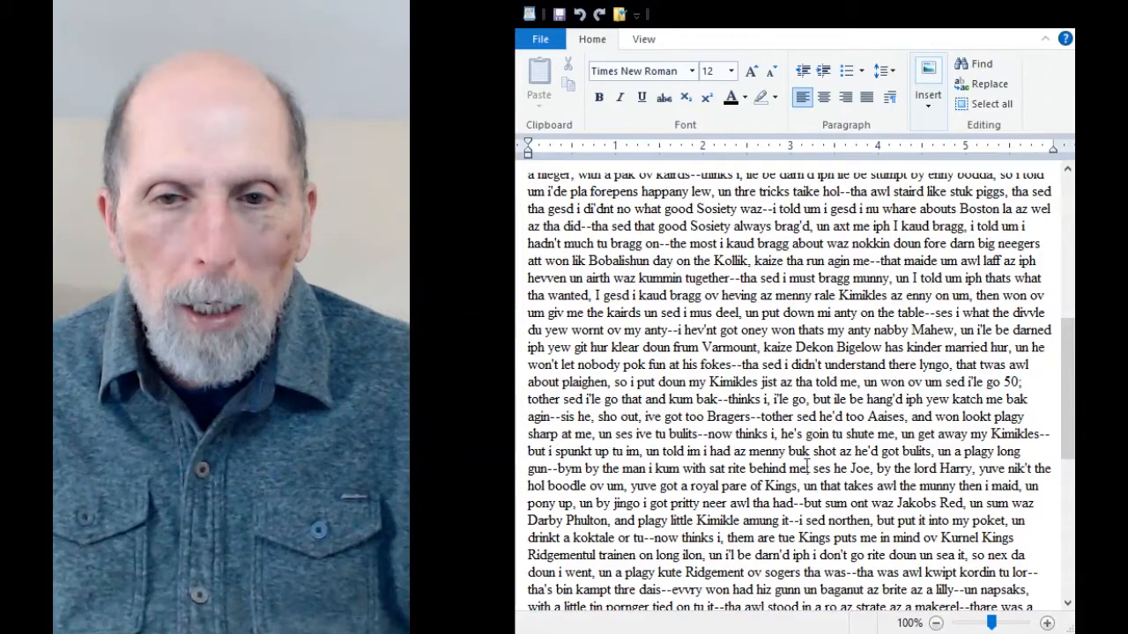
scroll("down", 3)
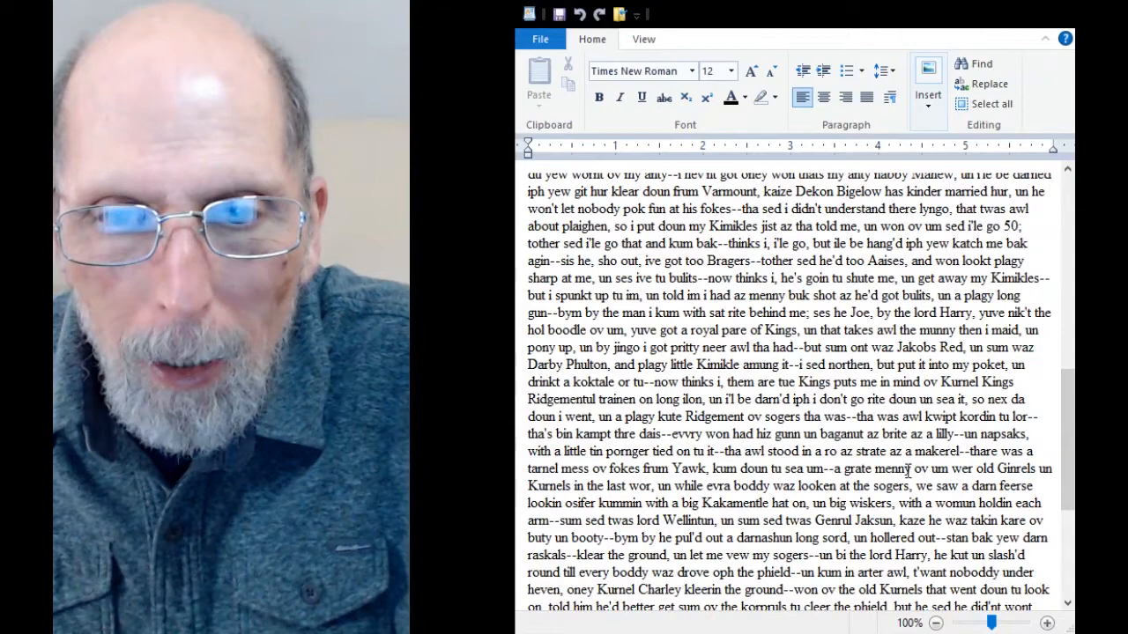
scroll("down", 3)
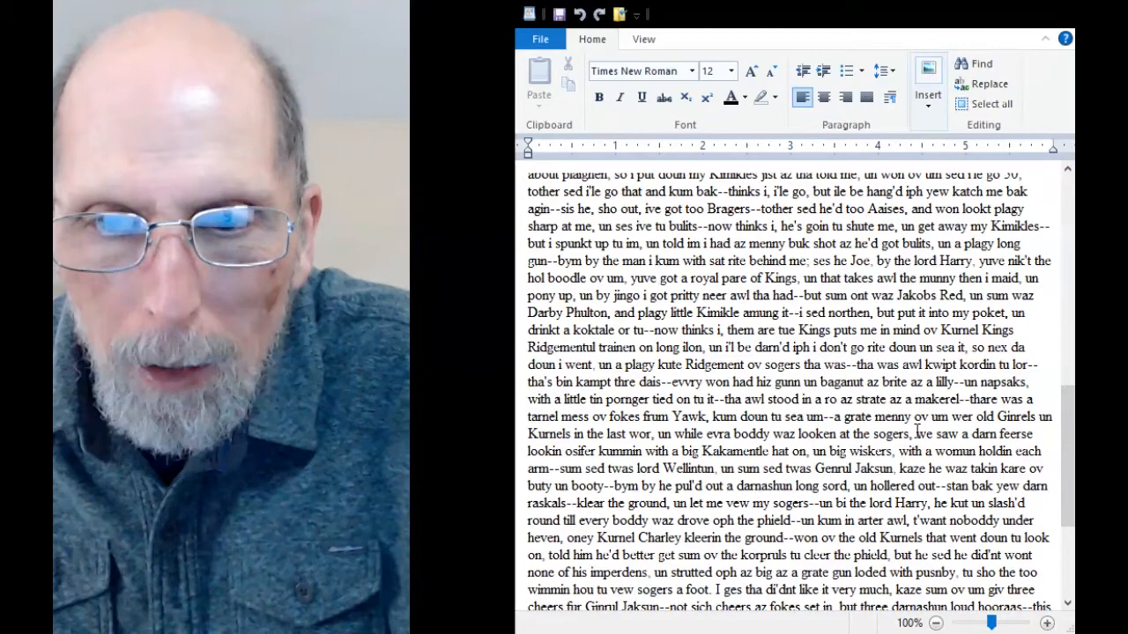
scroll("down", 3)
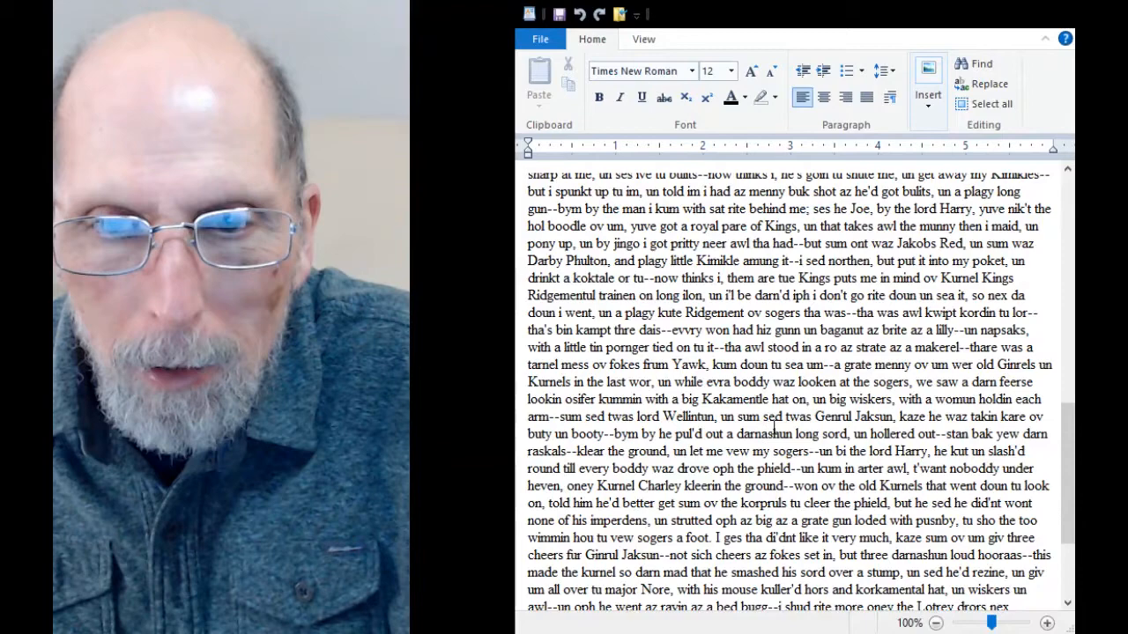
scroll("down", 3)
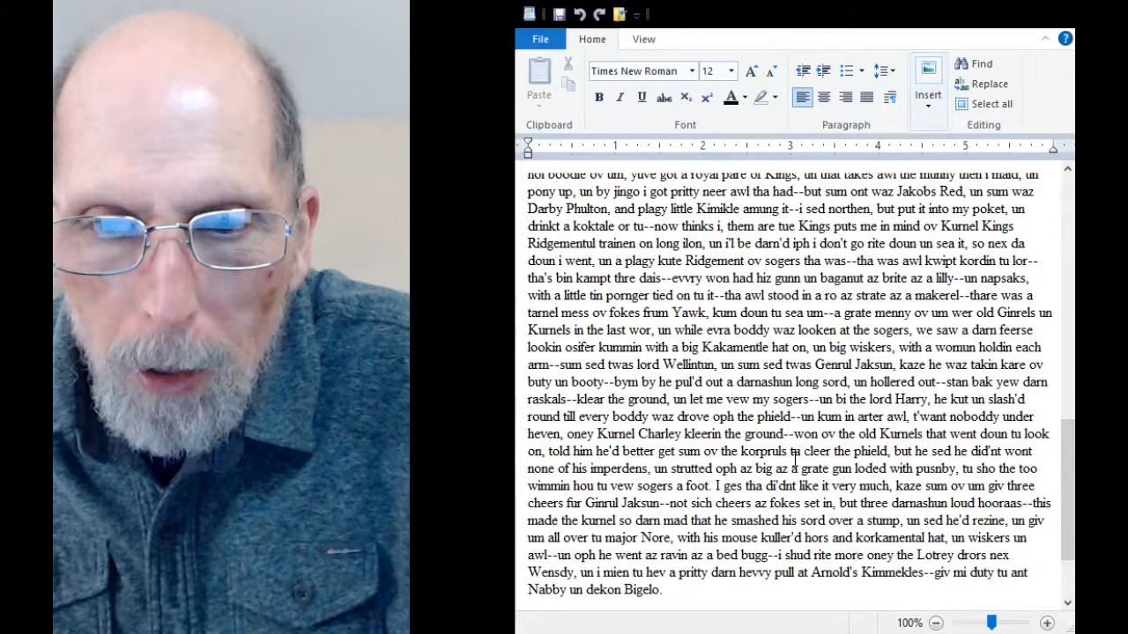
scroll("down", 3)
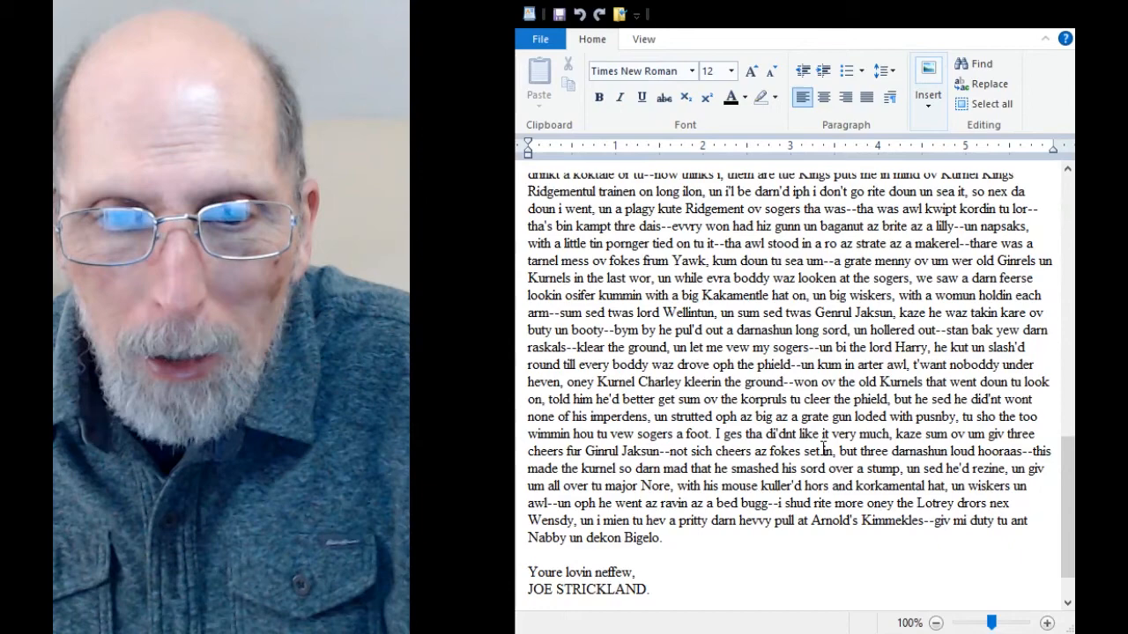
scroll("up", 3)
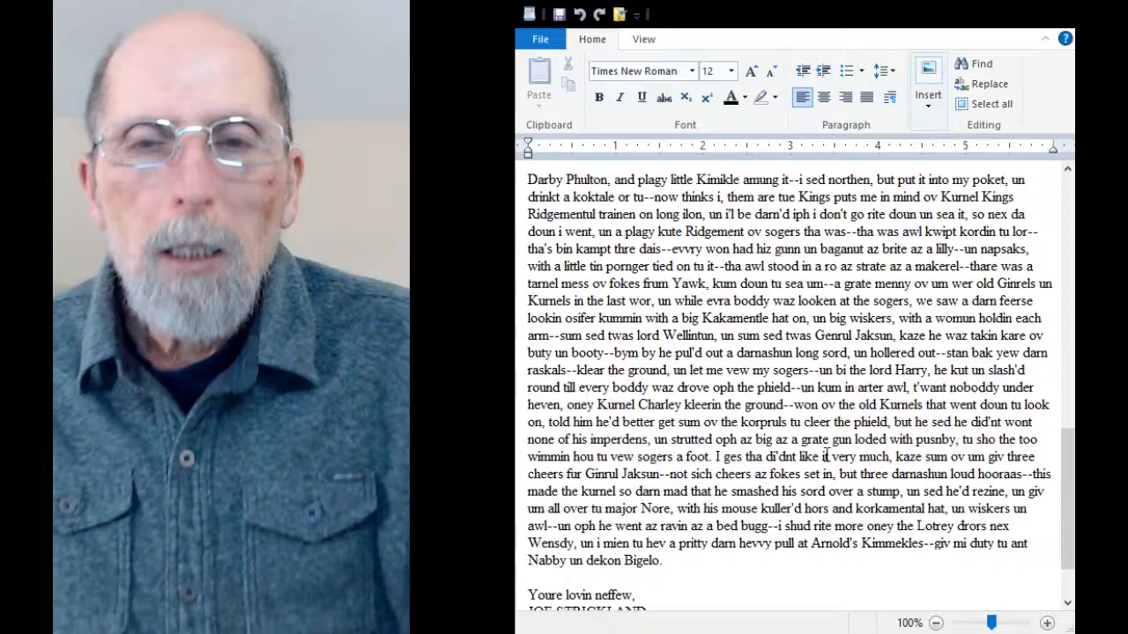
scroll("up", 3)
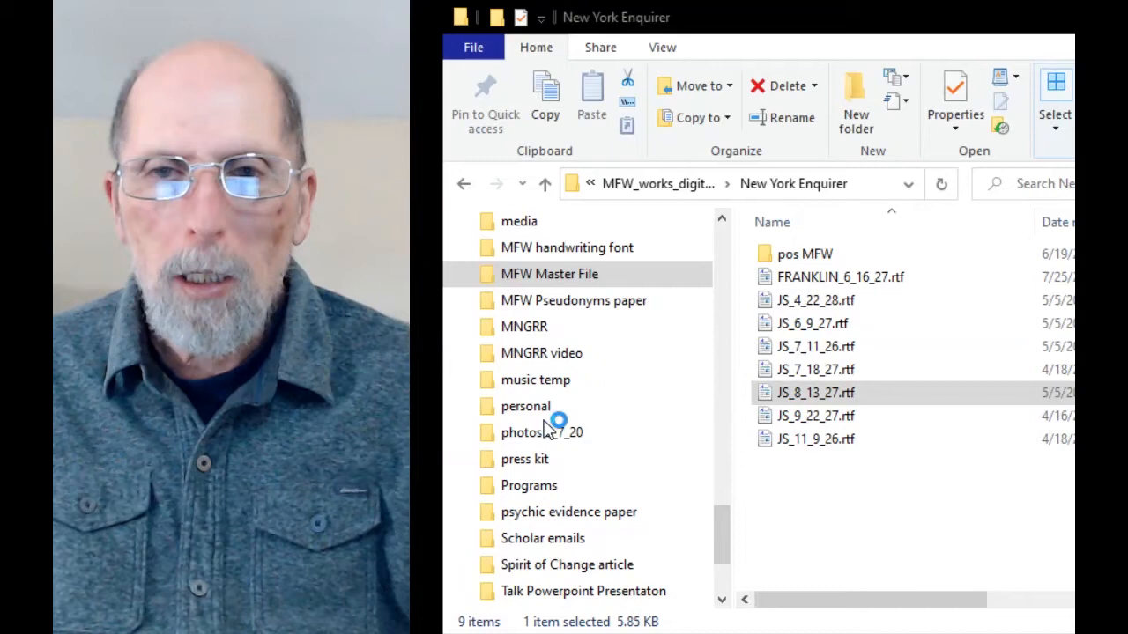
- Go back up to the digital archive folder and open the New York Evening Mirror folder
left_click(545, 184)
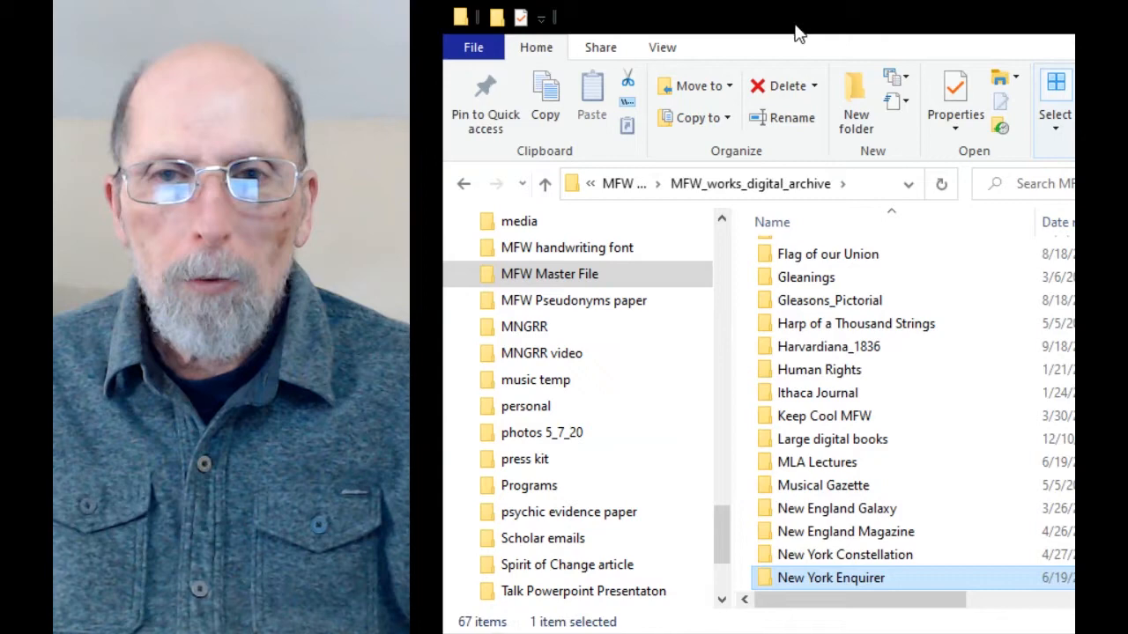
scroll("down", 3)
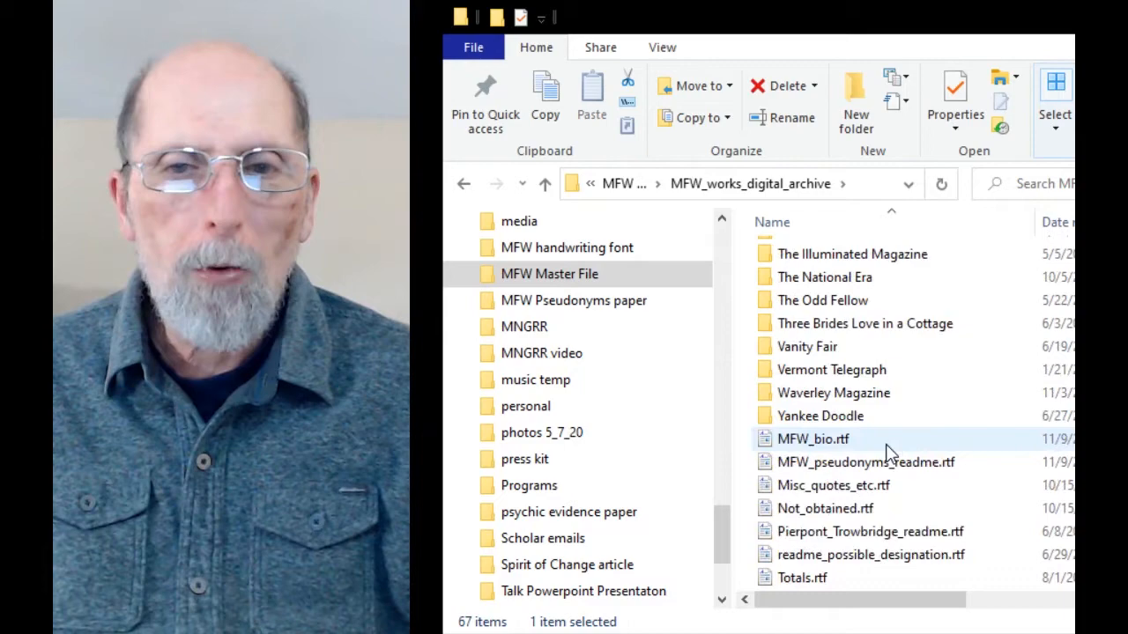
scroll("up", 3)
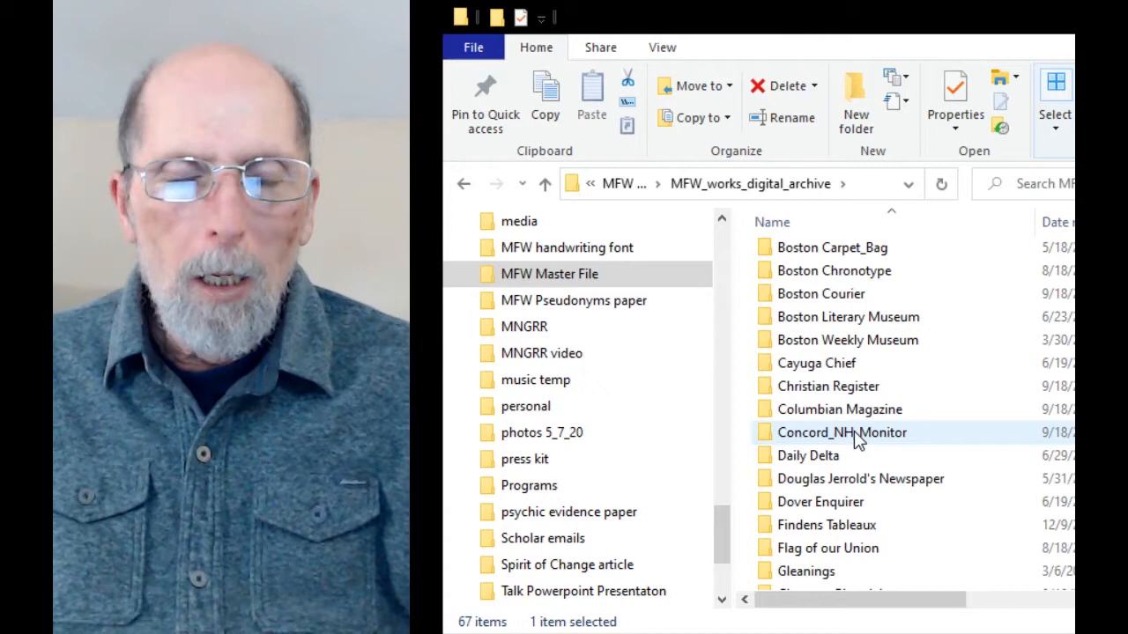
scroll("down", 3)
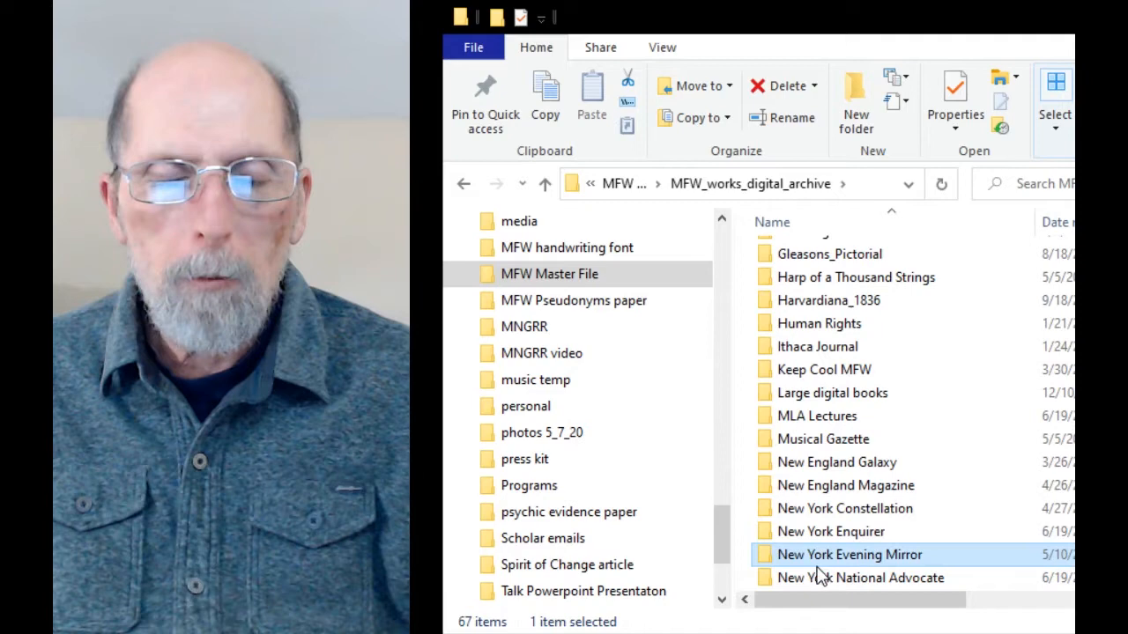
double_click(848, 555)
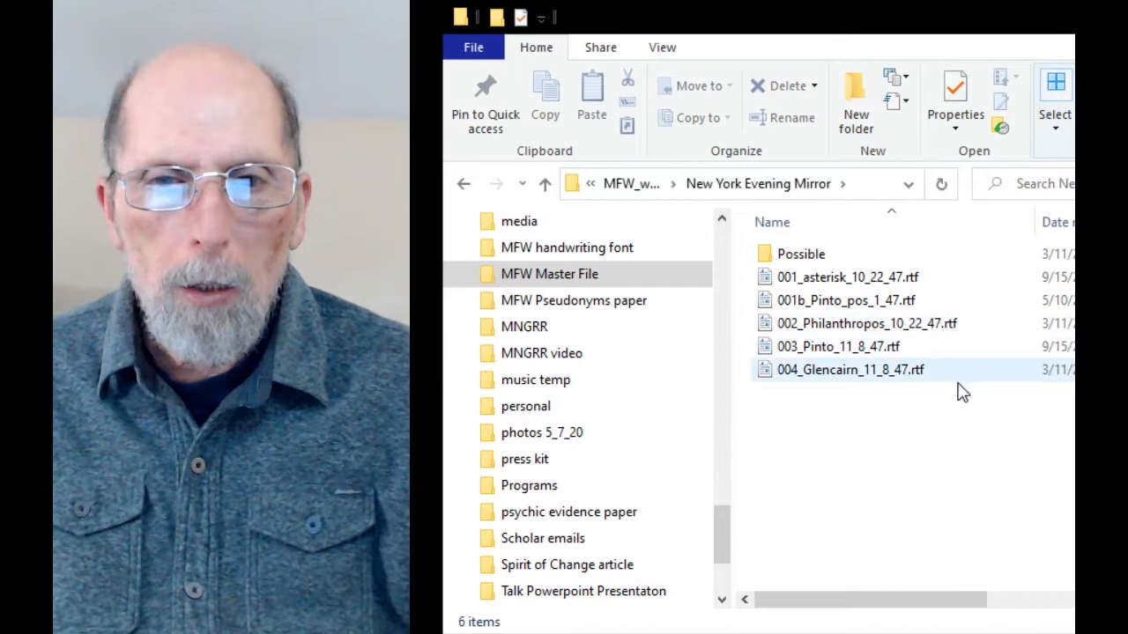
- Select the 1.60 KB 001_asterisk_10_22_47.rtf review in the article list
left_click(837, 345)
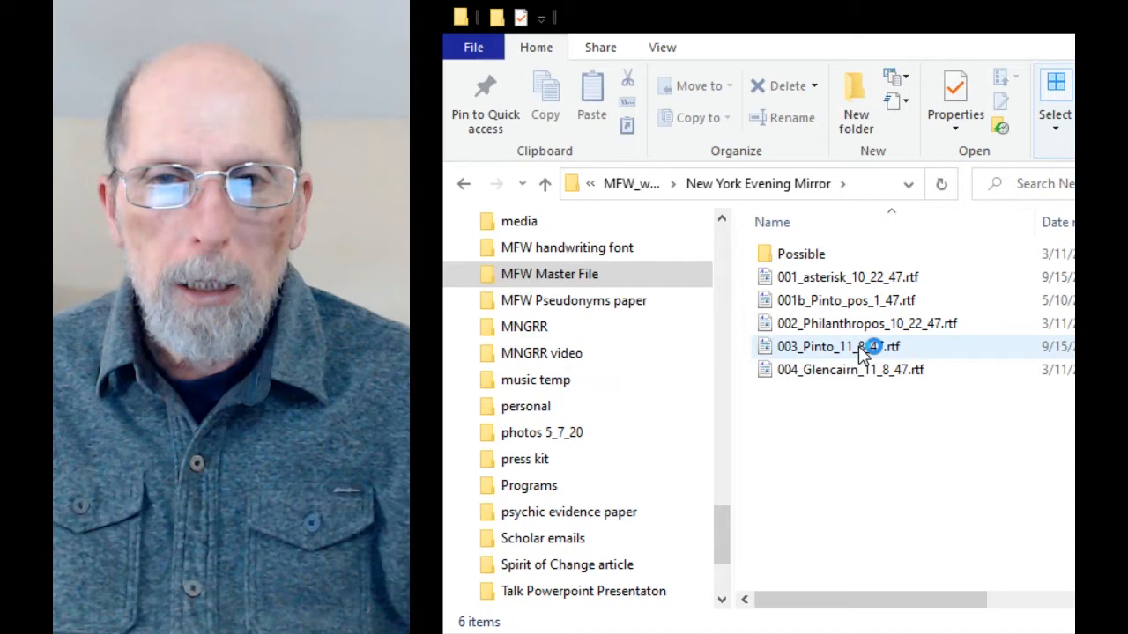
left_click(865, 322)
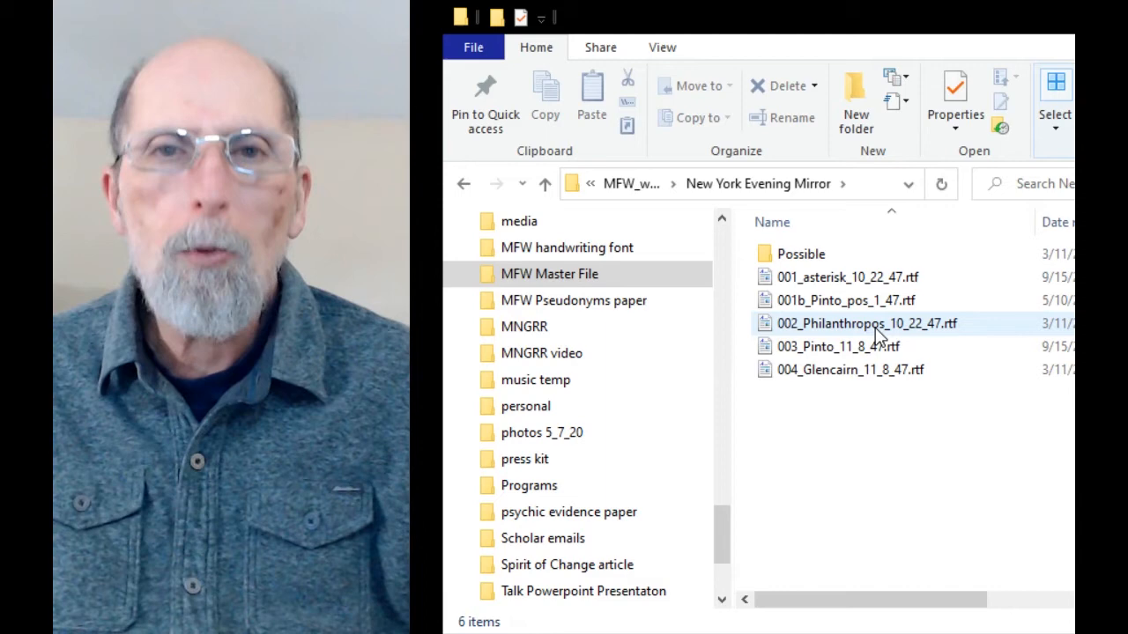
left_click(837, 347)
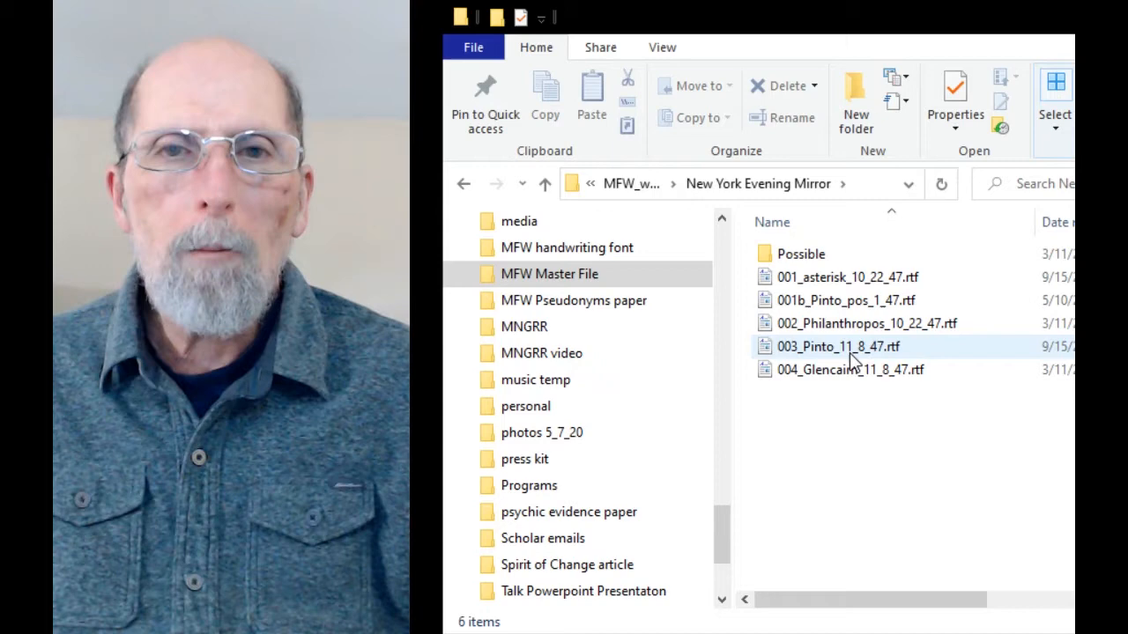
left_click(846, 277)
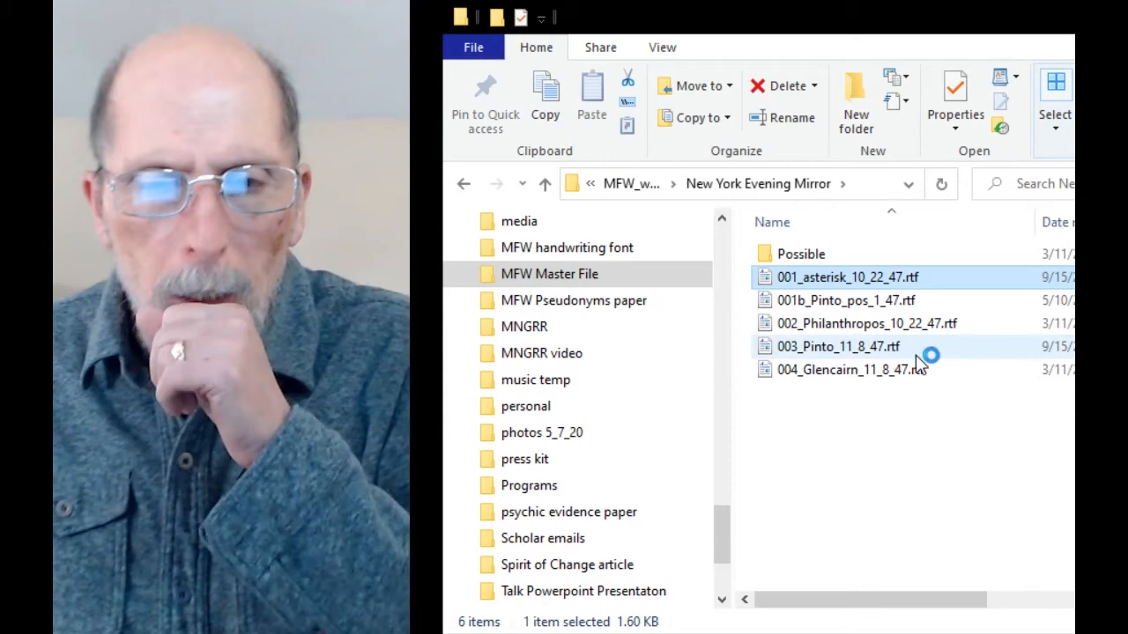
double_click(835, 276)
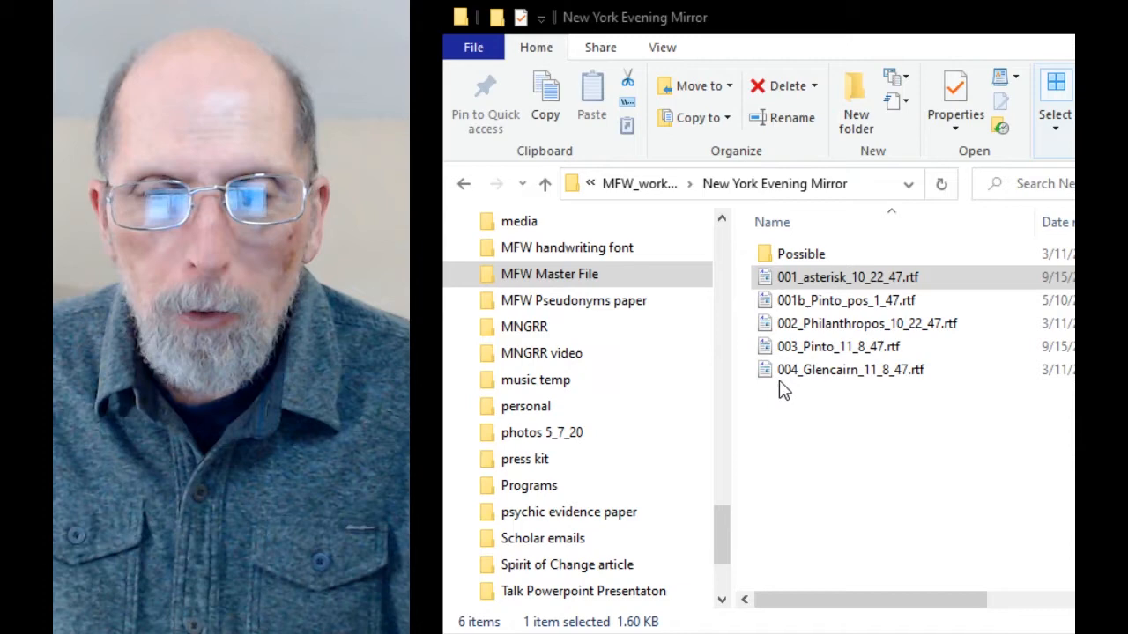
mouse_move(850, 360)
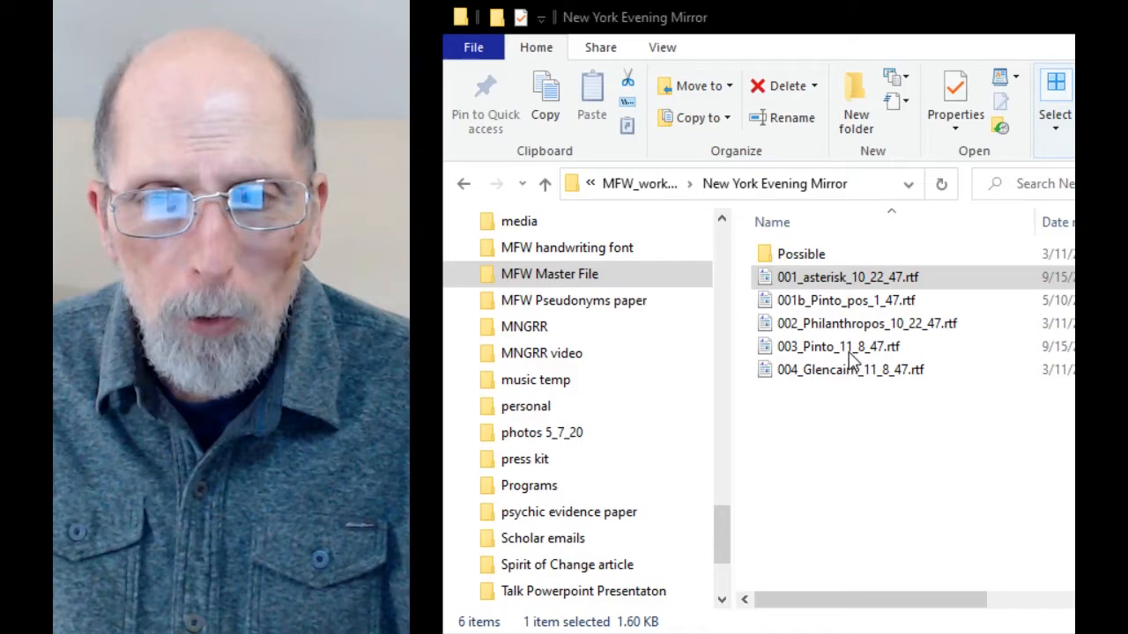